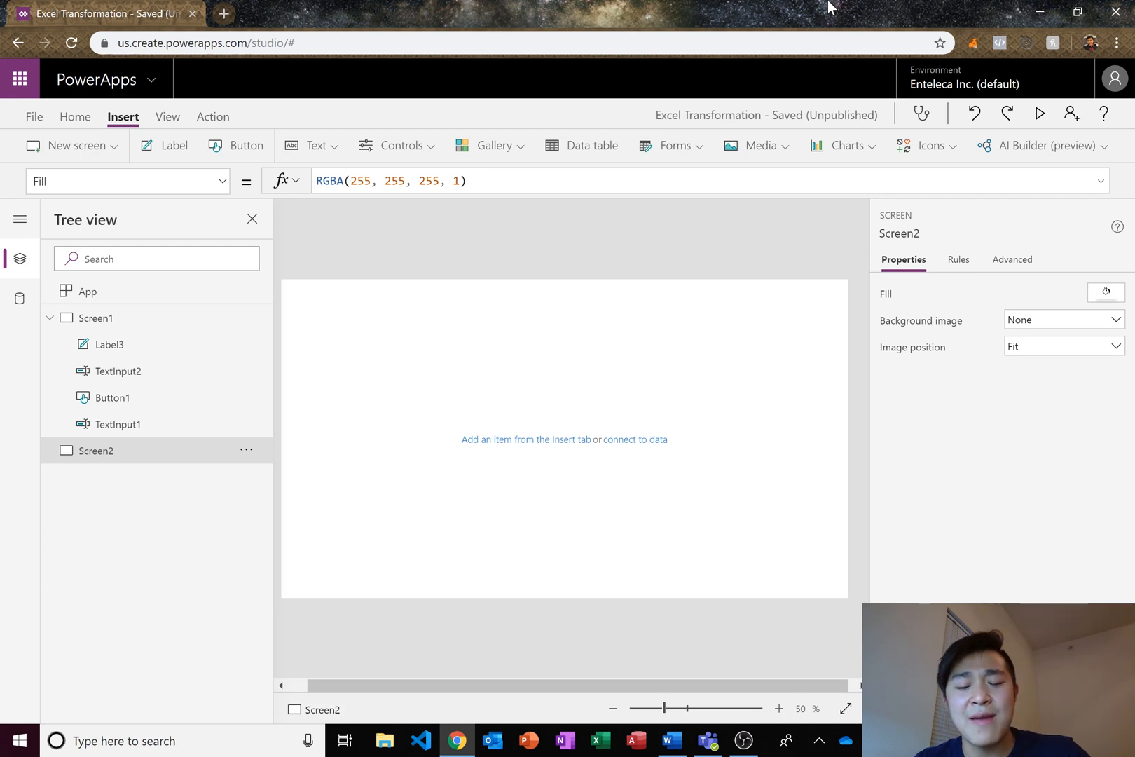
mouse_move(377, 207)
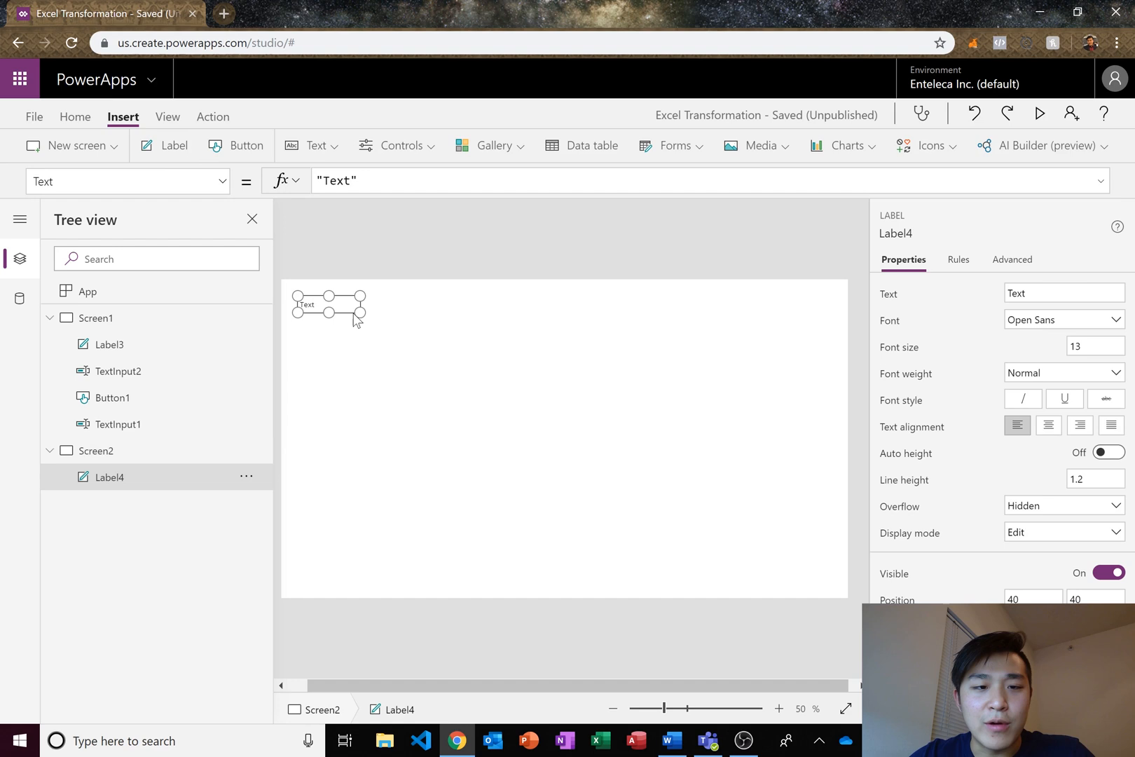
- Move the new label to the top centre, set font size 26 and text 'Automation Dashboard'
drag(327, 307, 443, 322)
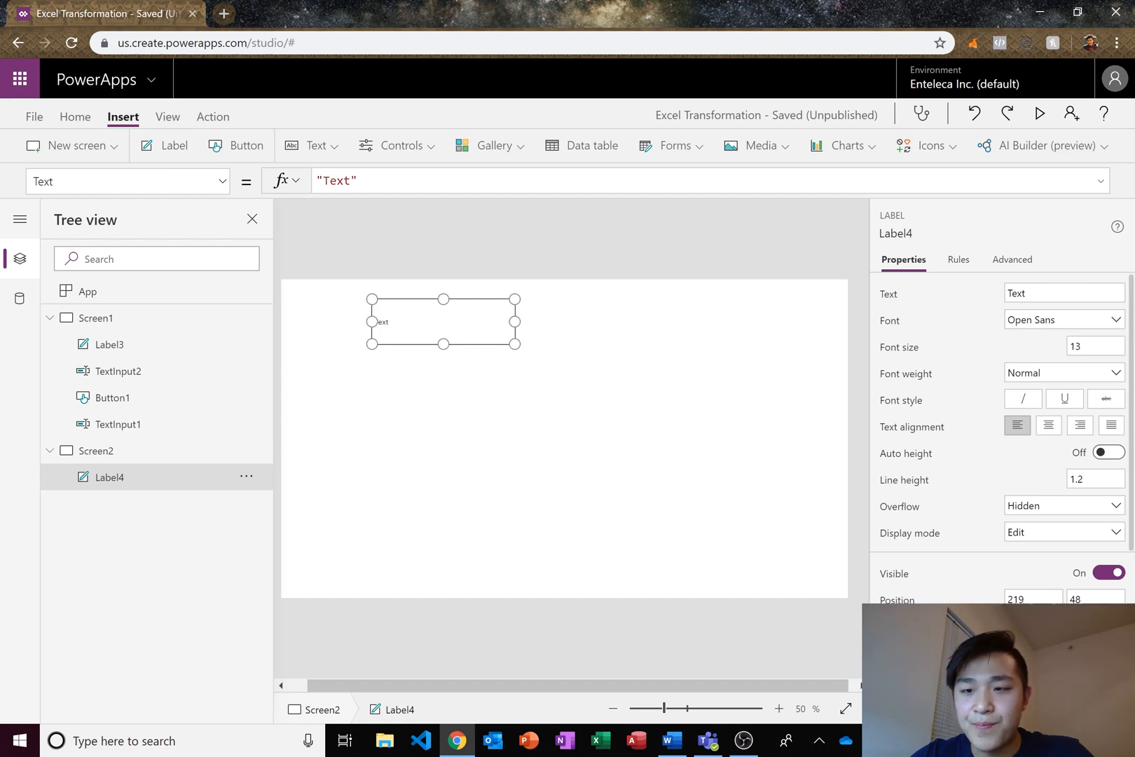
text(26)
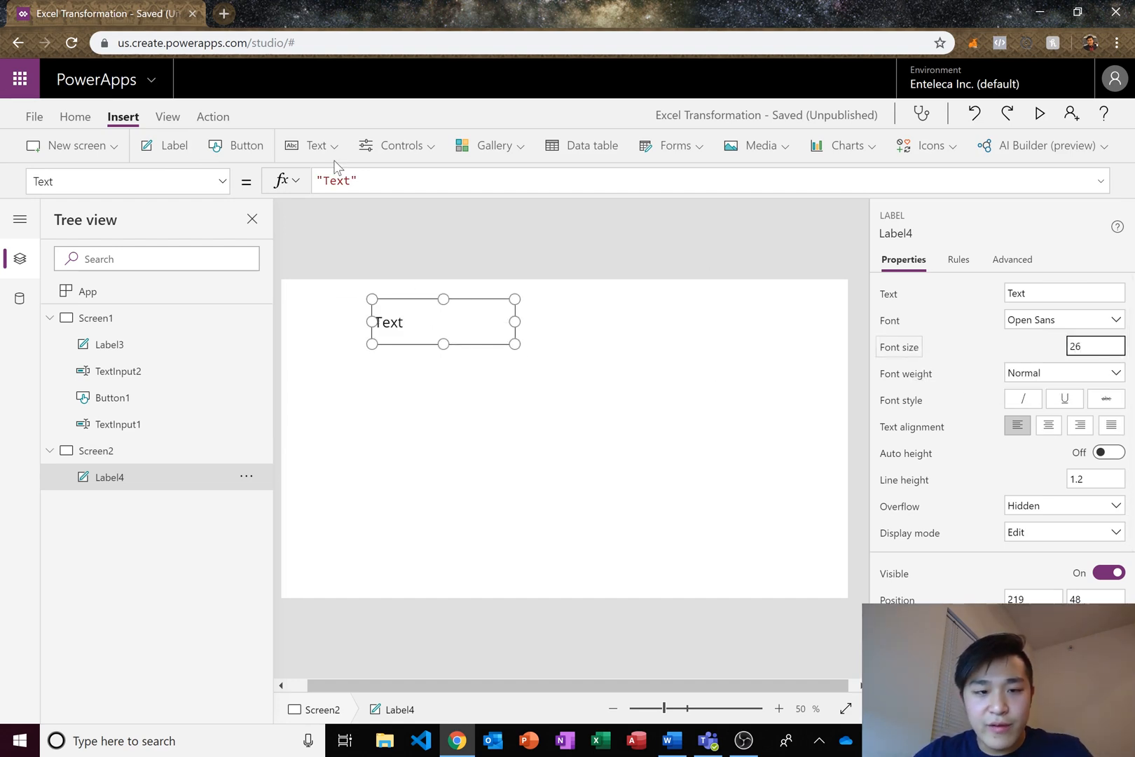
click(337, 180)
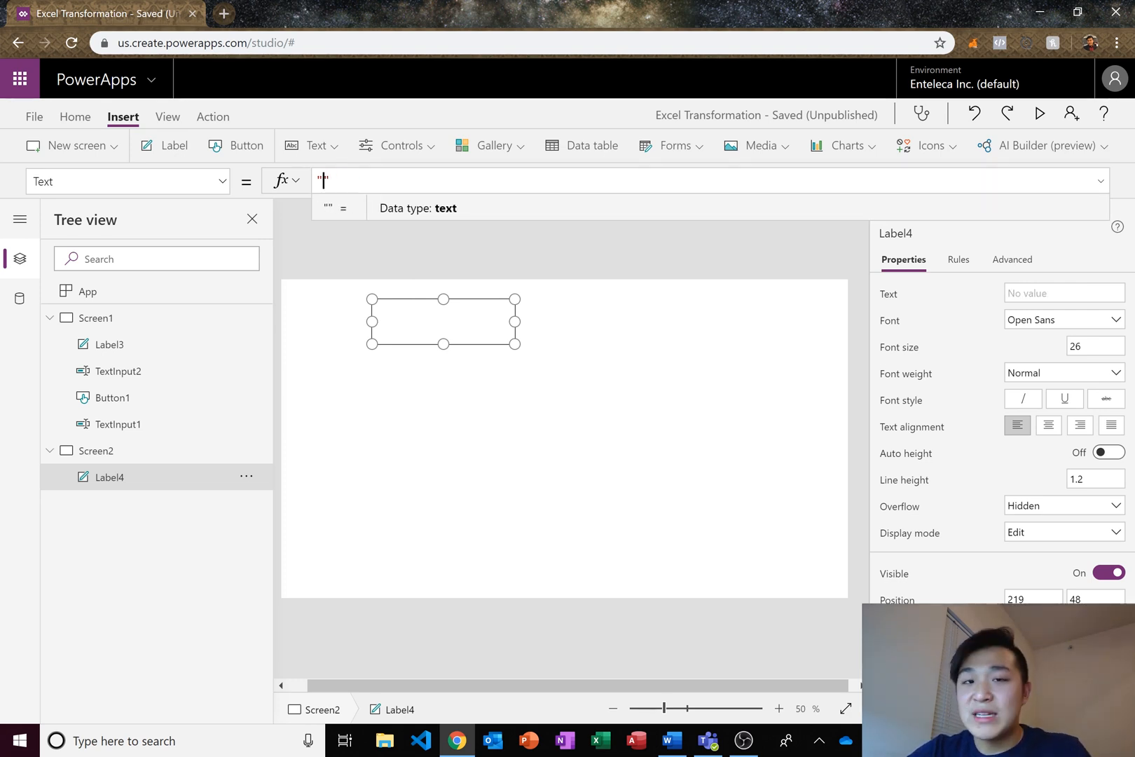
text(Automation Dashboard)
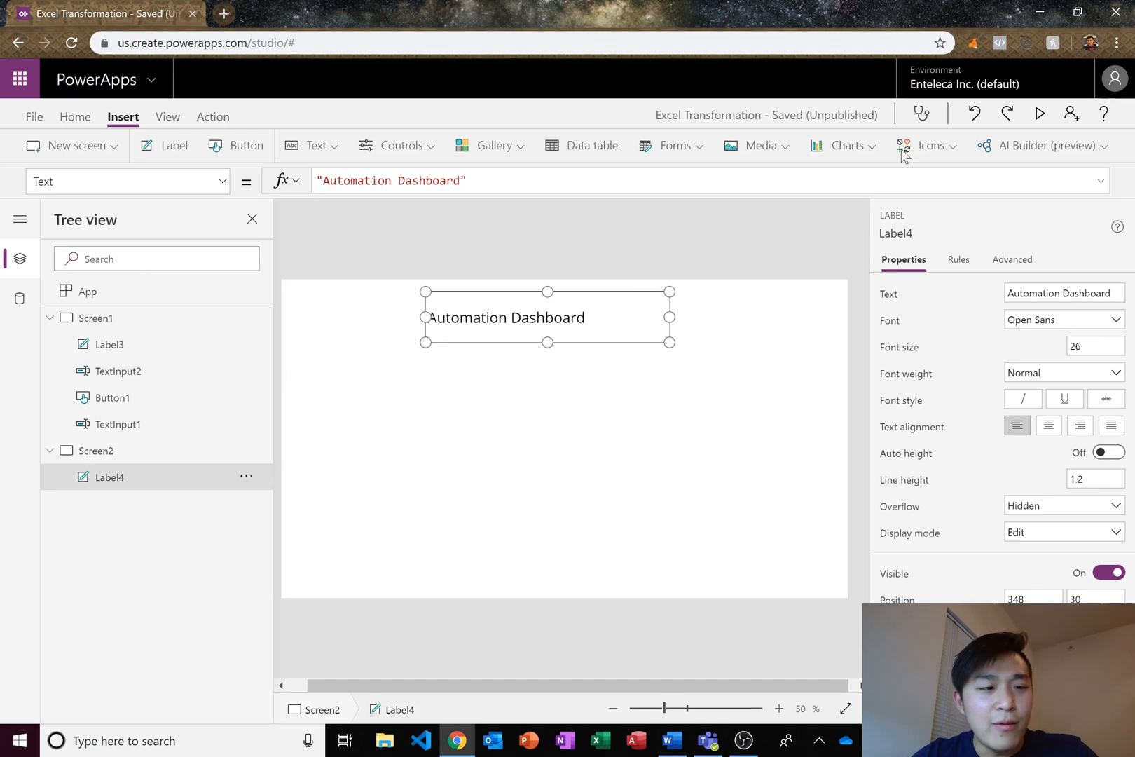
- Add a blank Screen3 and paste a copy of Screen2's heading label onto it
click(70, 146)
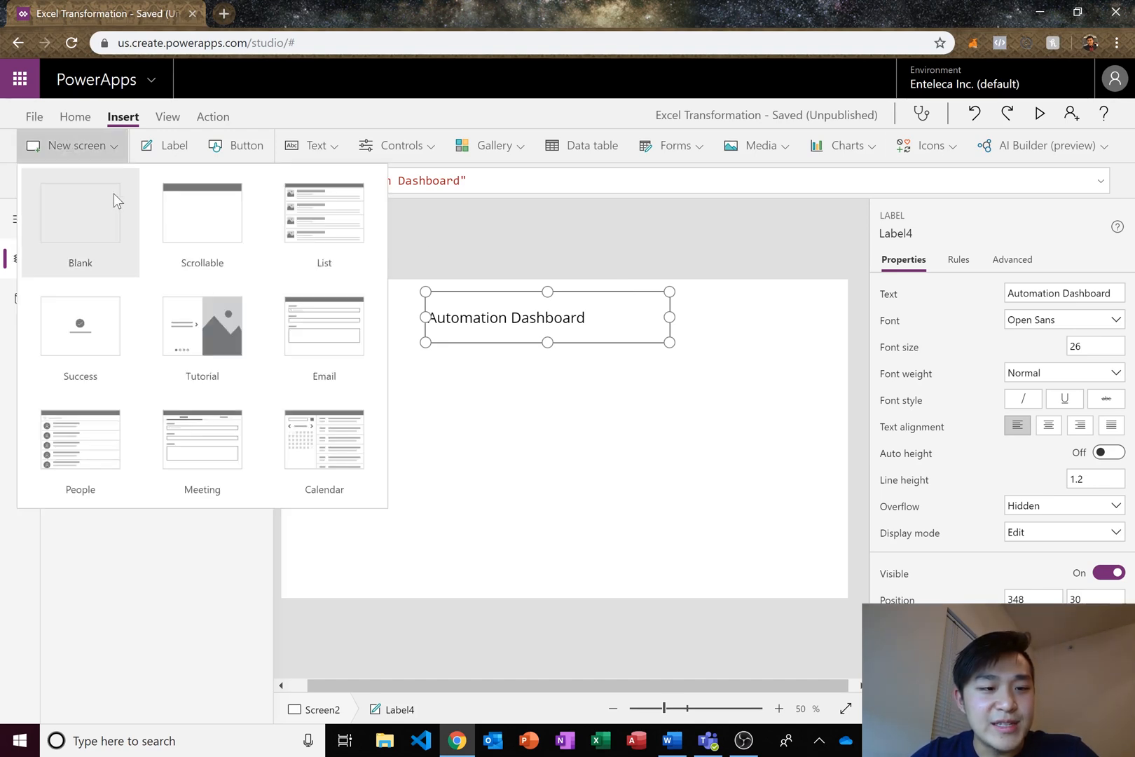
click(80, 213)
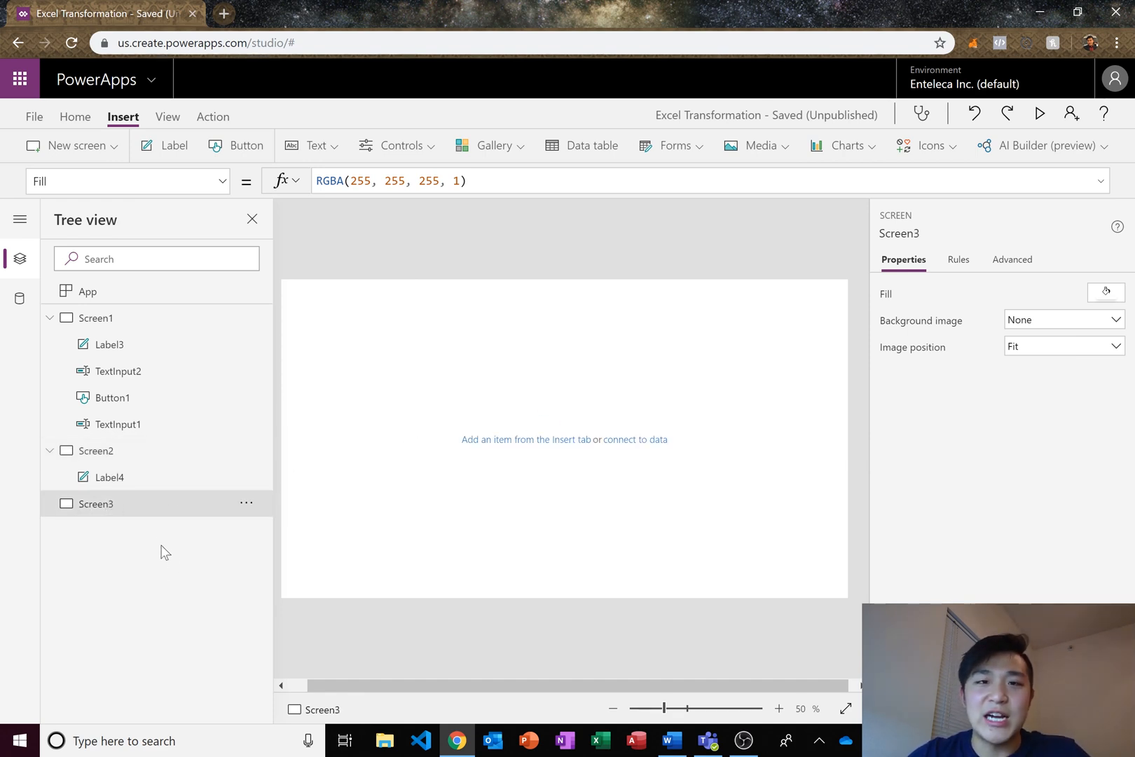
mouse_move(156, 477)
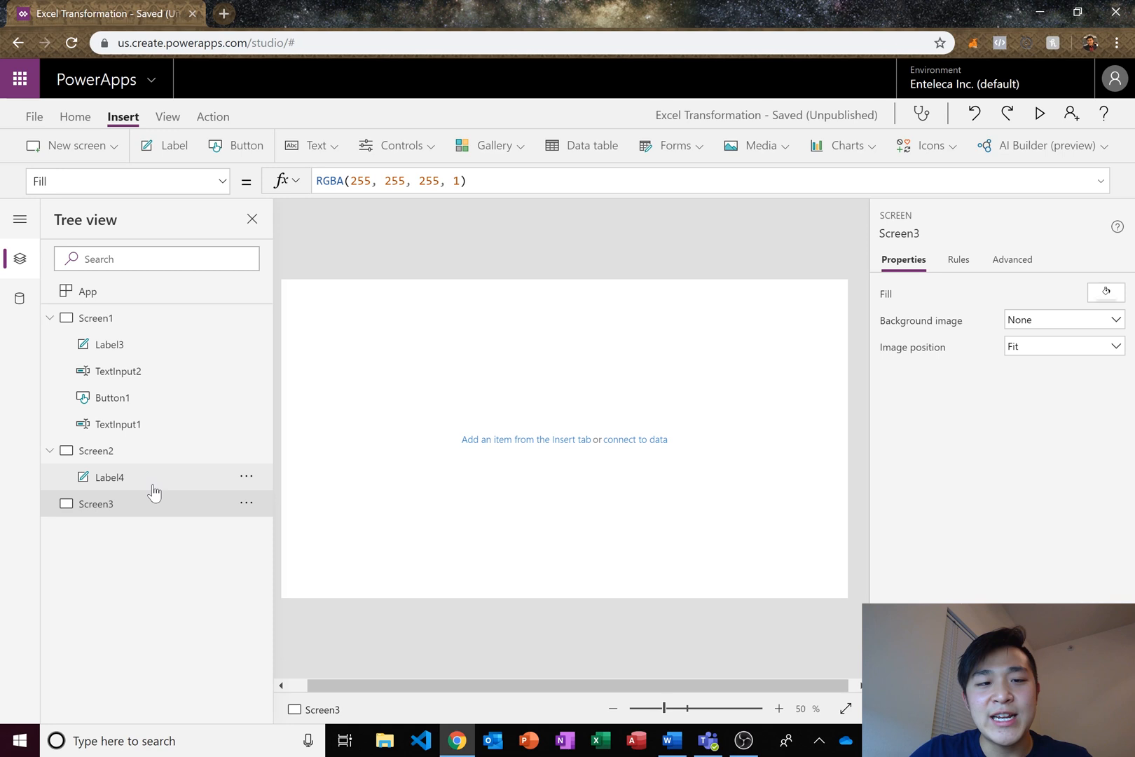
click(112, 476)
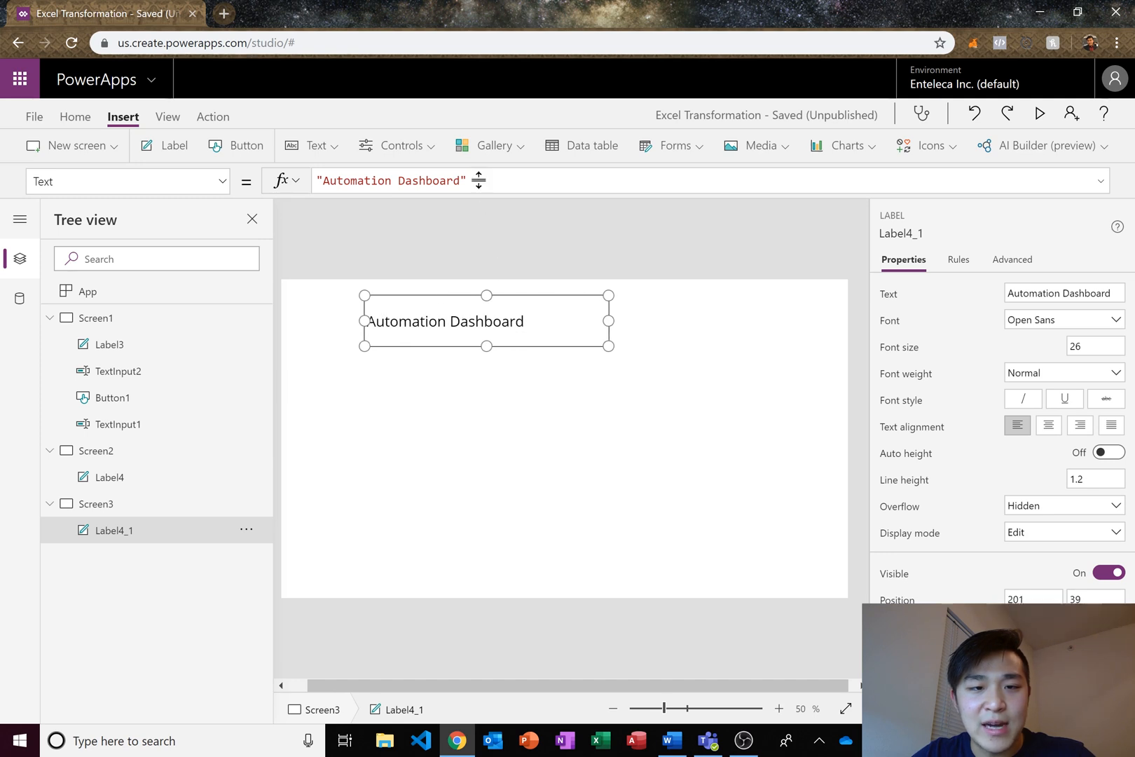
mouse_move(245, 389)
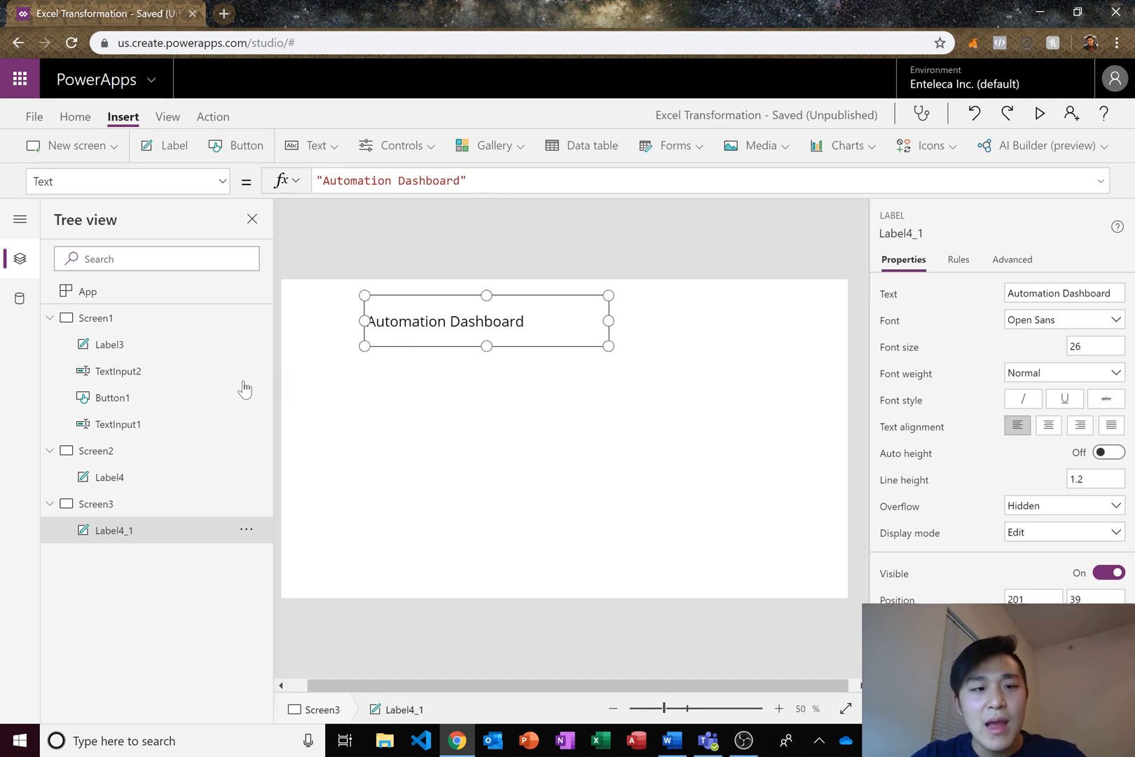
click(110, 477)
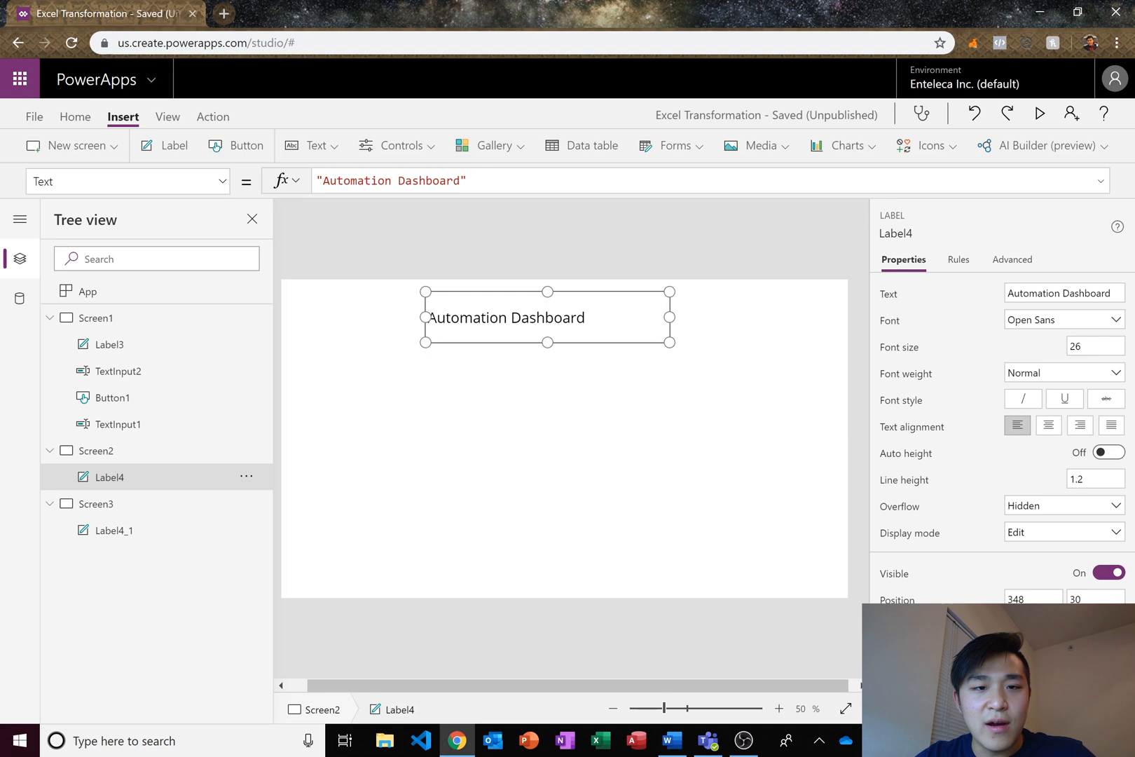
click(387, 180)
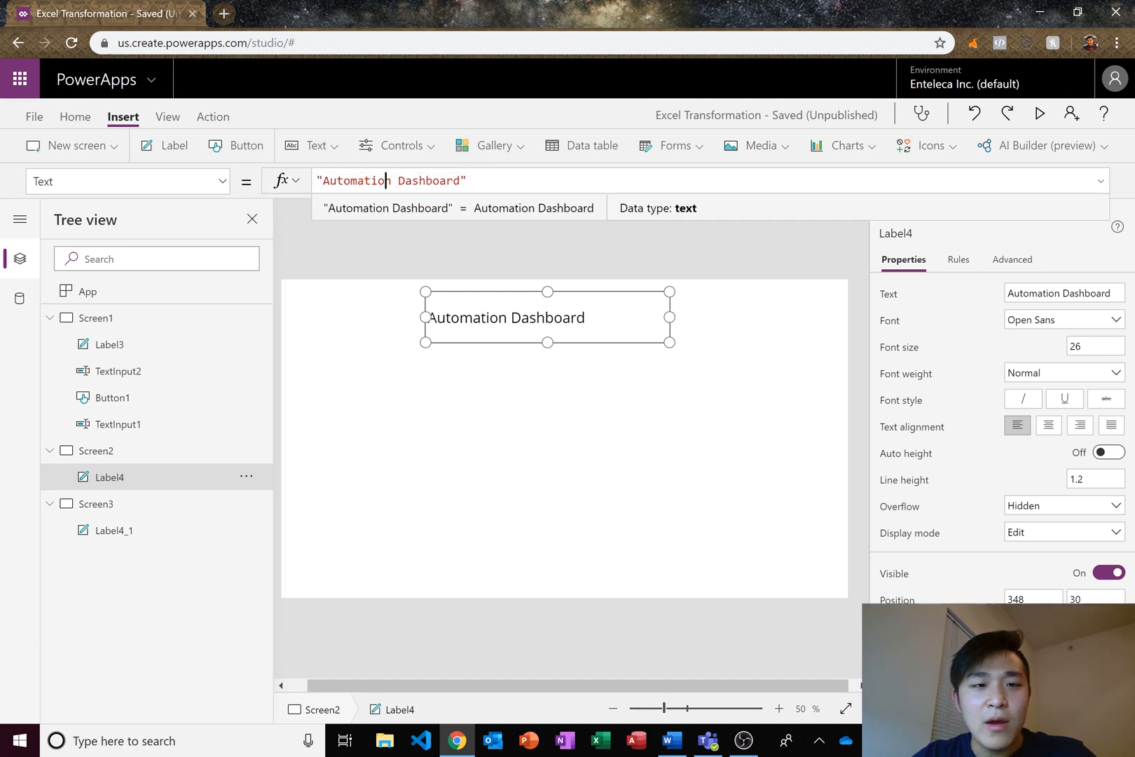
mouse_move(631, 320)
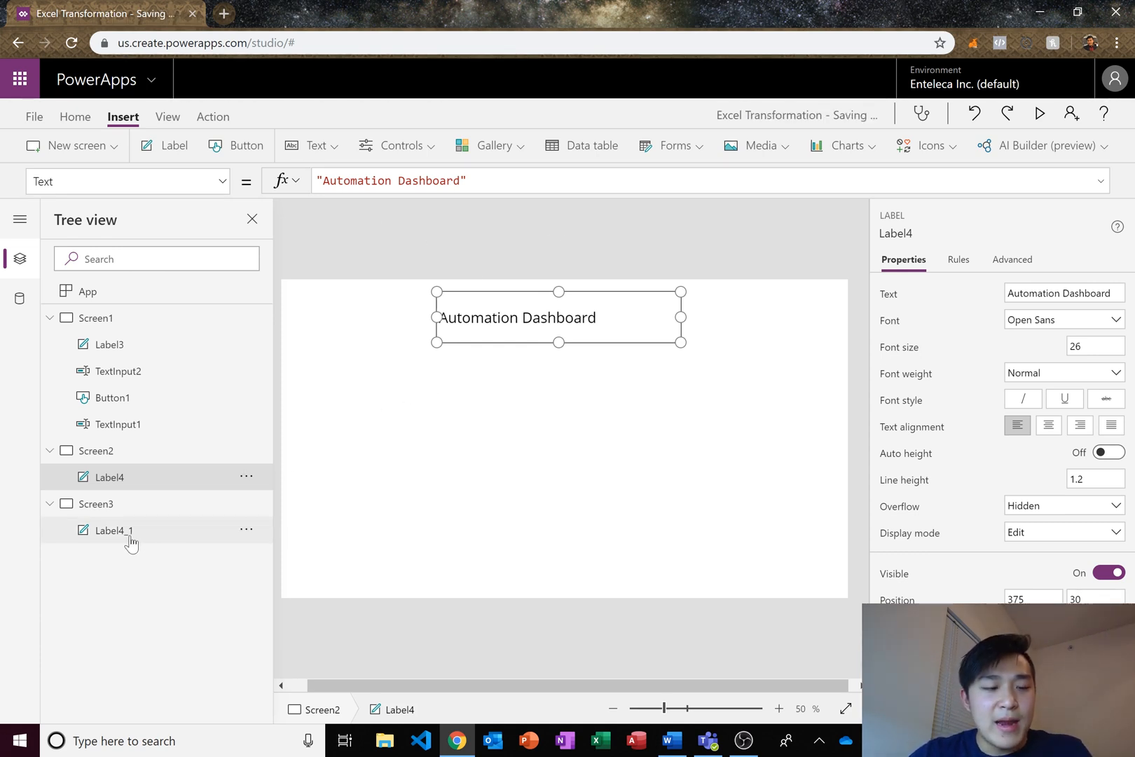
click(113, 531)
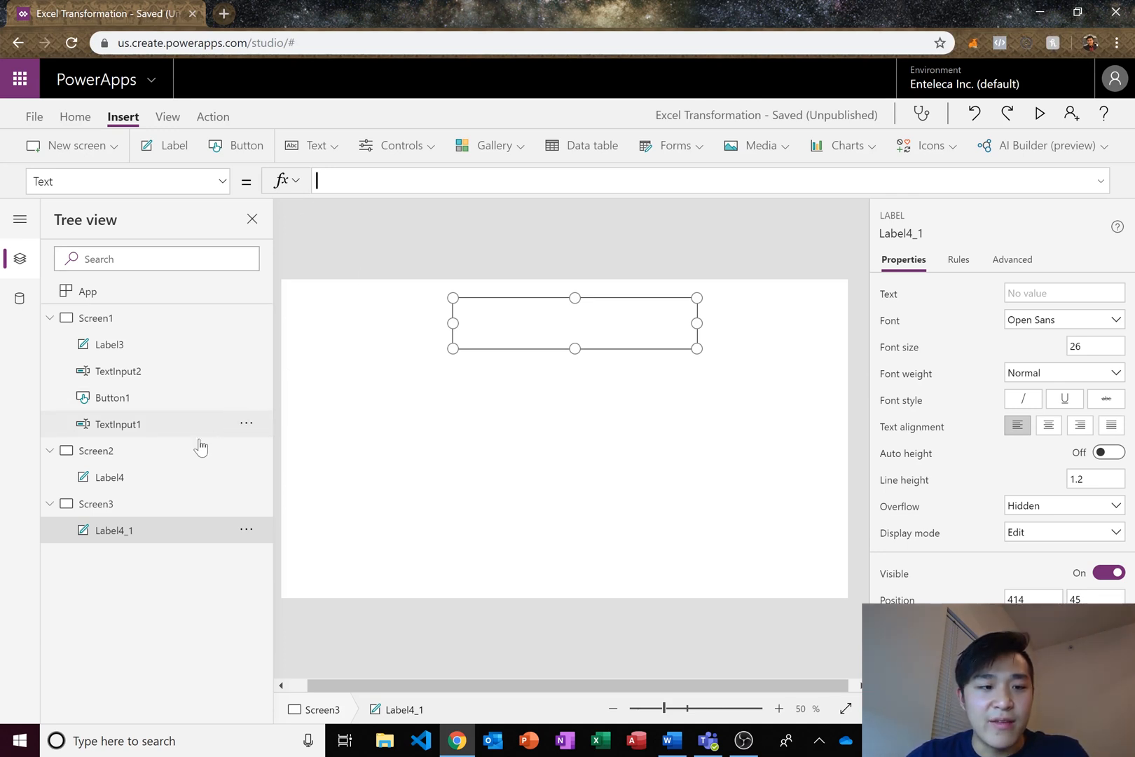
- Bind Screen3's heading to Label4.Text, retitle Label4 'Automation Dashboard for Company A', and widen it
text(Label4.Text)
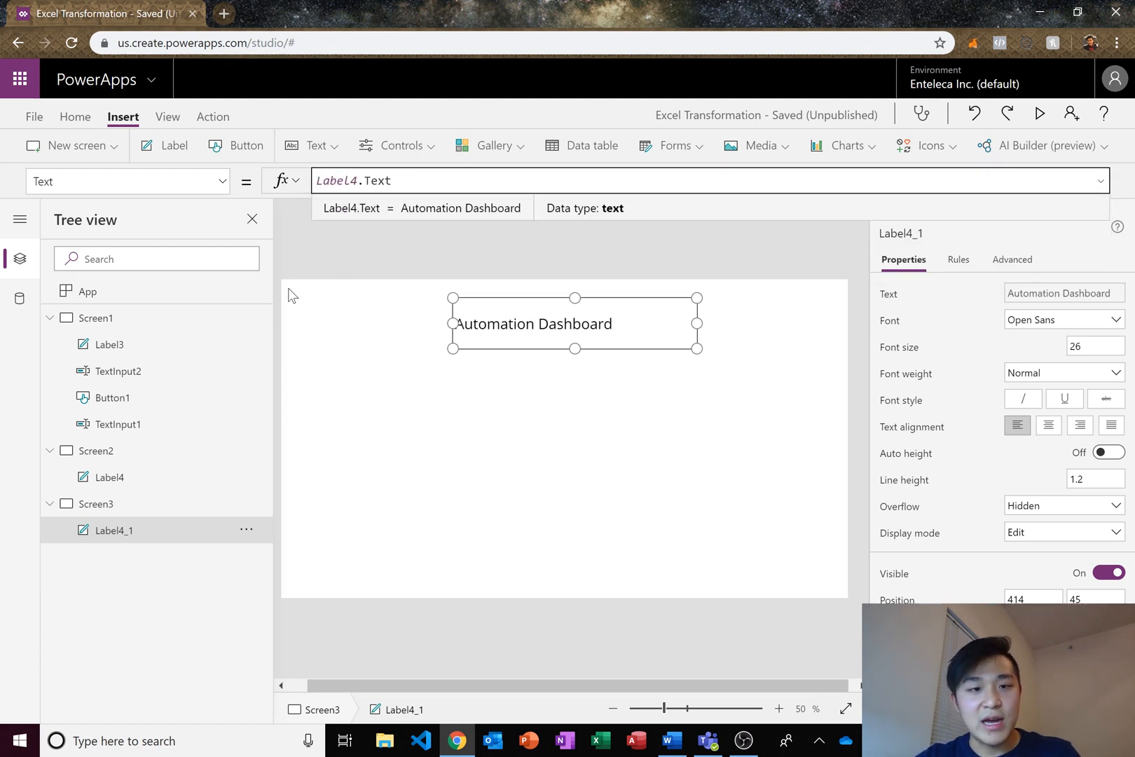
click(110, 477)
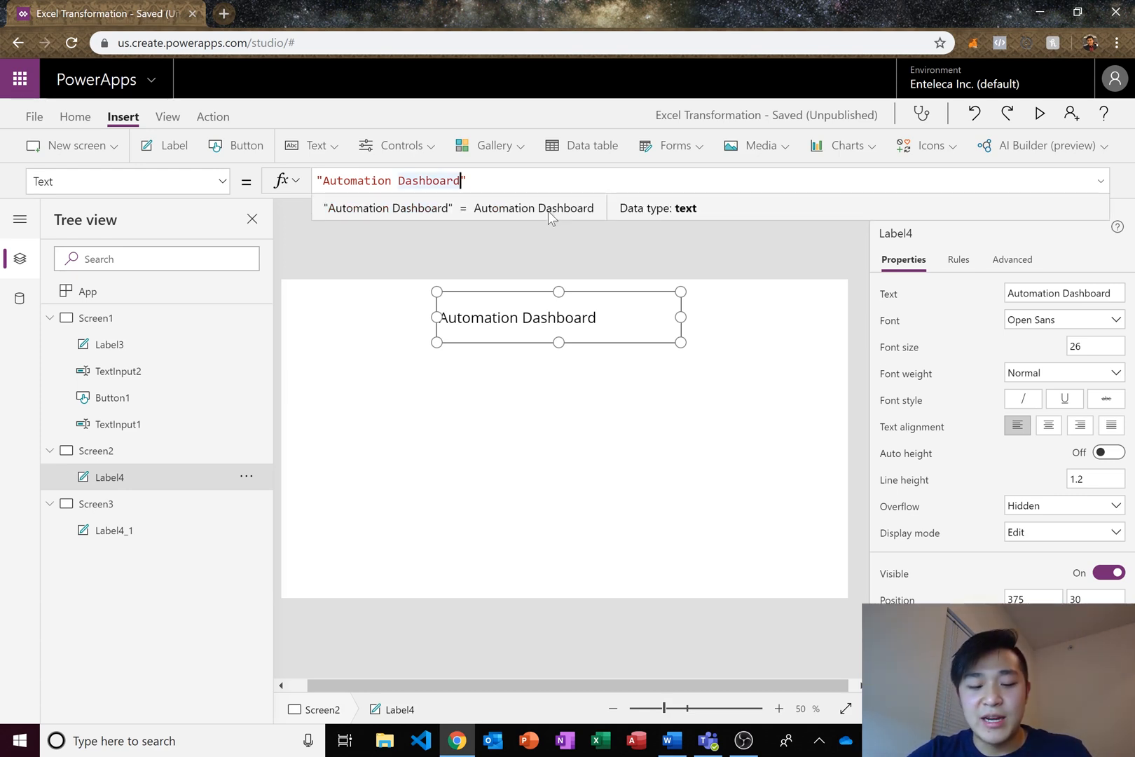
text(made)
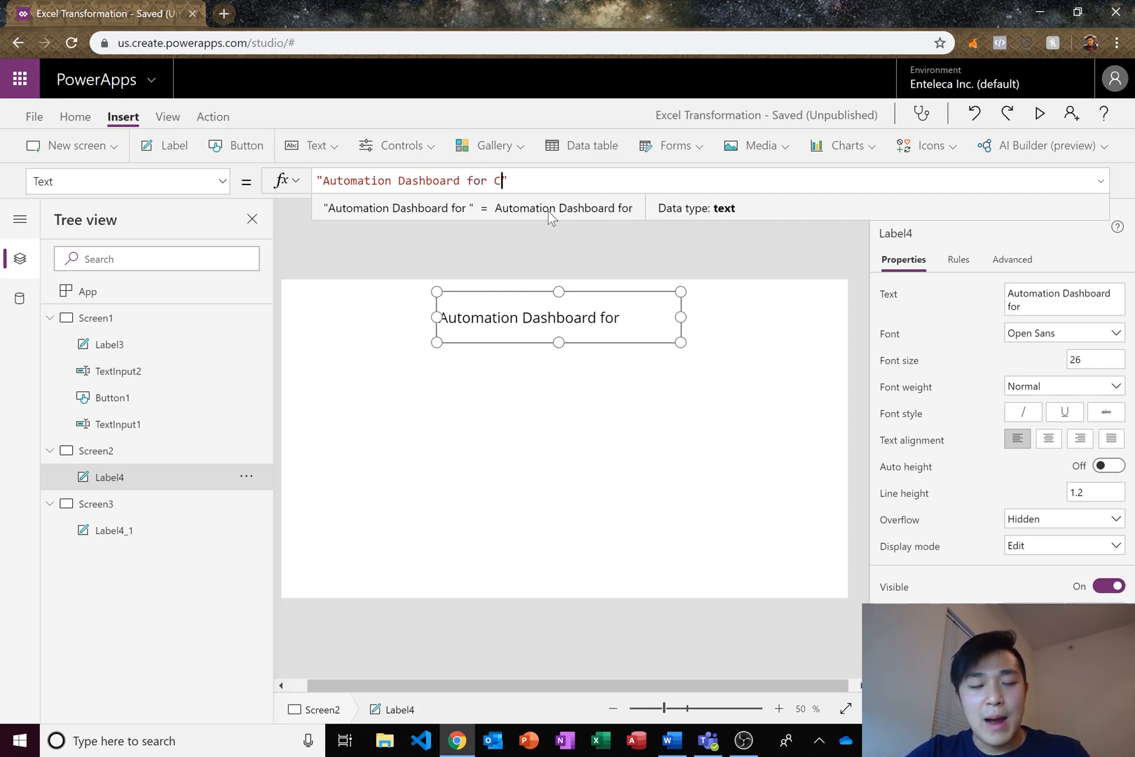
text(ompany)
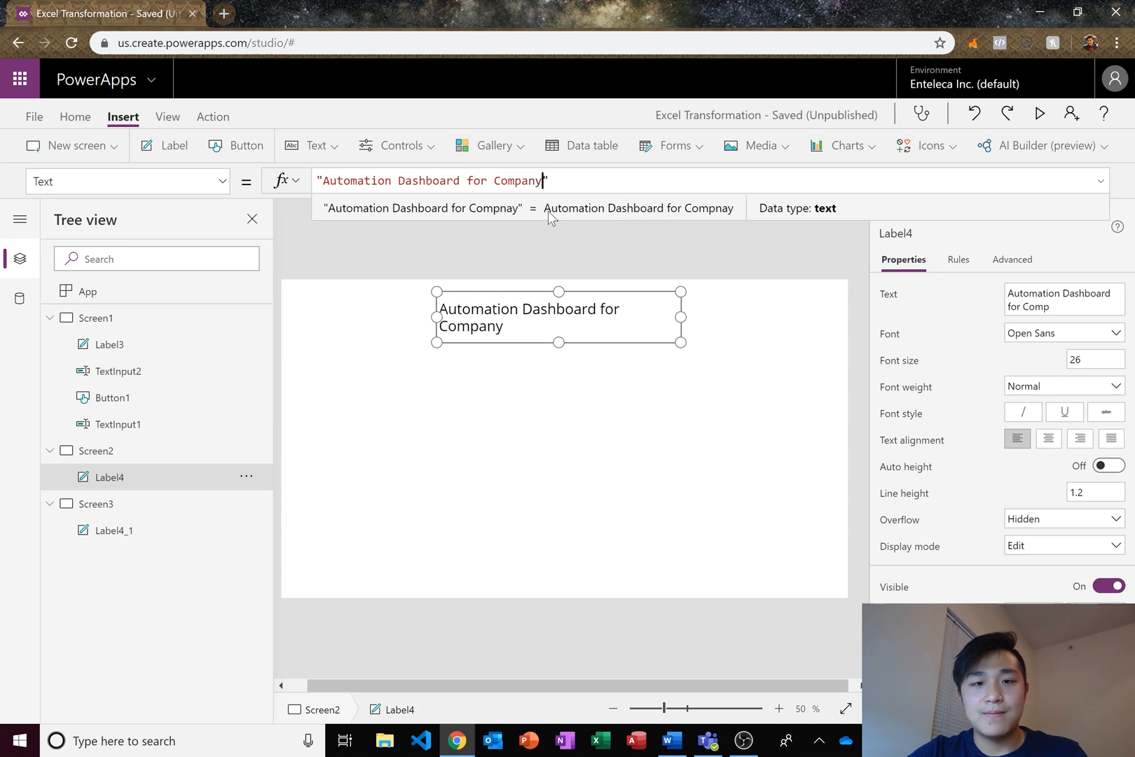
text(A)
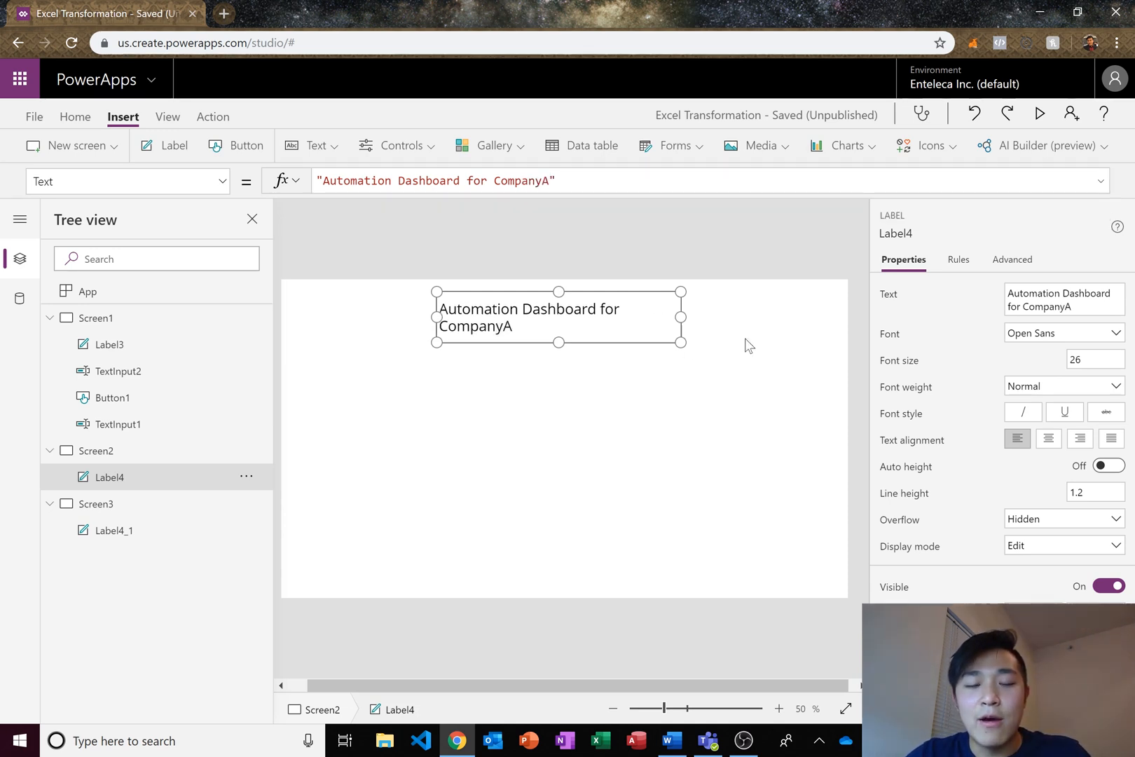
drag(681, 317, 741, 317)
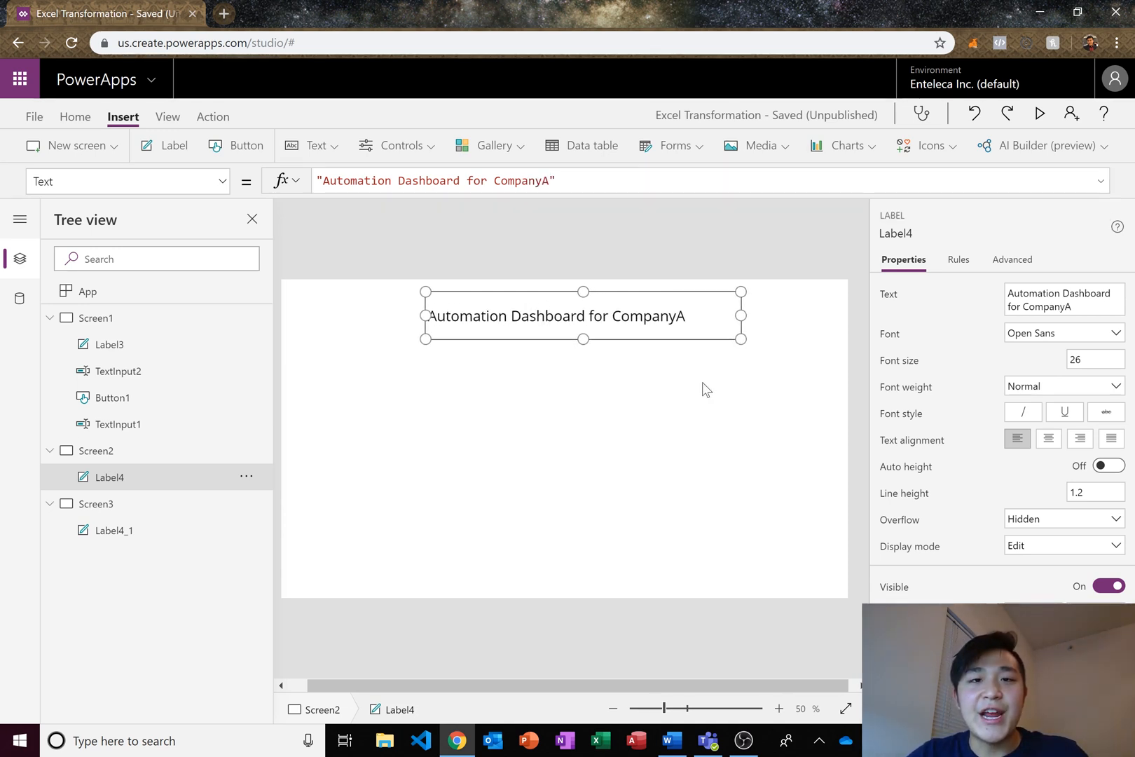
click(101, 450)
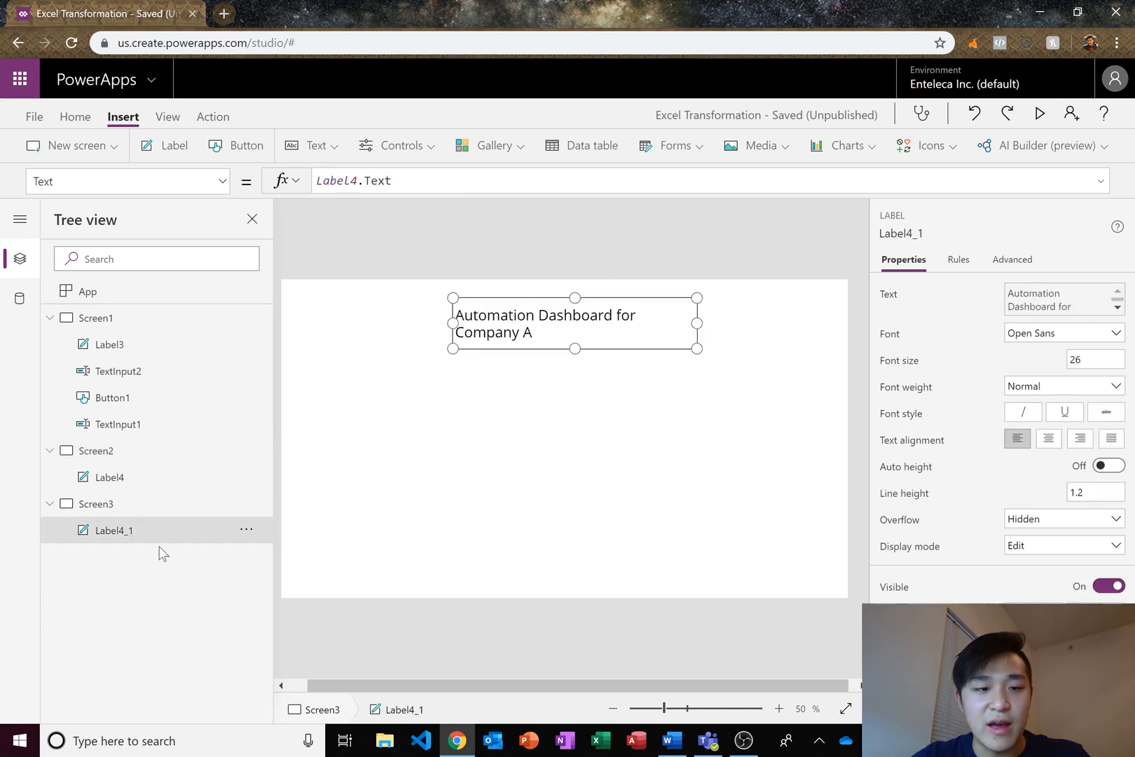
- Compare Screen3's linked heading with Screen2's original heading by switching between them in Tree view
click(100, 451)
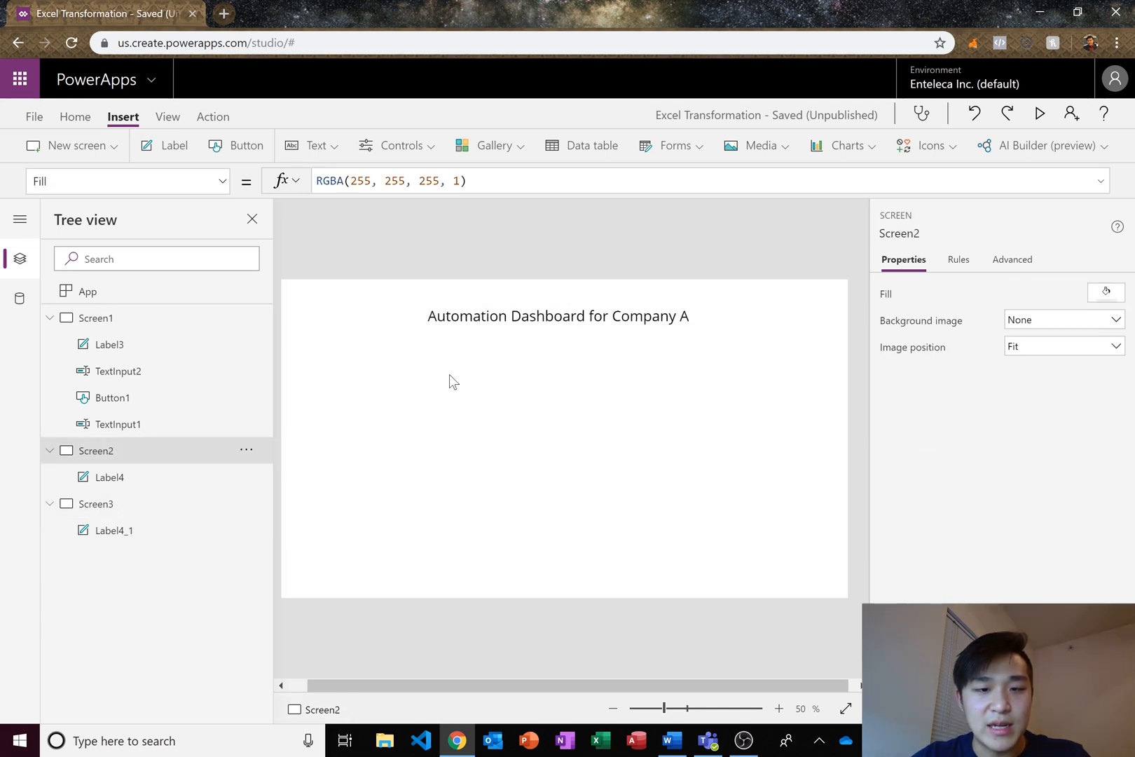
click(100, 503)
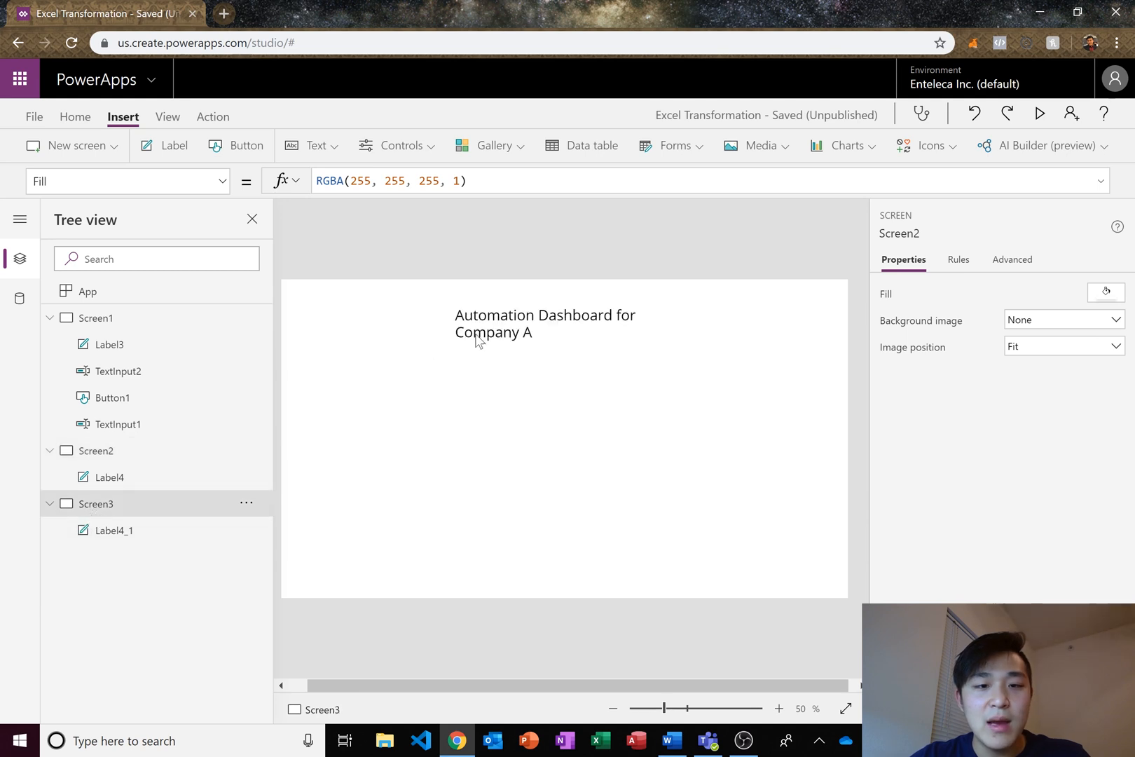
click(115, 530)
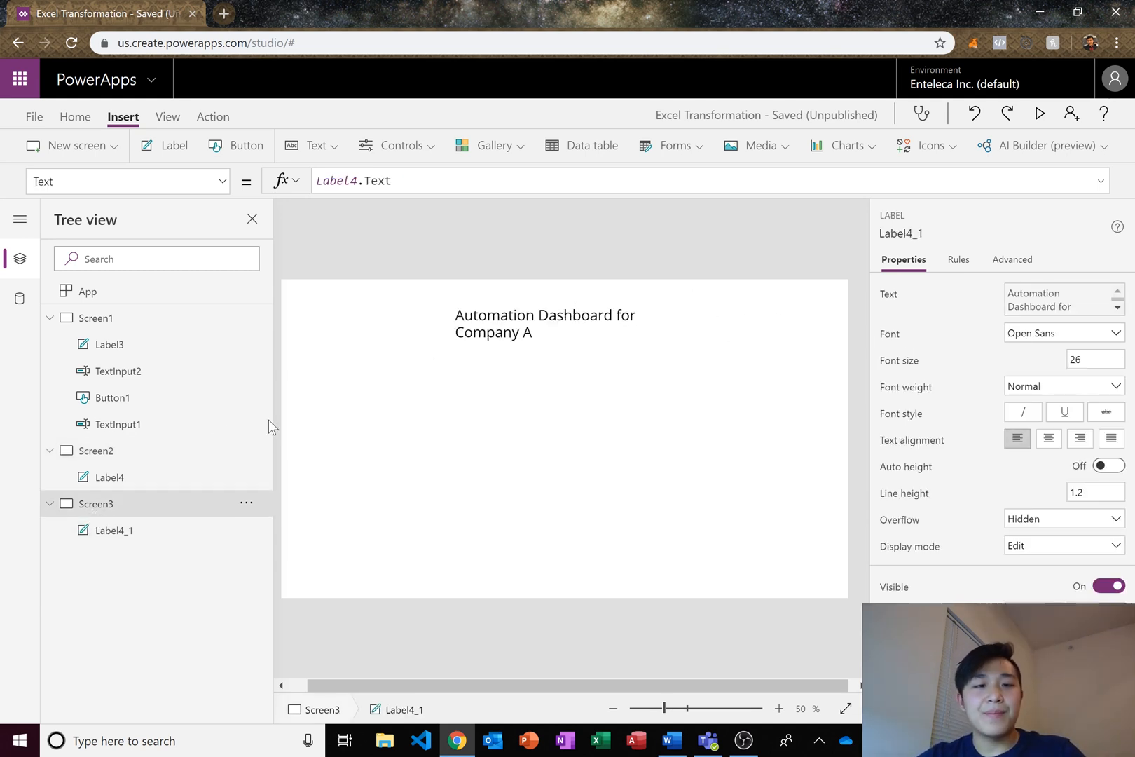
click(110, 477)
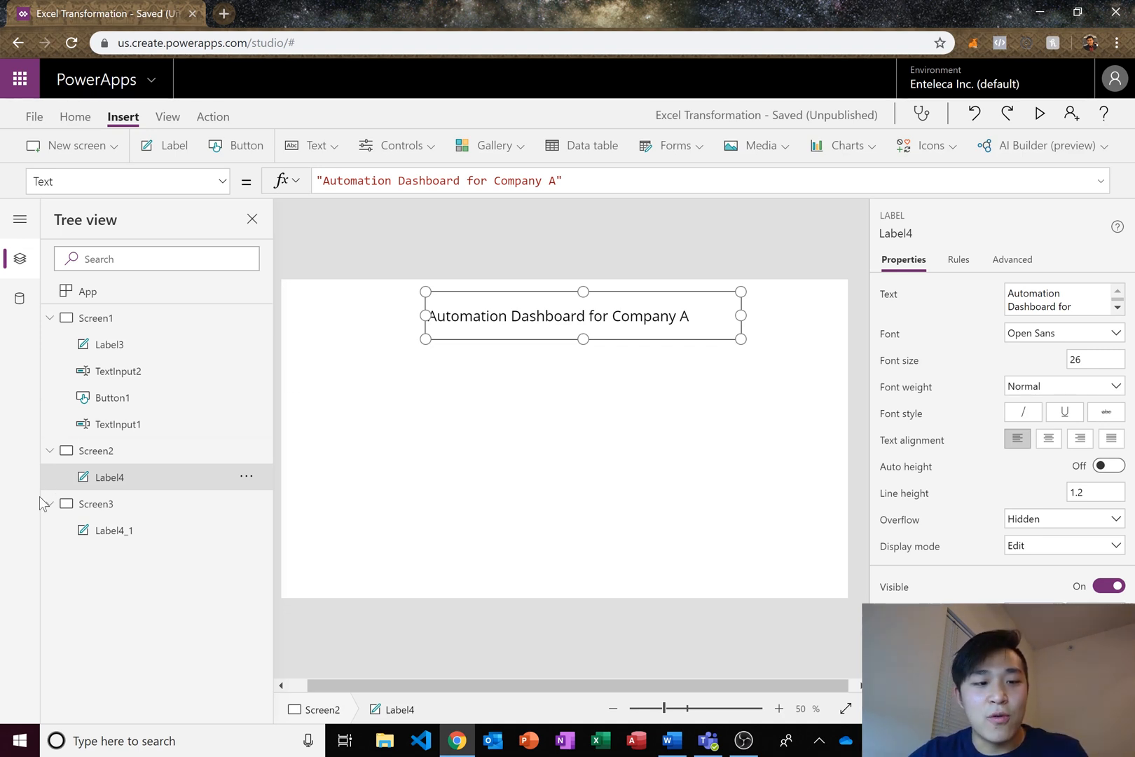
click(113, 530)
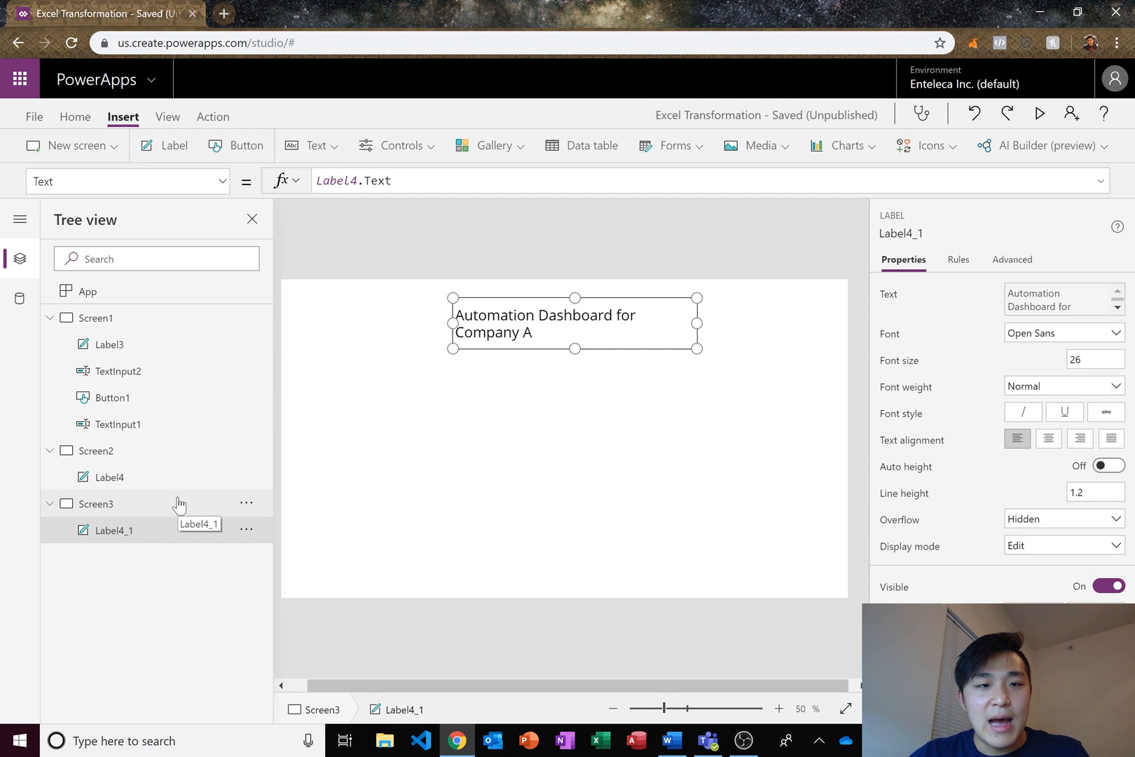
click(108, 477)
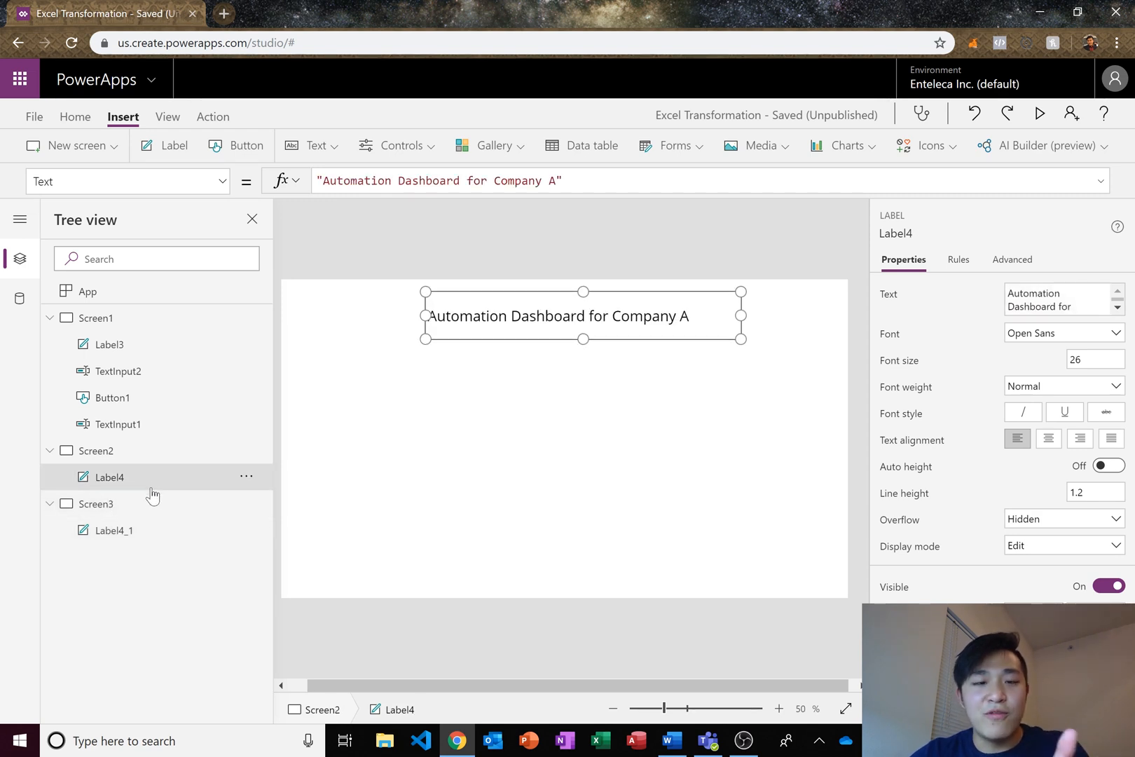
click(112, 531)
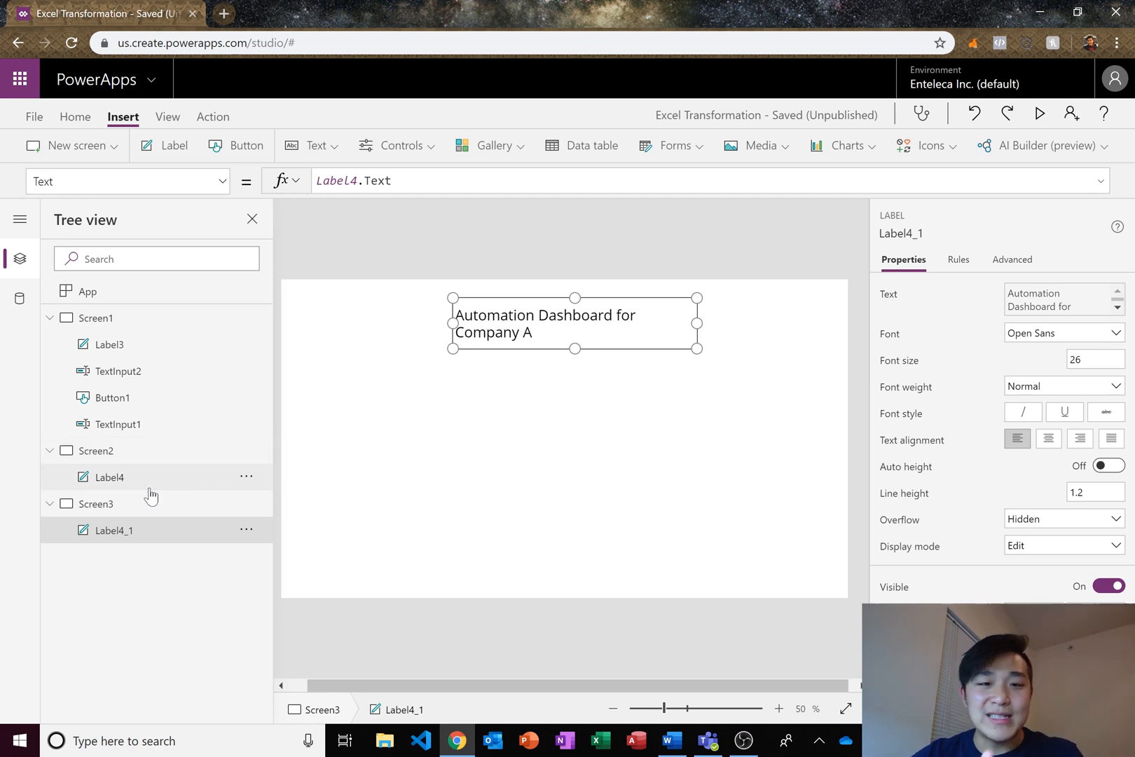
click(112, 477)
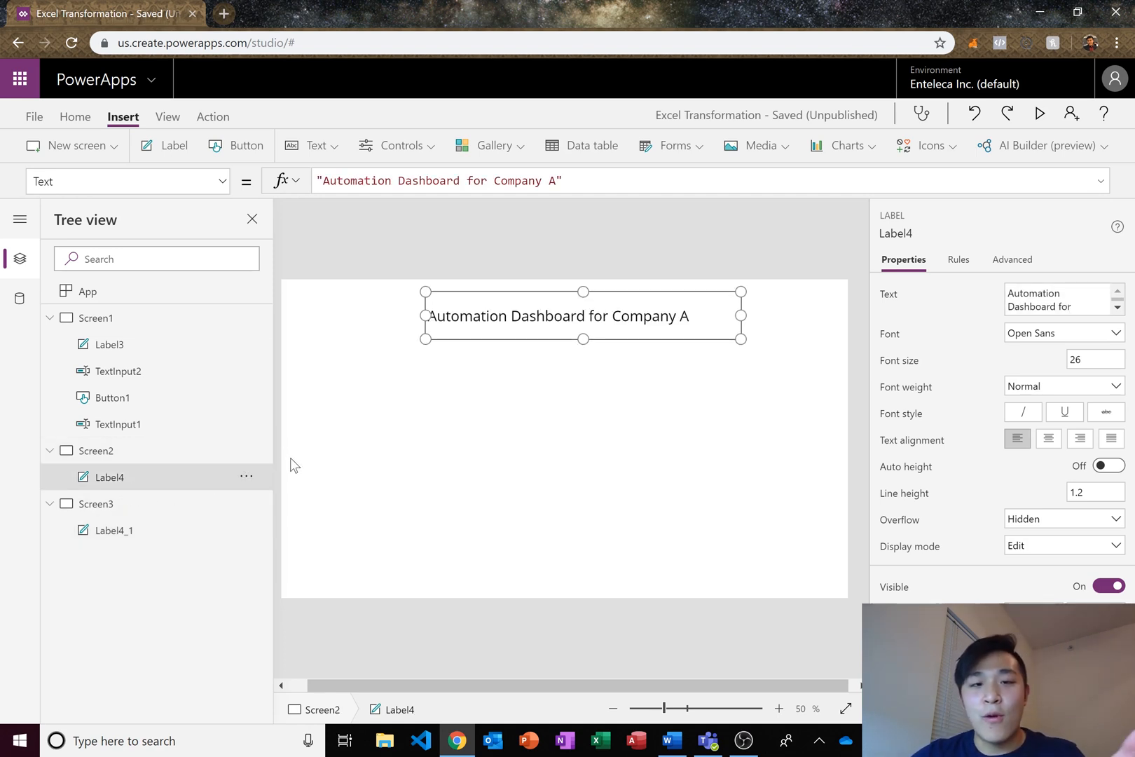
click(114, 531)
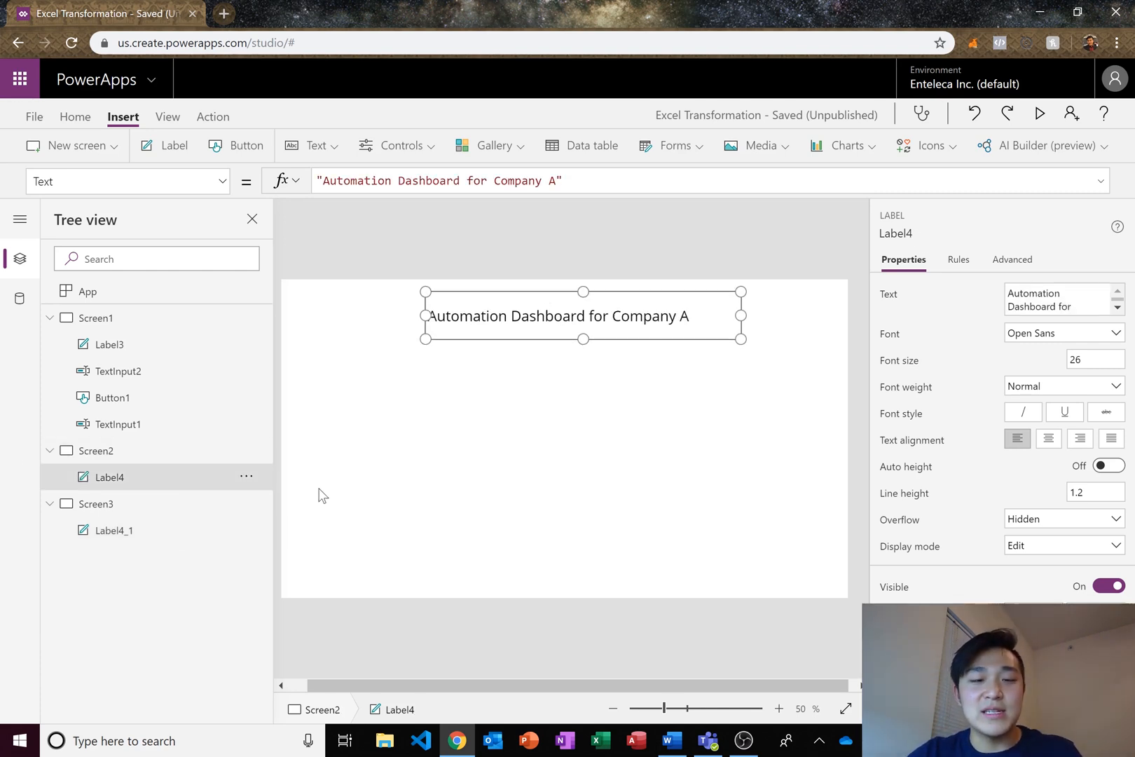
click(93, 449)
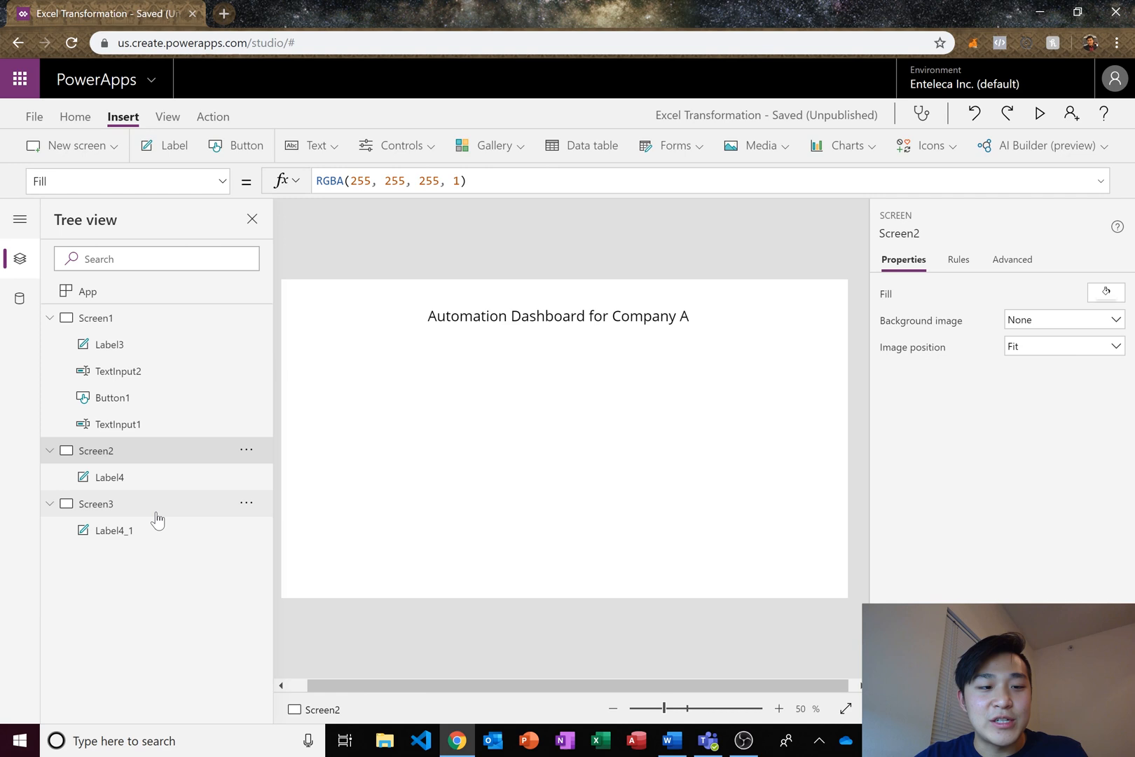
click(115, 530)
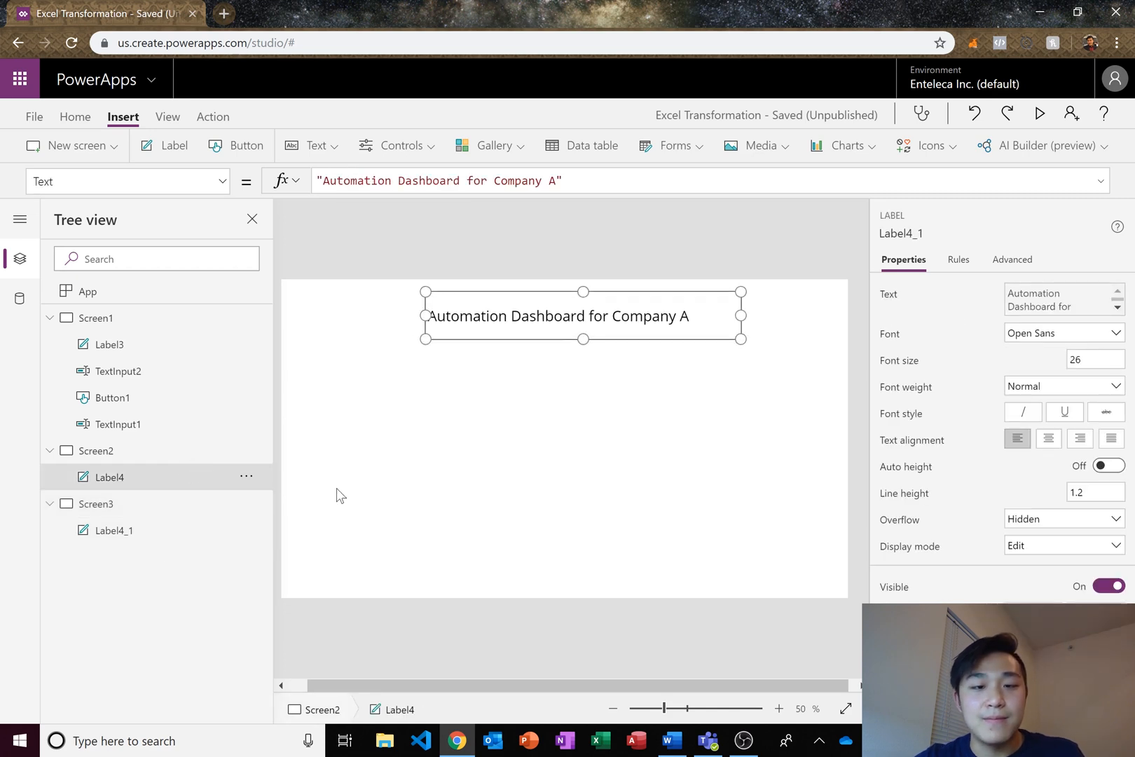
drag(583, 316, 574, 321)
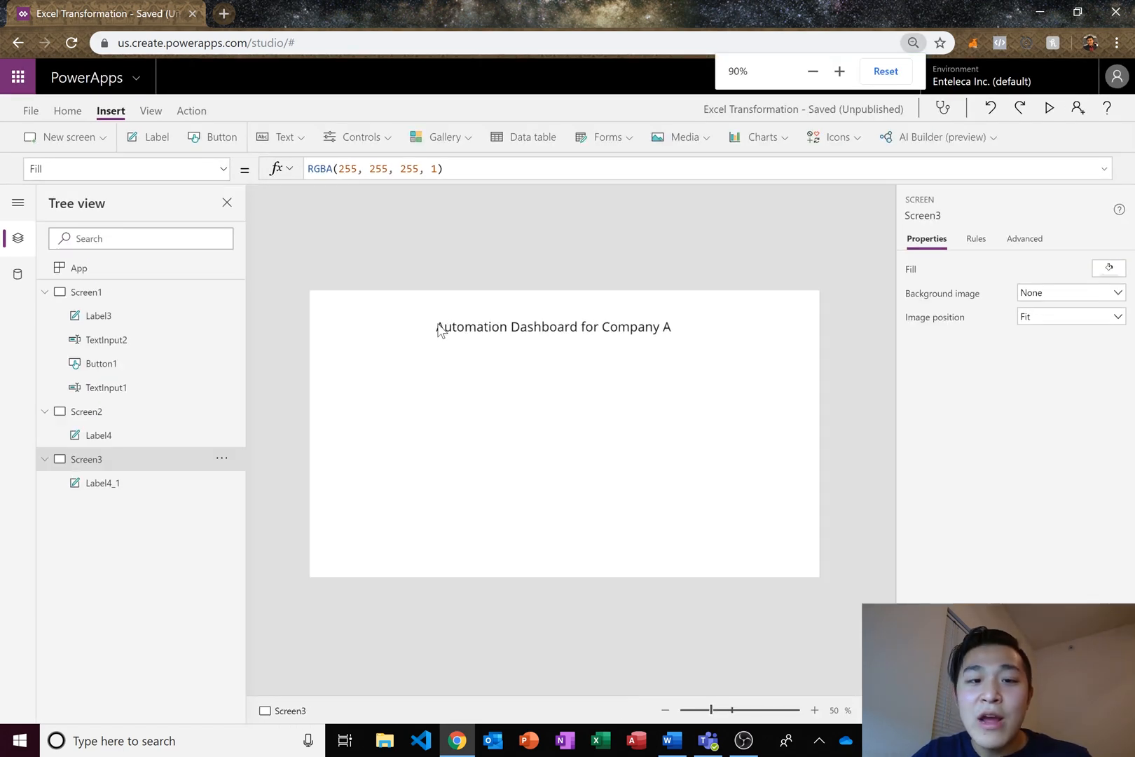
- Confirm Screen3's title label uses Label4.Text, then add a new label to Screen1
click(814, 710)
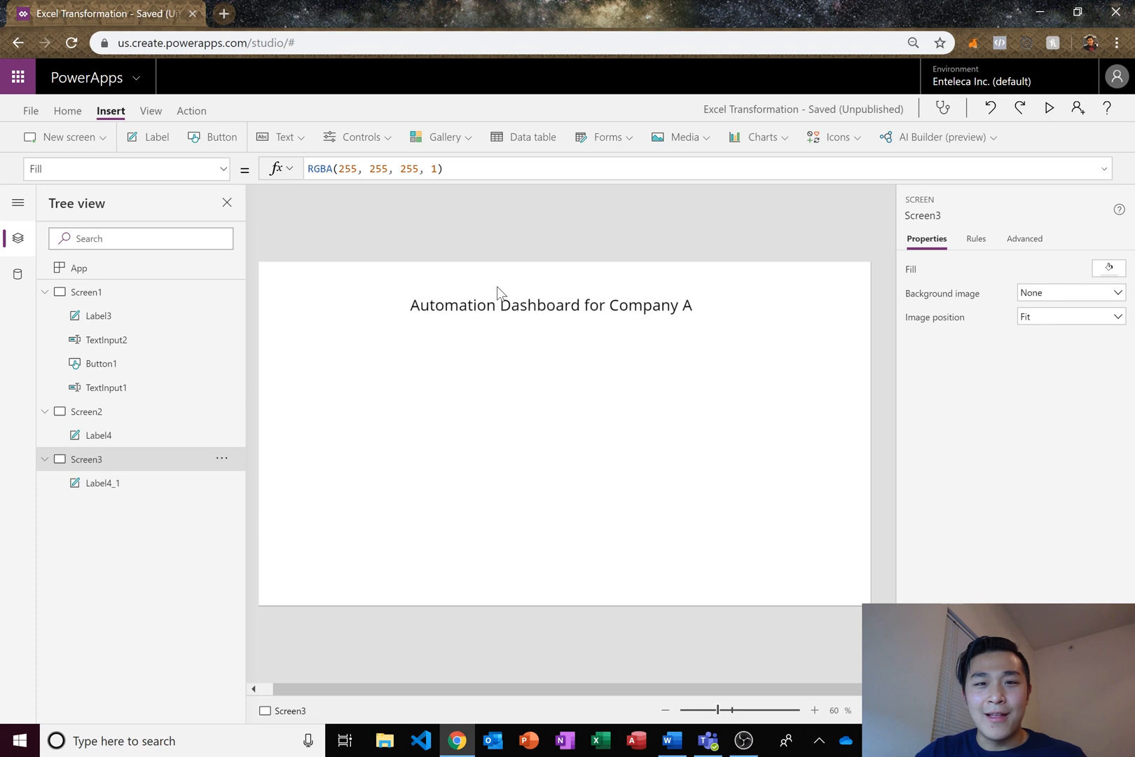
mouse_move(349, 266)
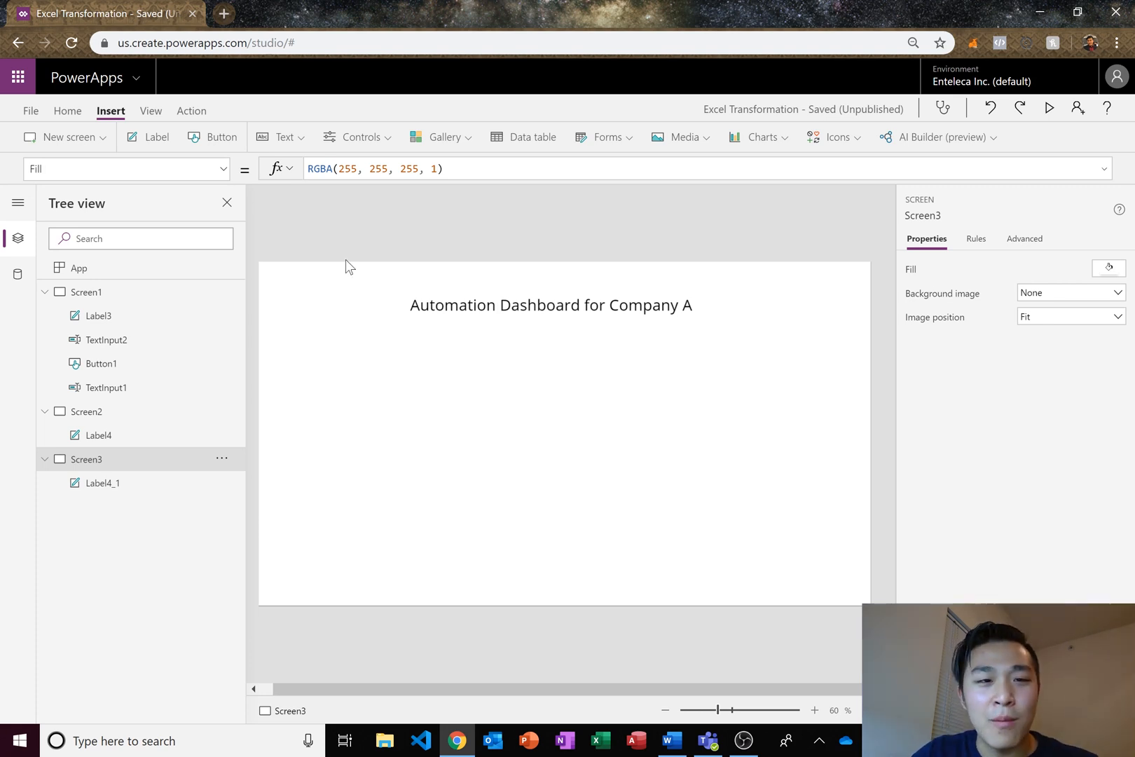
click(102, 483)
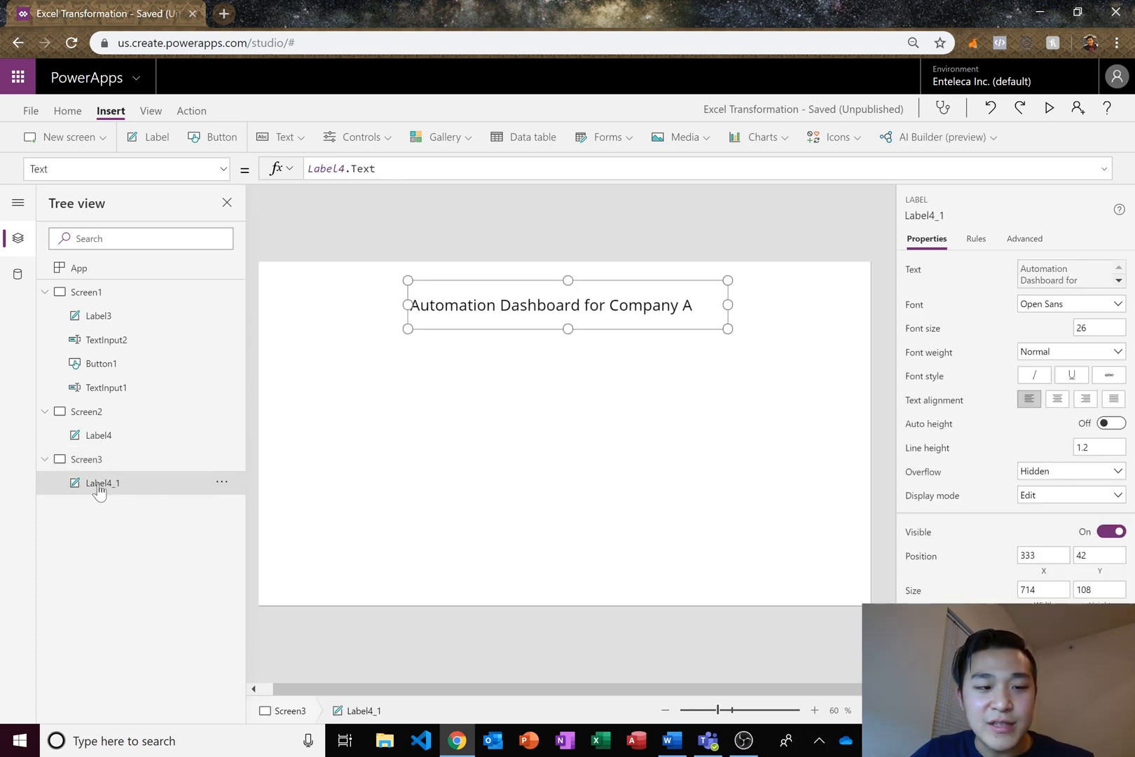
mouse_move(115, 484)
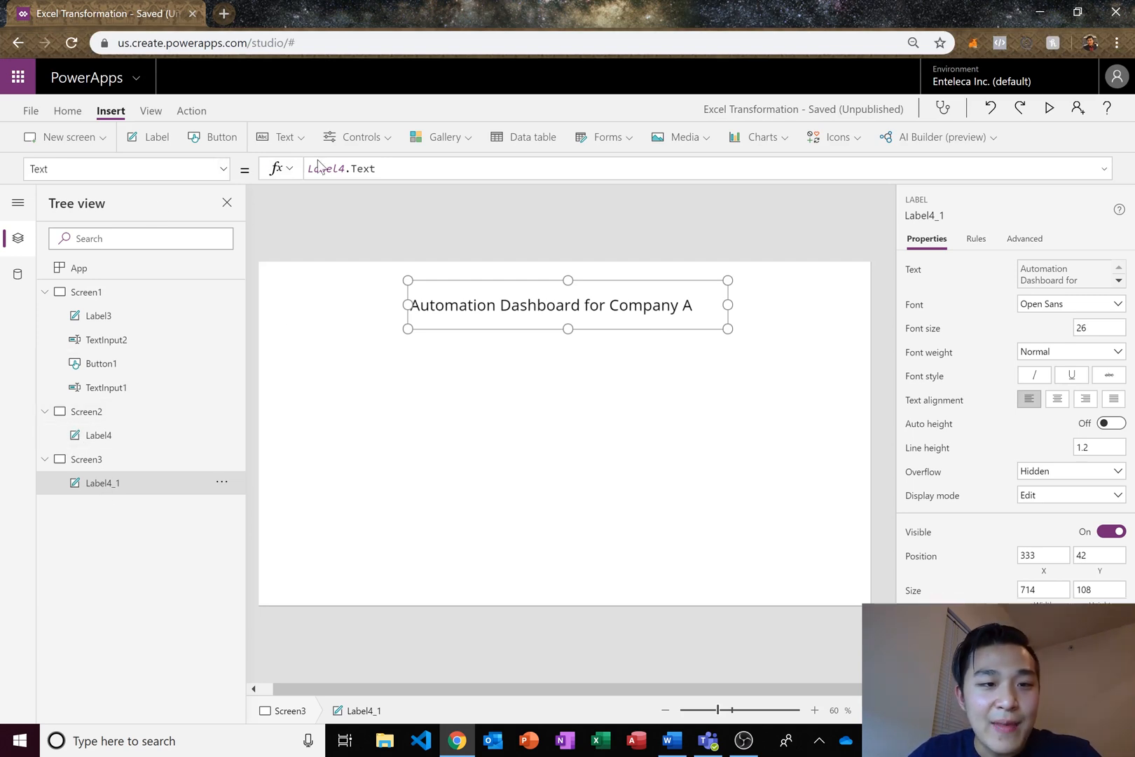
click(344, 169)
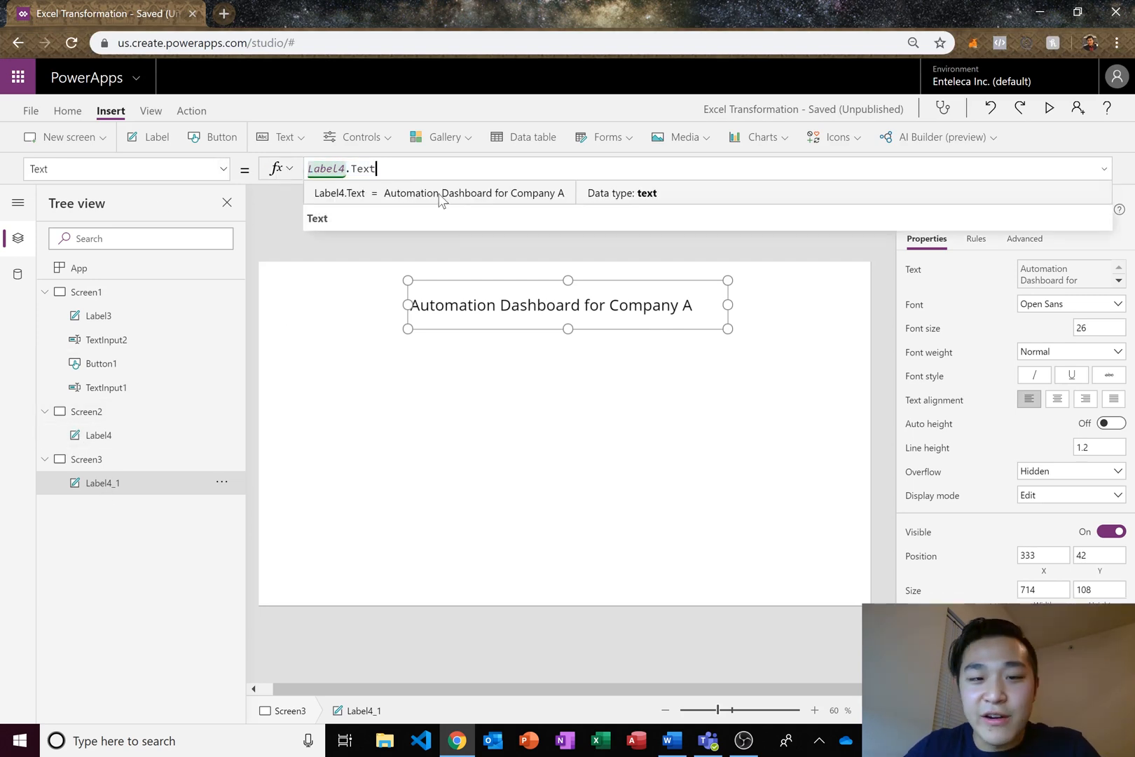
click(471, 505)
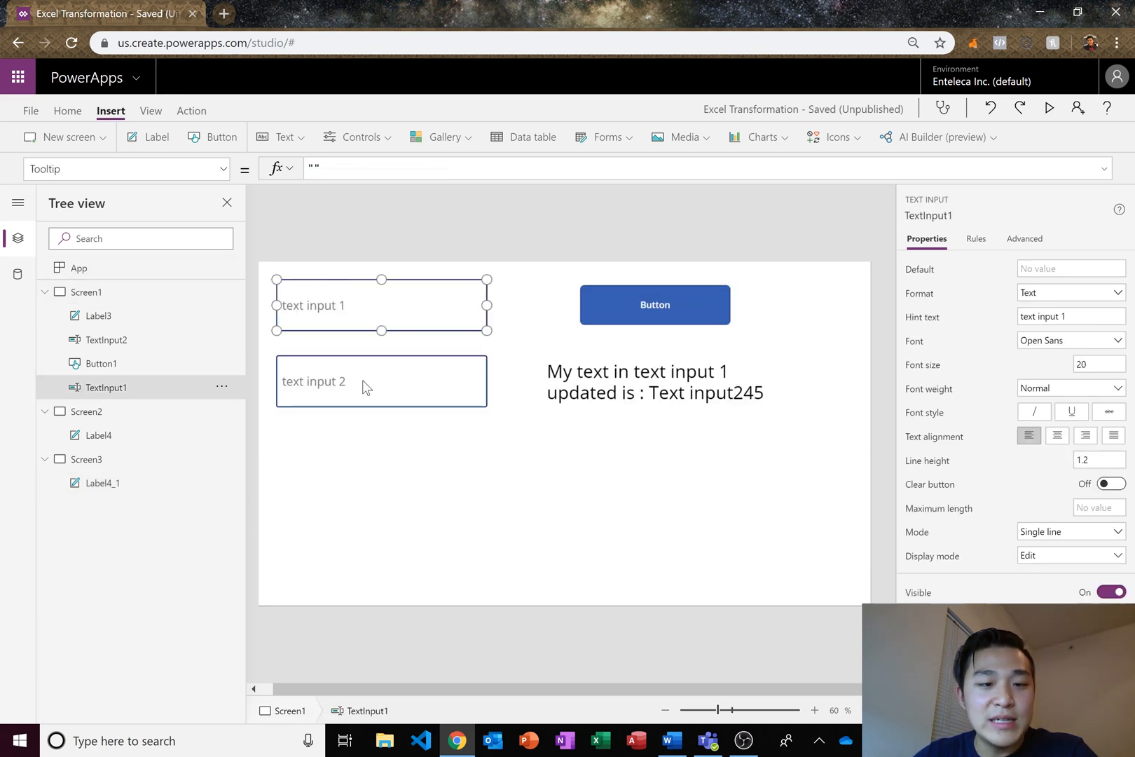
click(654, 382)
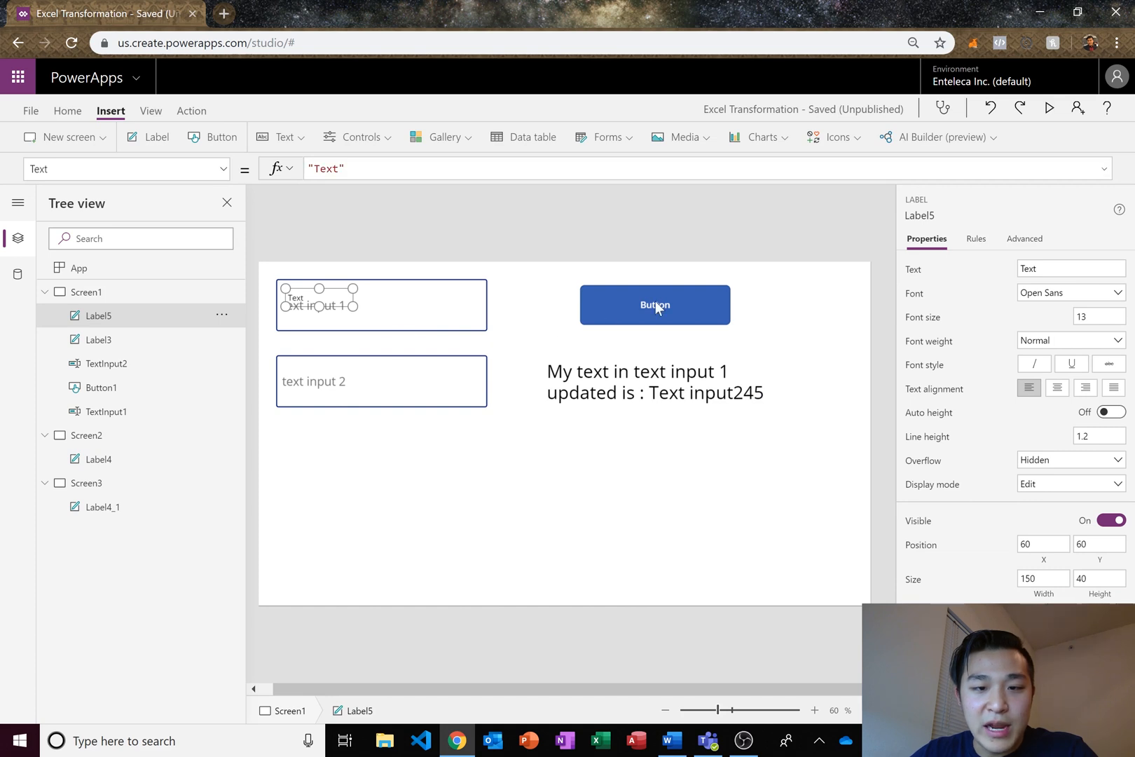
- Move Label5 below the second text box, enlarge it, and set Text to TextInput1.Text + TextInput2.Text
drag(319, 304, 464, 505)
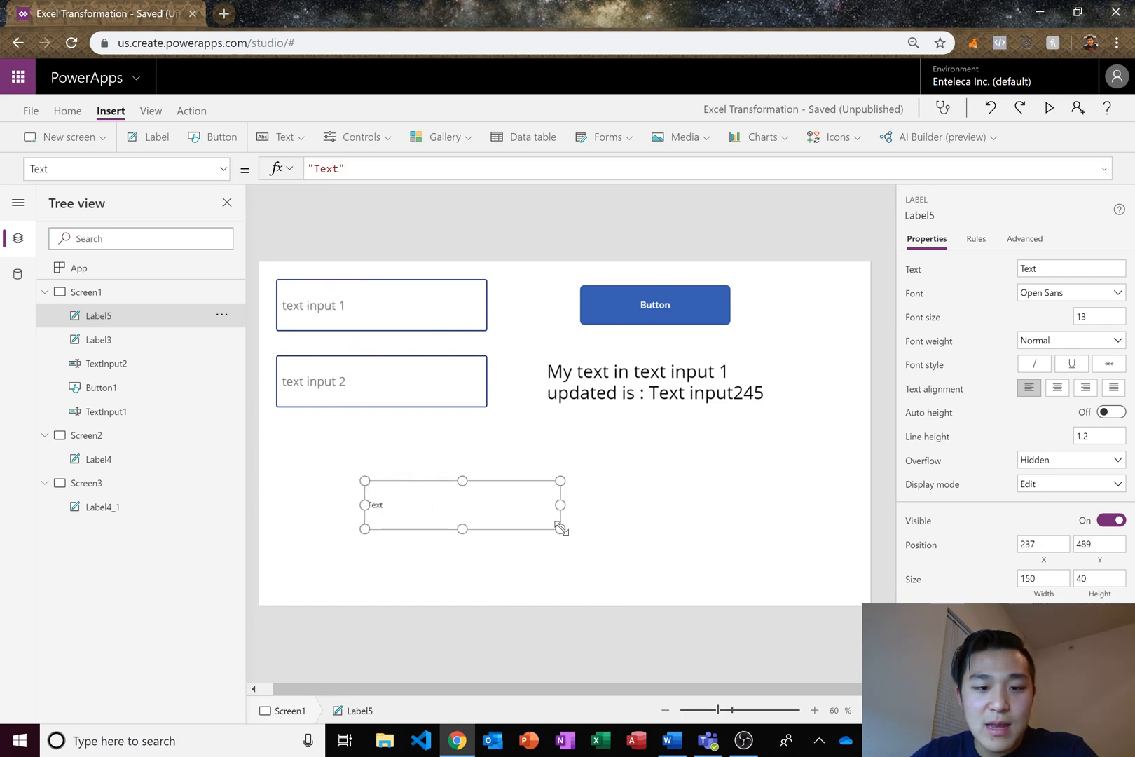
drag(560, 528, 564, 529)
text(36)
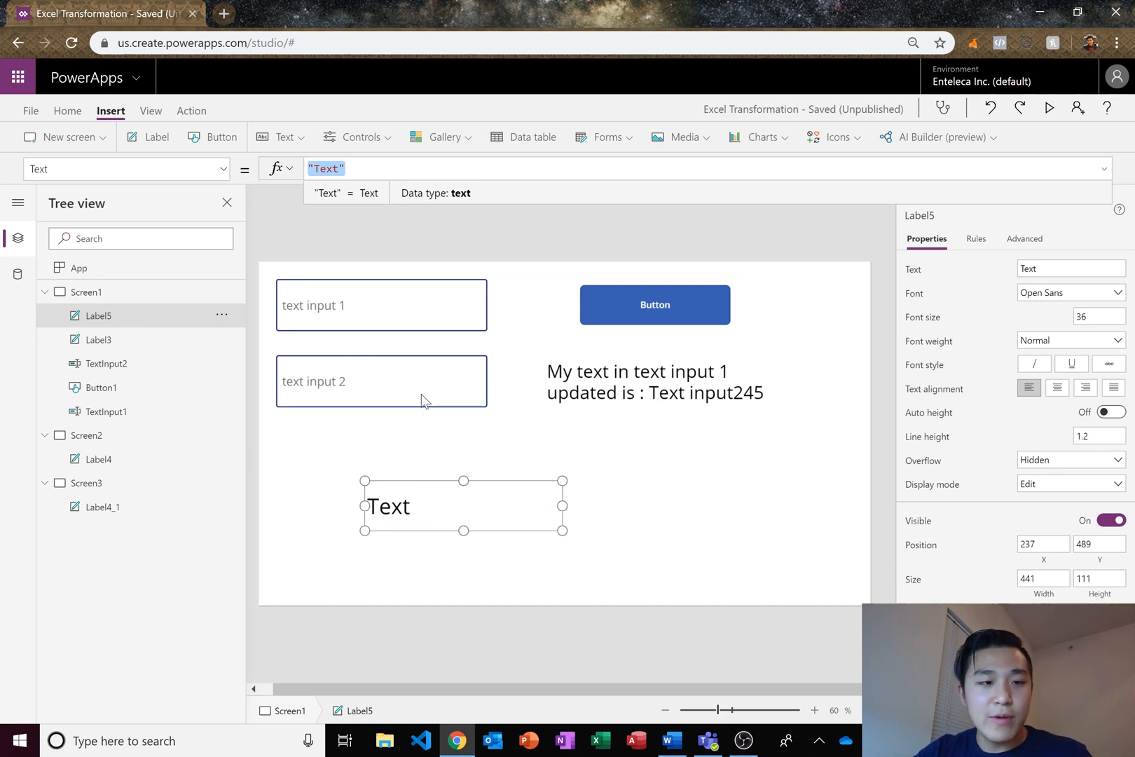
text(TextIn)
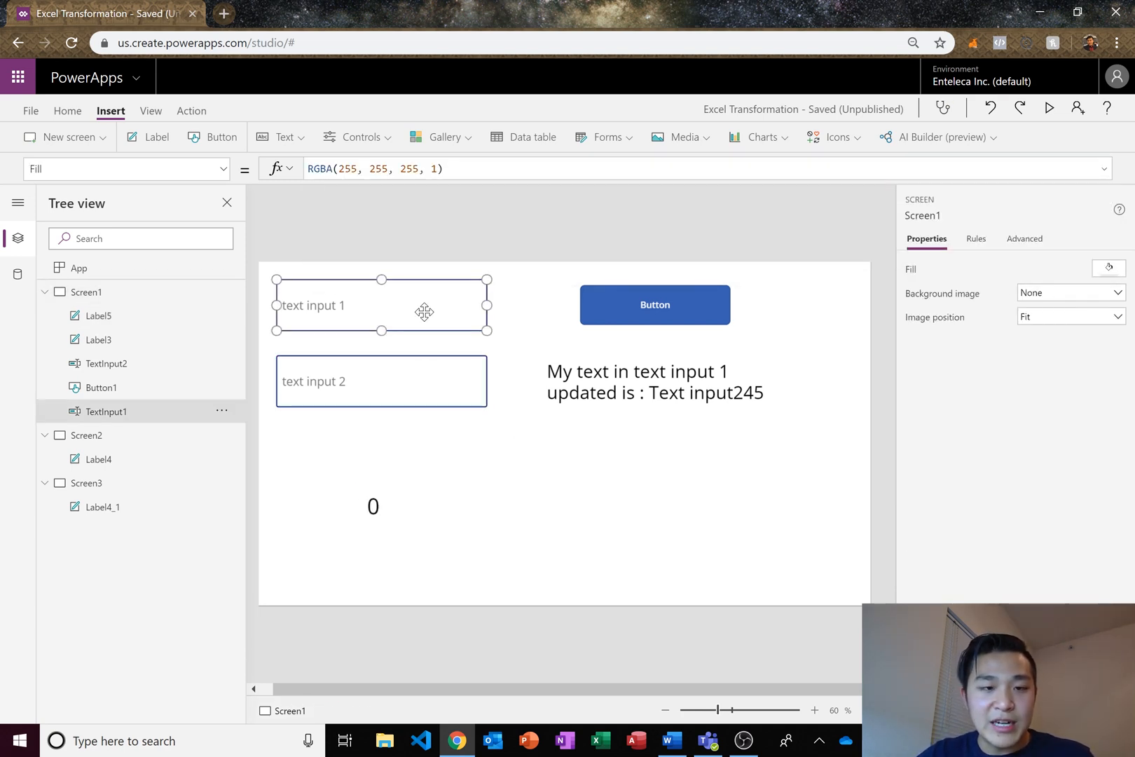
- Preview the app, enter 80 and 25, verify the label shows 105, then exit
click(1049, 107)
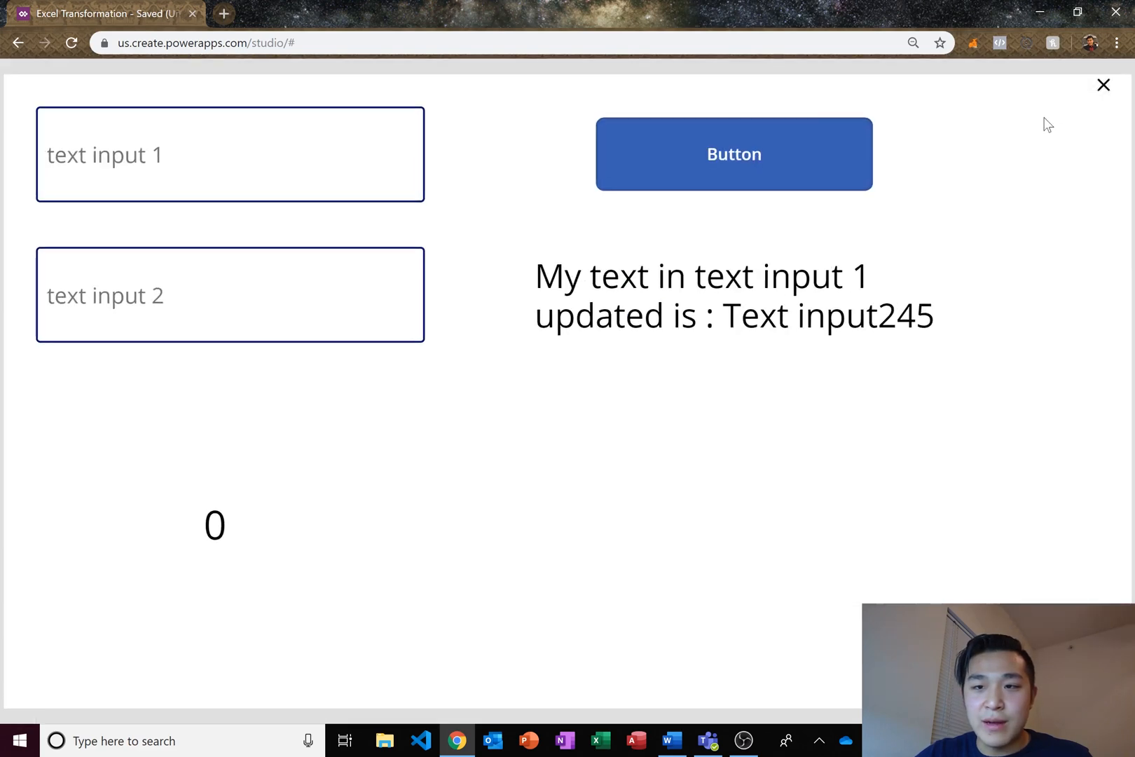
text(80)
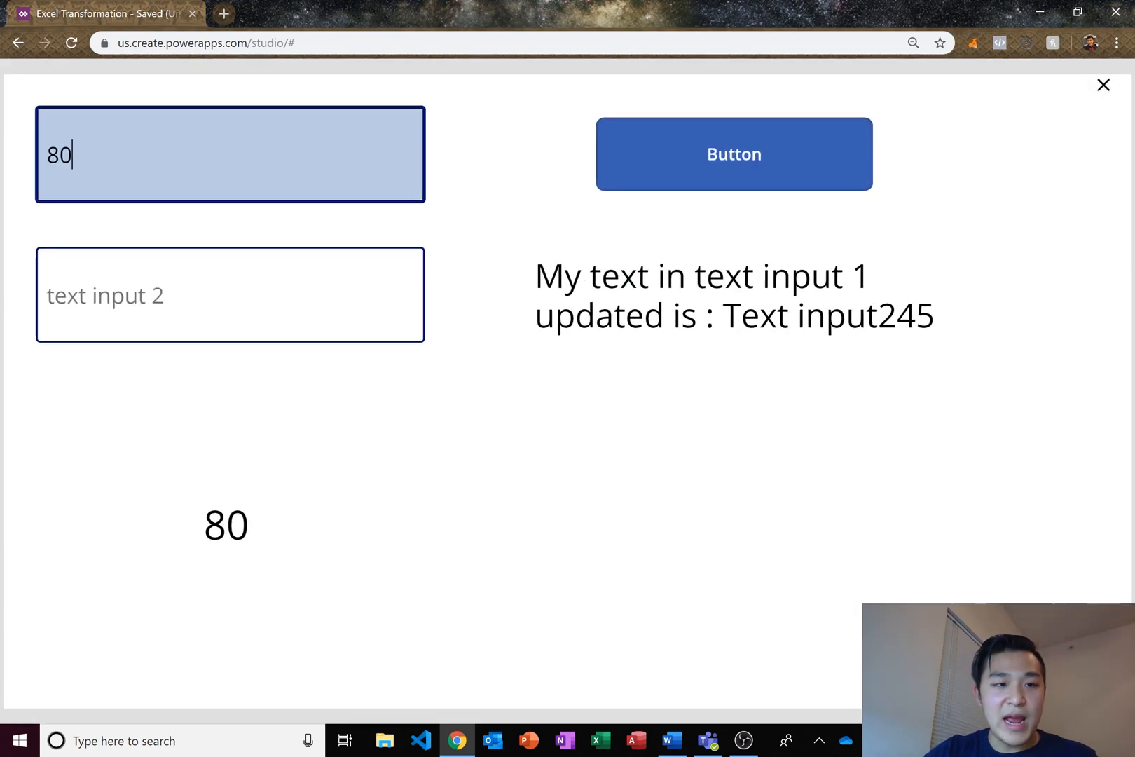
click(231, 294)
text(25)
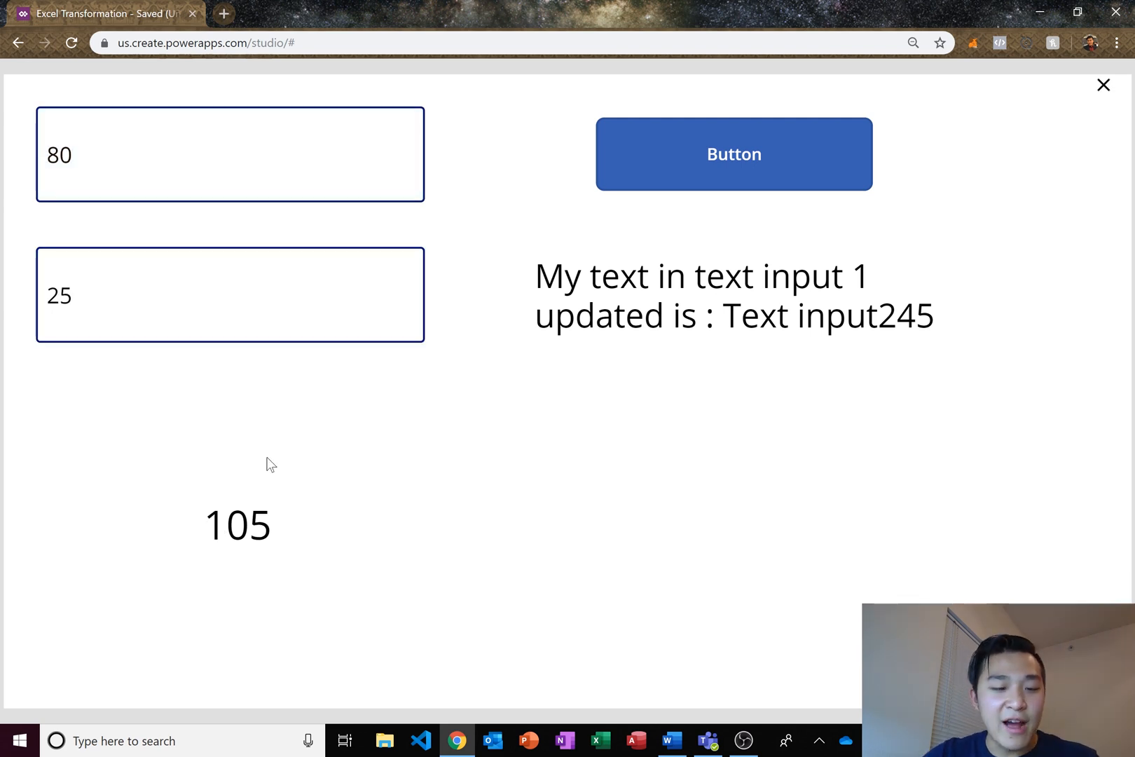
click(231, 295)
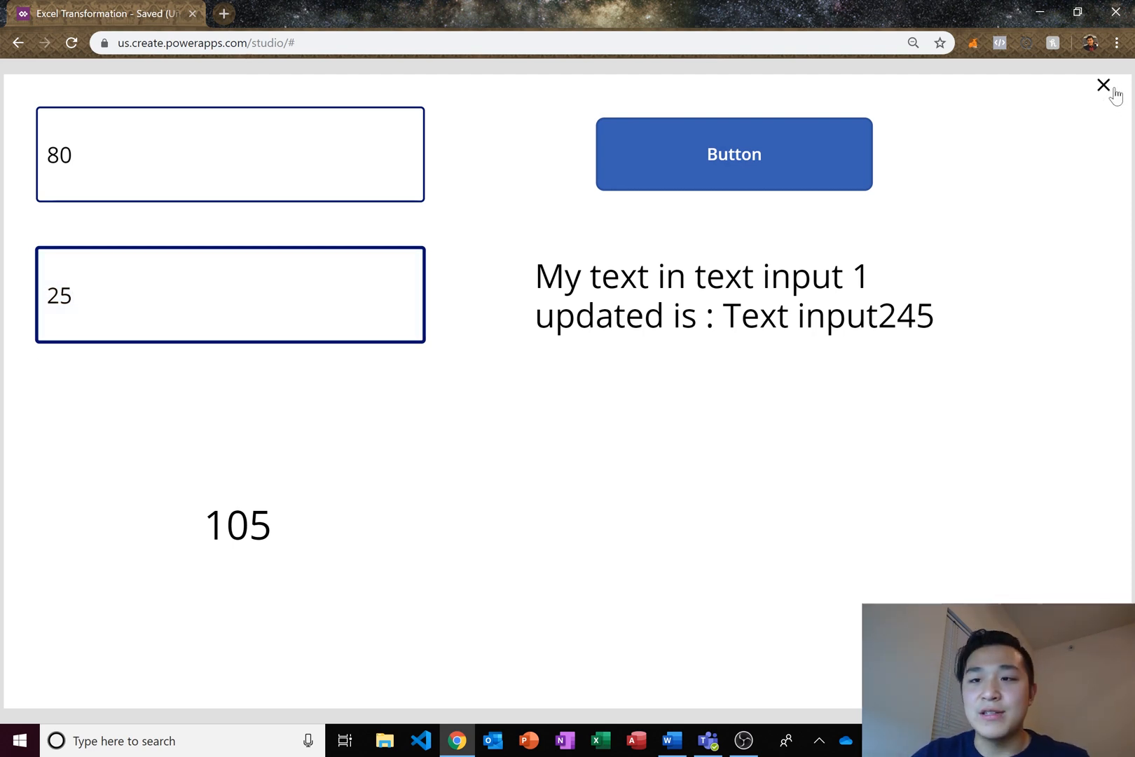
click(1104, 86)
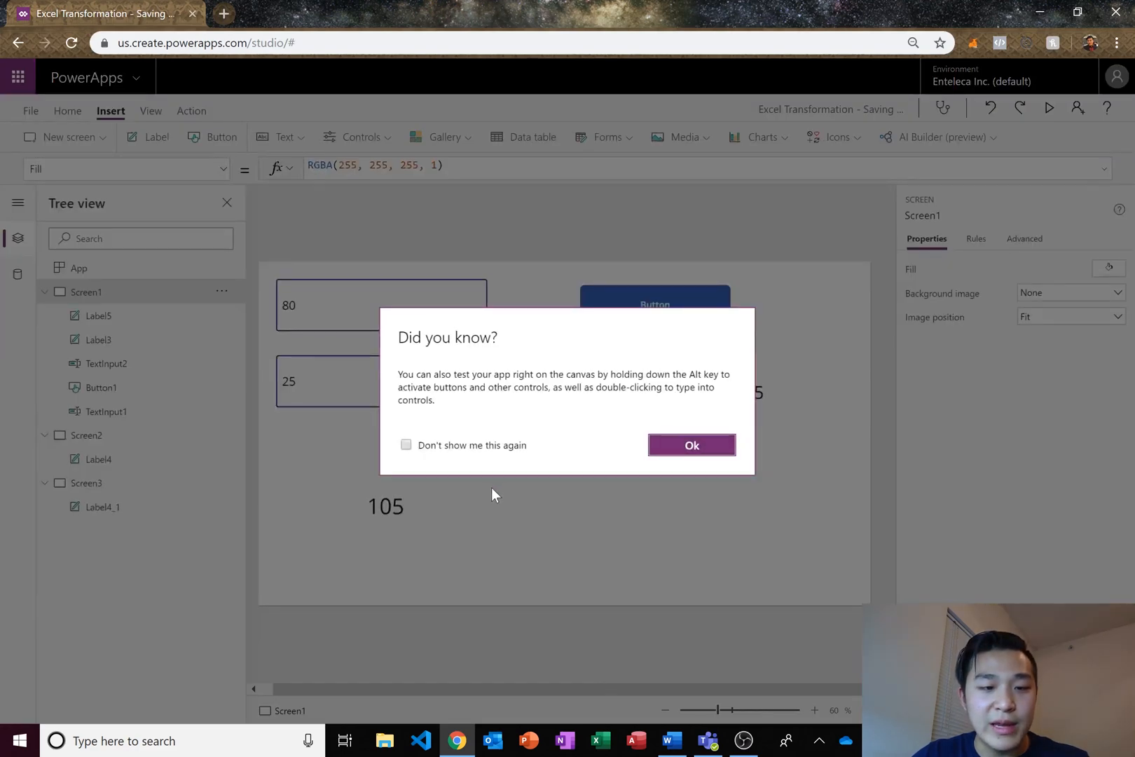
- Dismiss the 'Did you know' tip and select Screen3's title label Label4_1
click(692, 444)
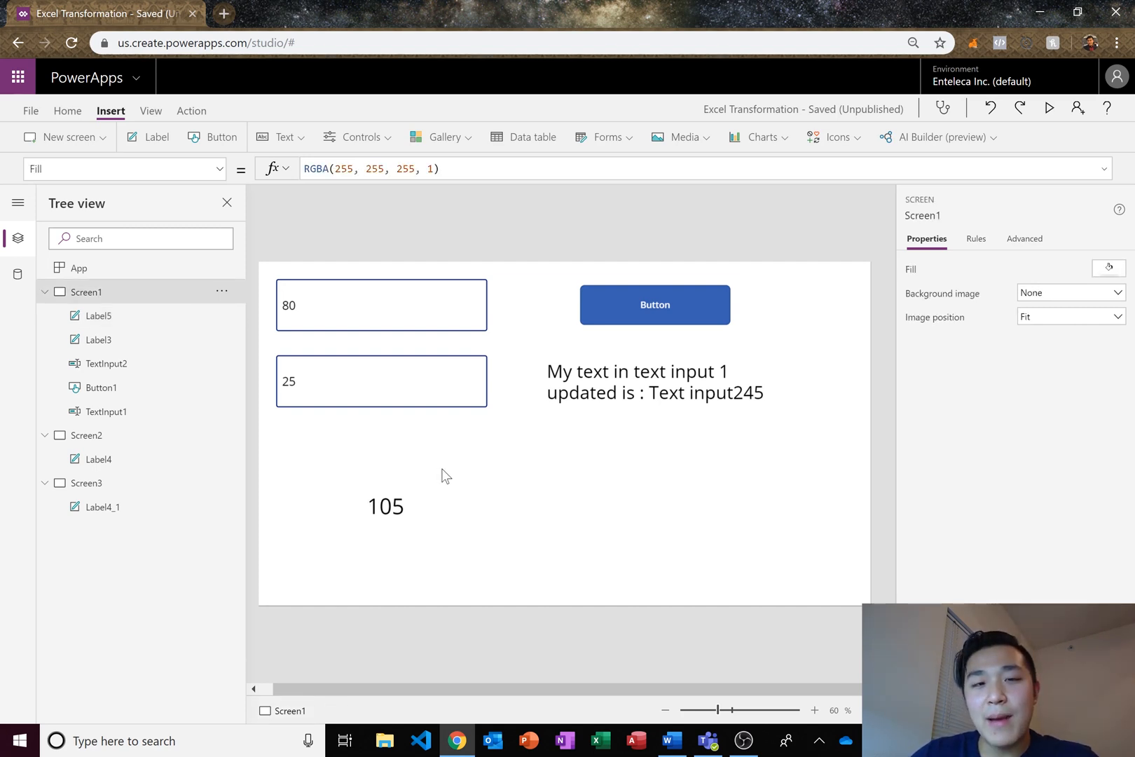
mouse_move(377, 457)
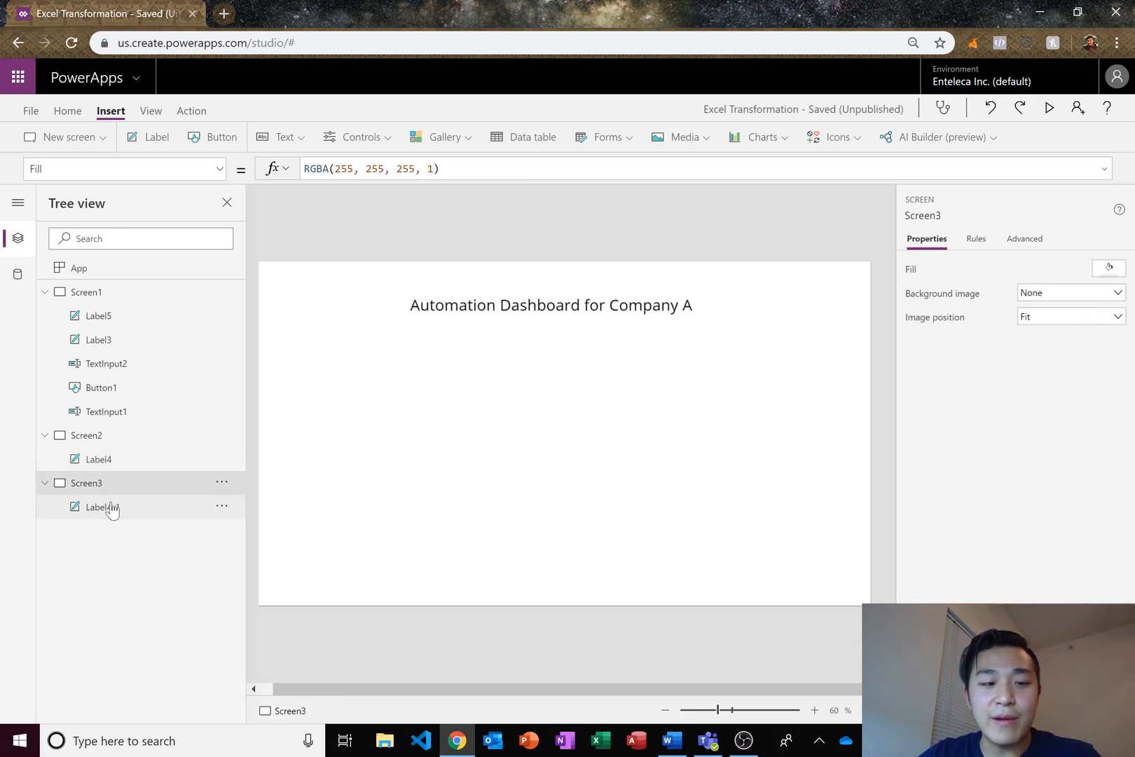
click(102, 506)
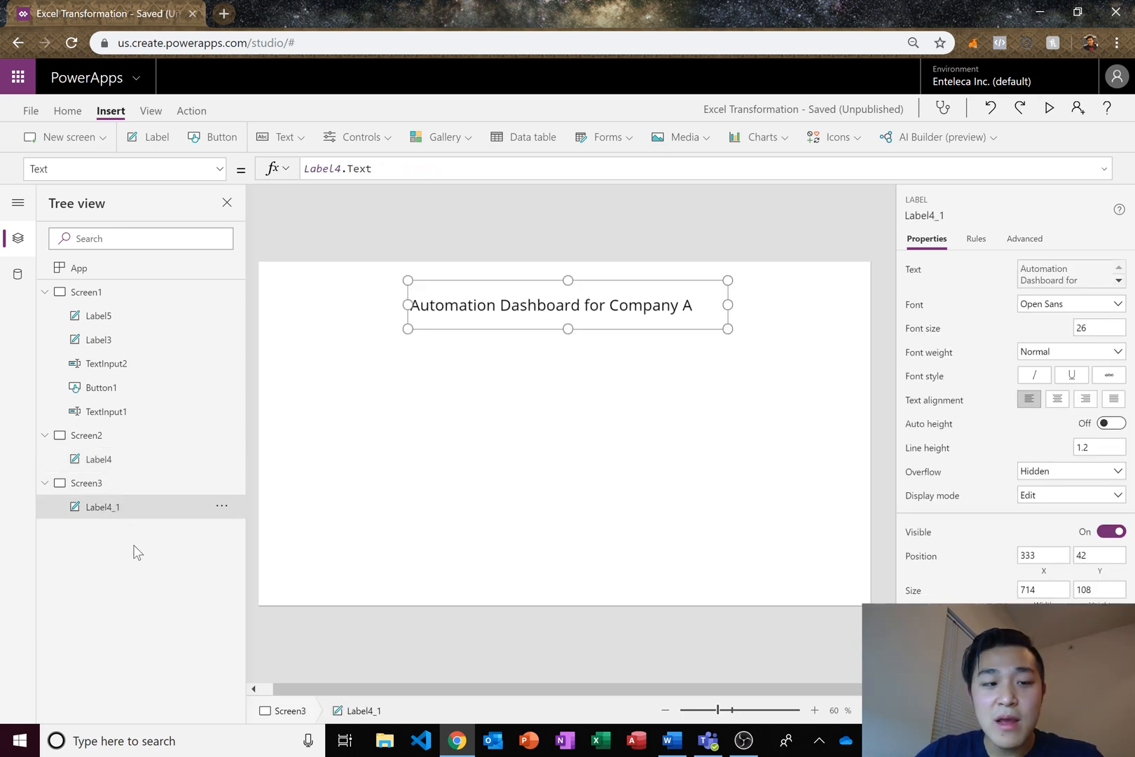
mouse_move(199, 482)
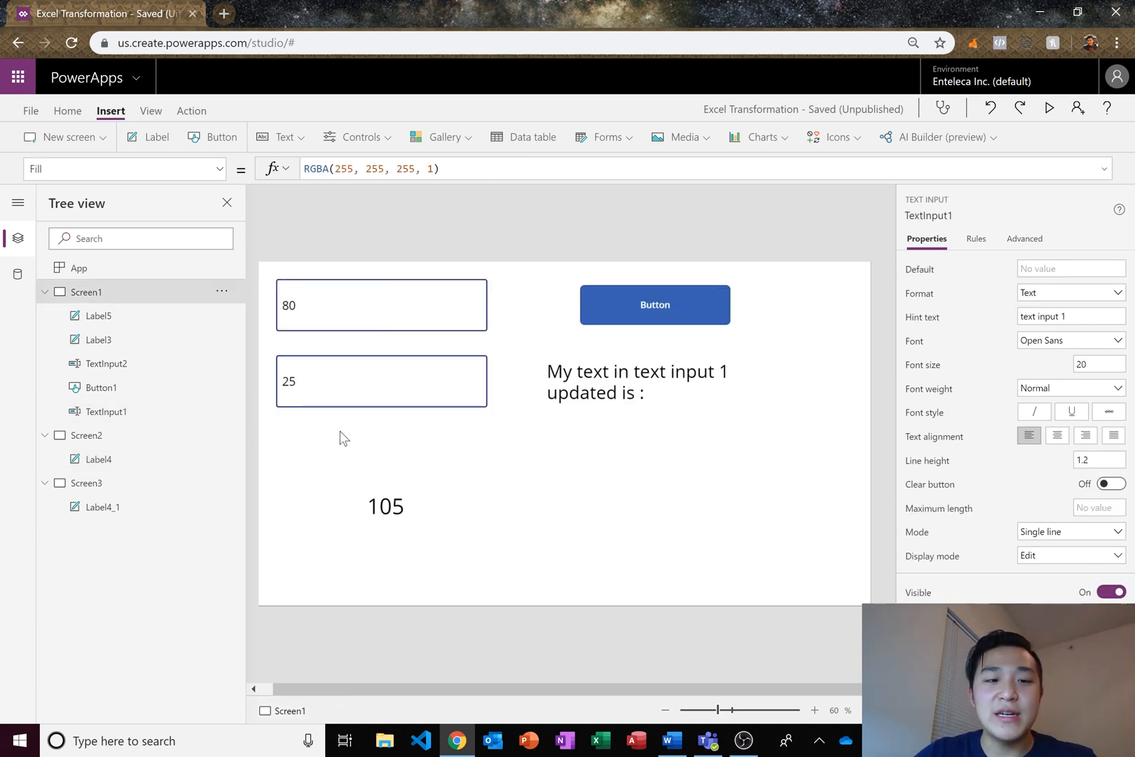
- Move the first text box beside the 'Name:' label and give it hint text 'Name'
drag(380, 305, 591, 512)
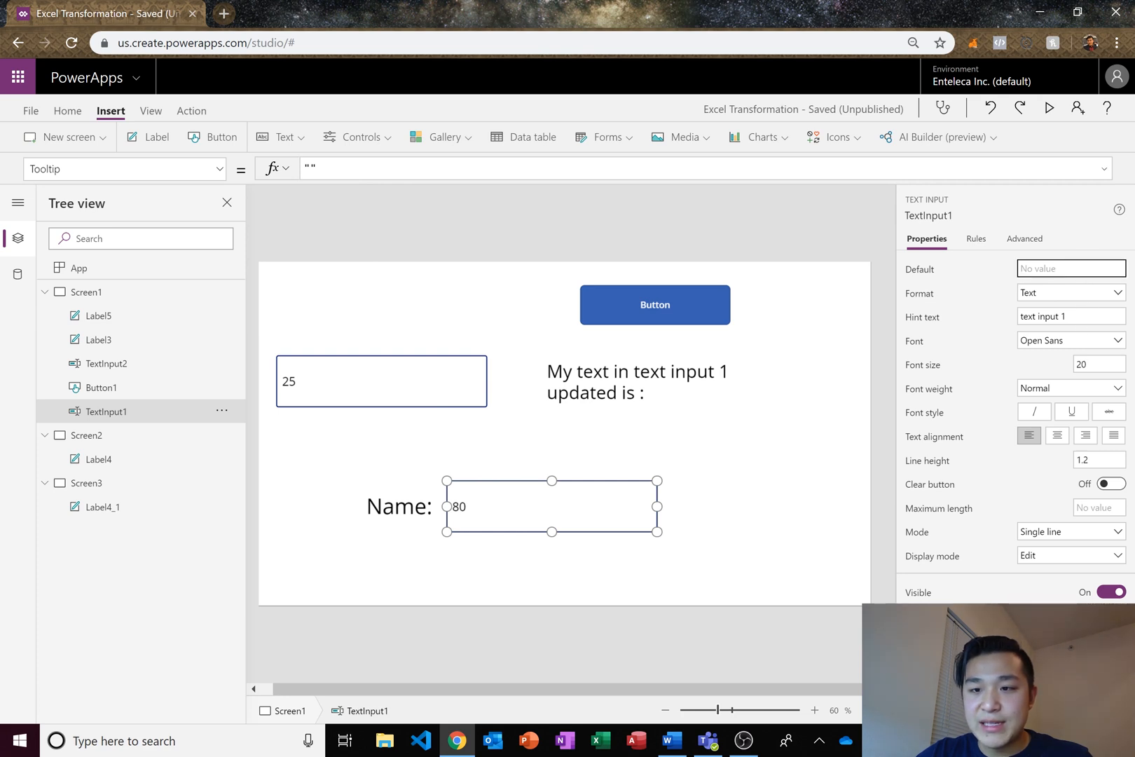
text(Name)
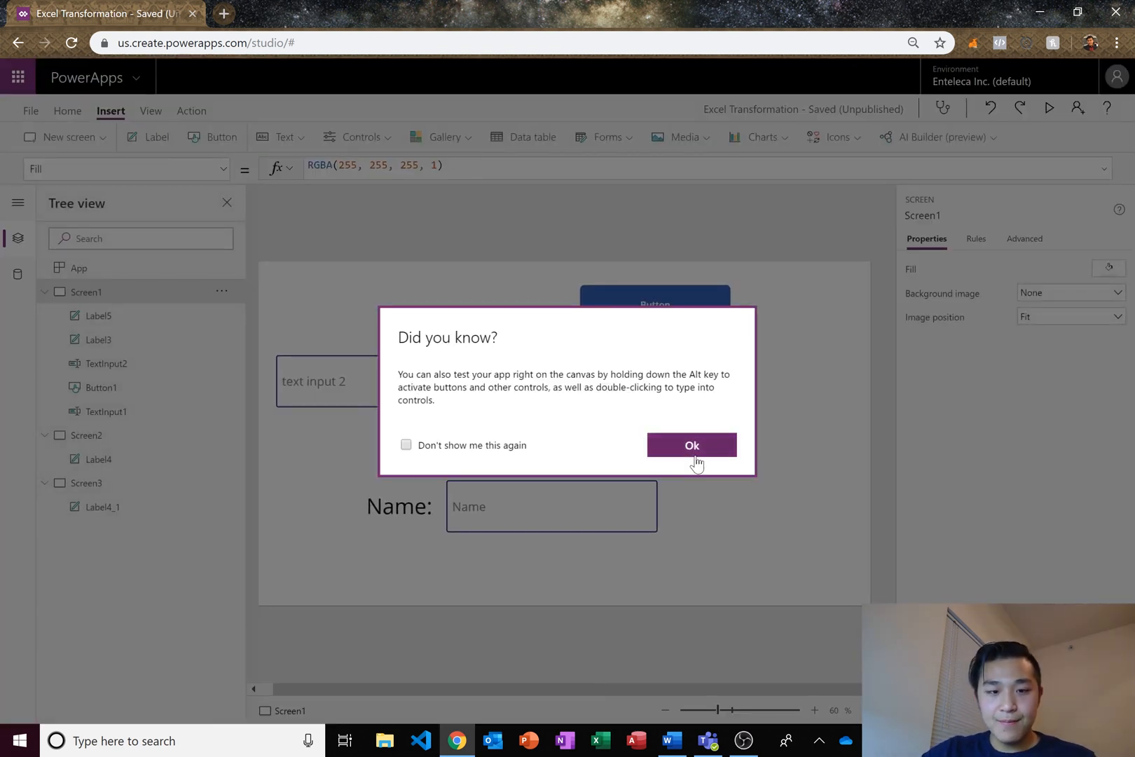
click(691, 445)
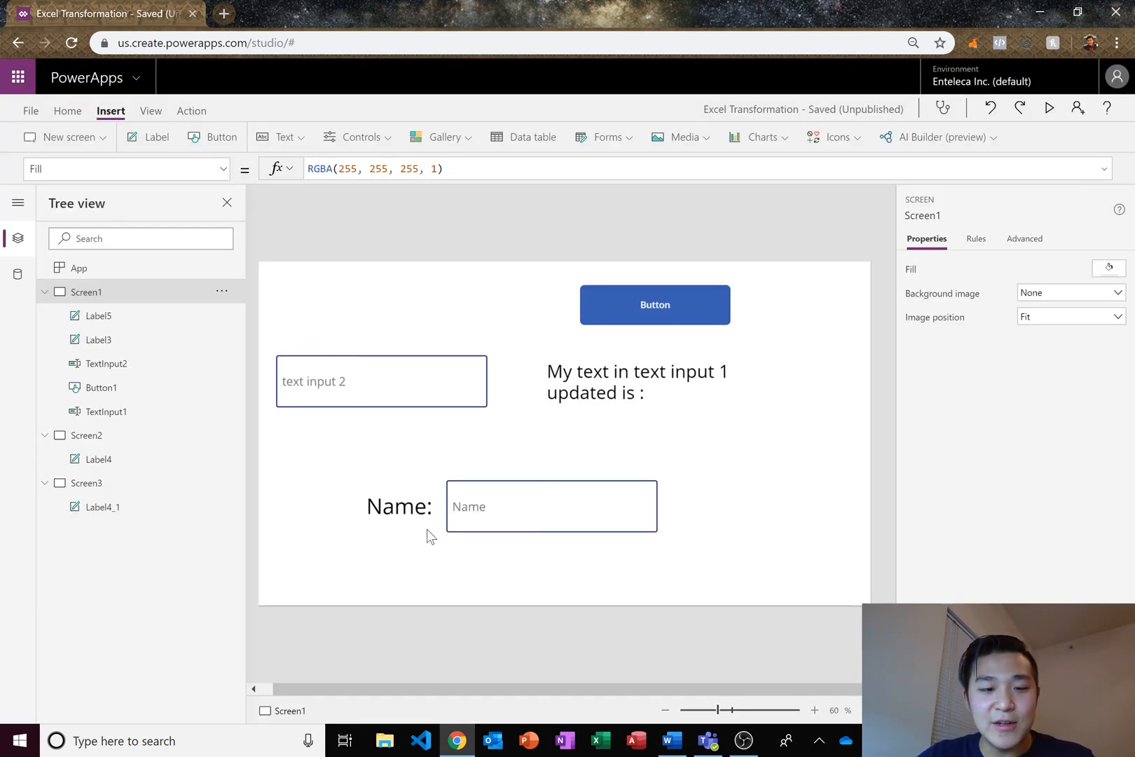
click(550, 506)
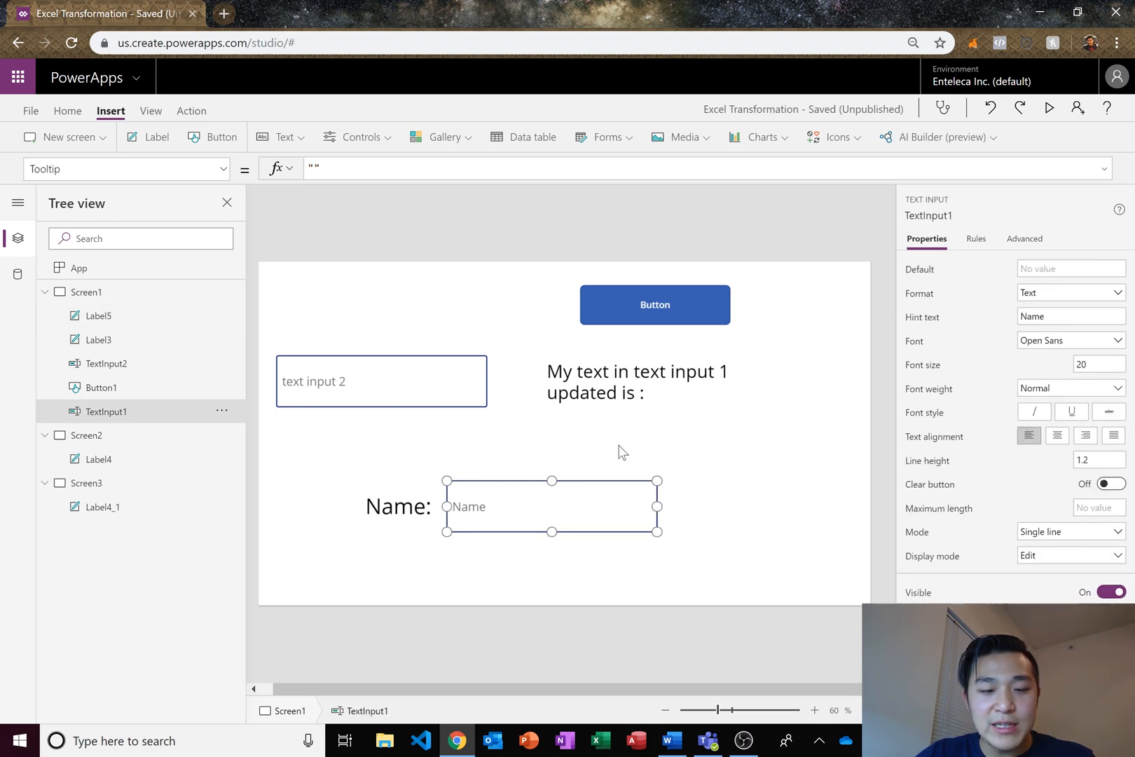
mouse_move(681, 289)
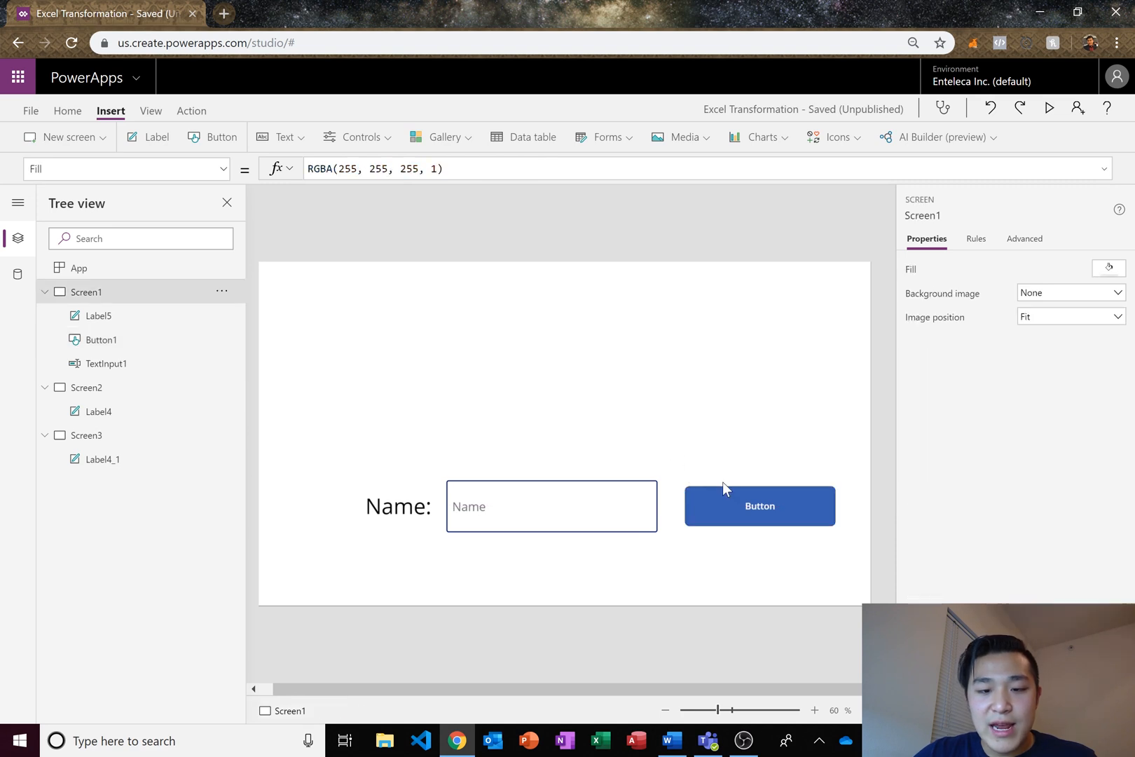
click(759, 506)
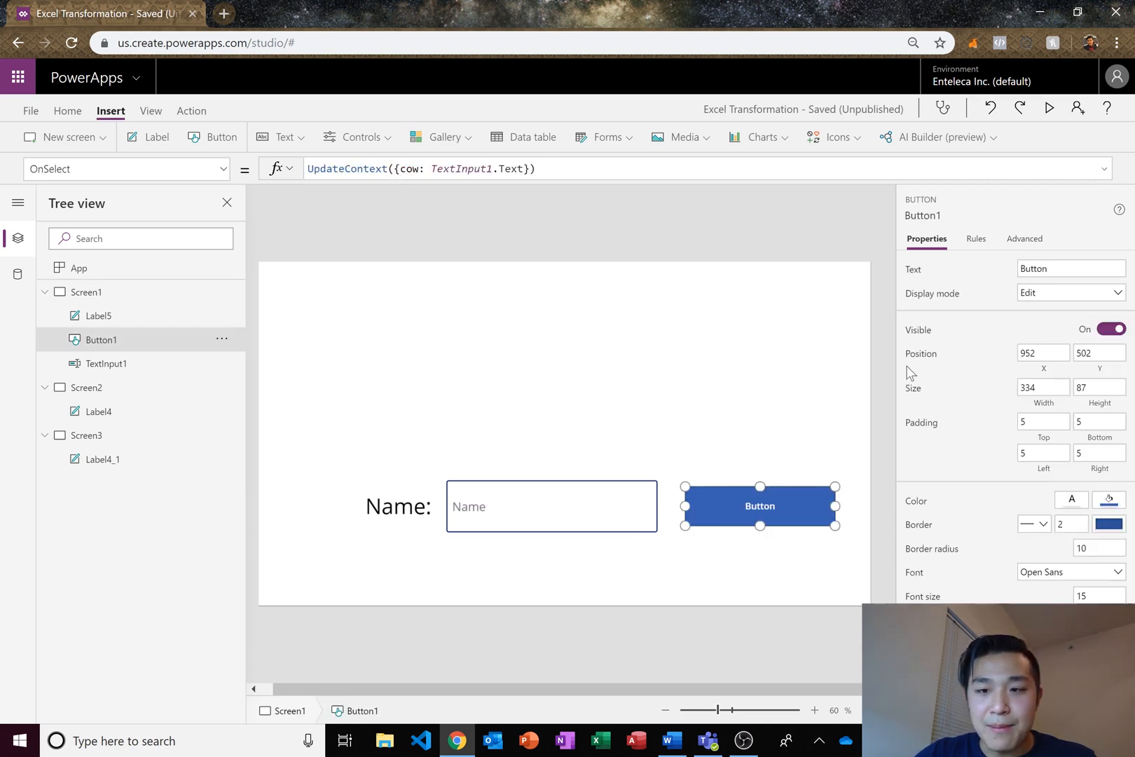
text(Submit)
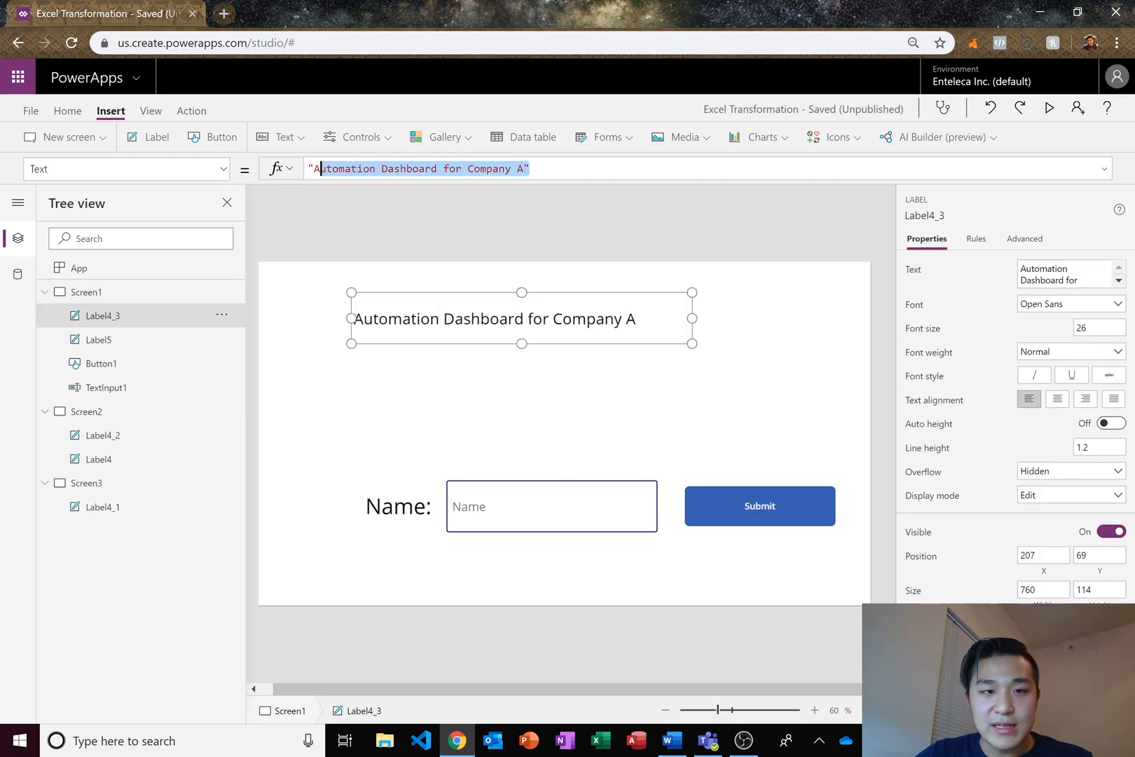
text(Your name is Henry")
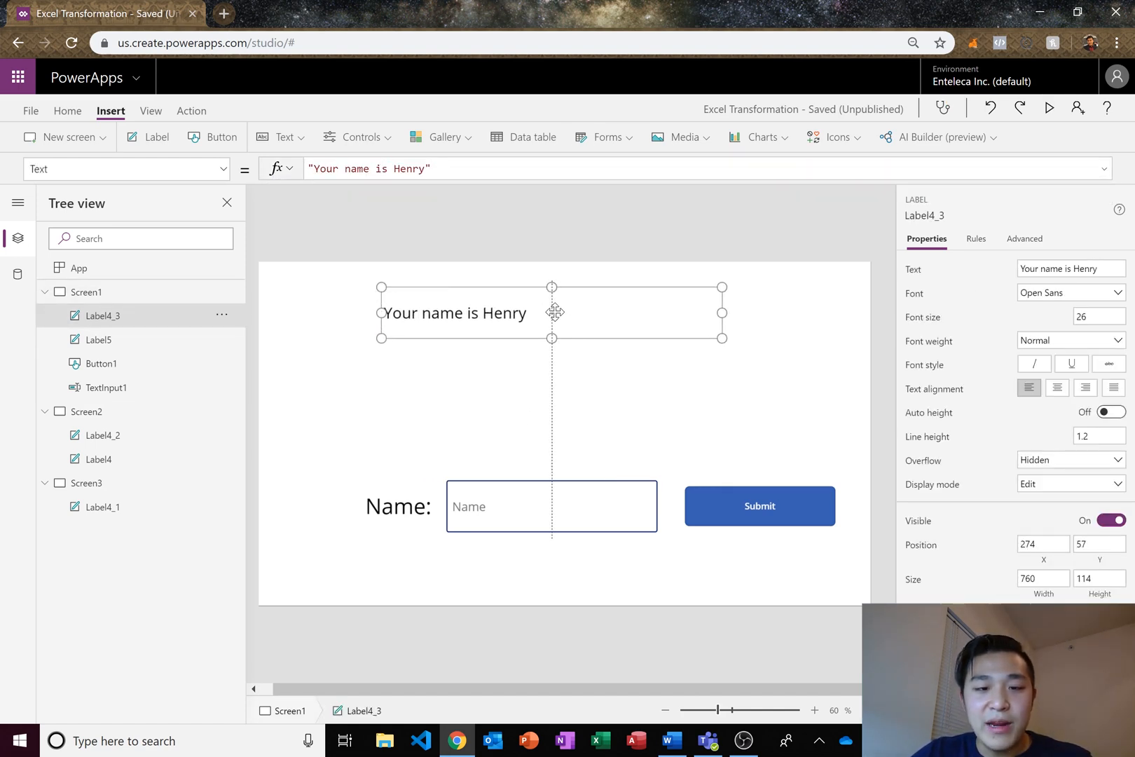
mouse_move(586, 386)
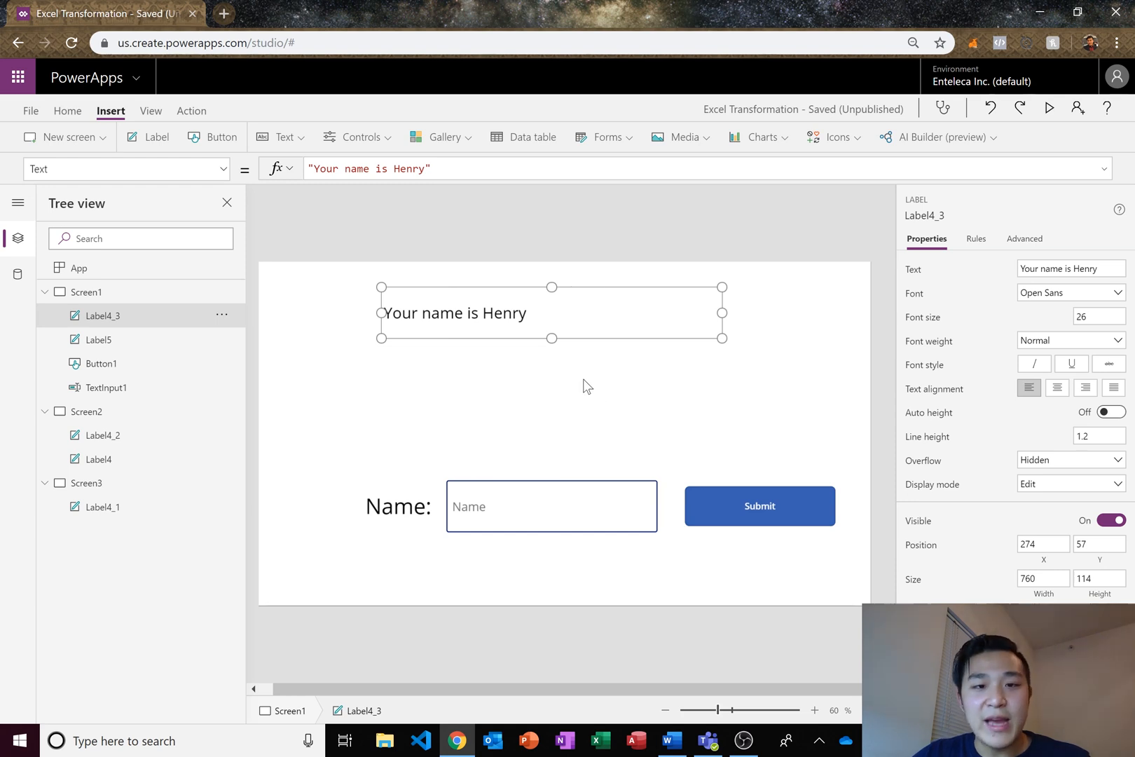
mouse_move(496, 492)
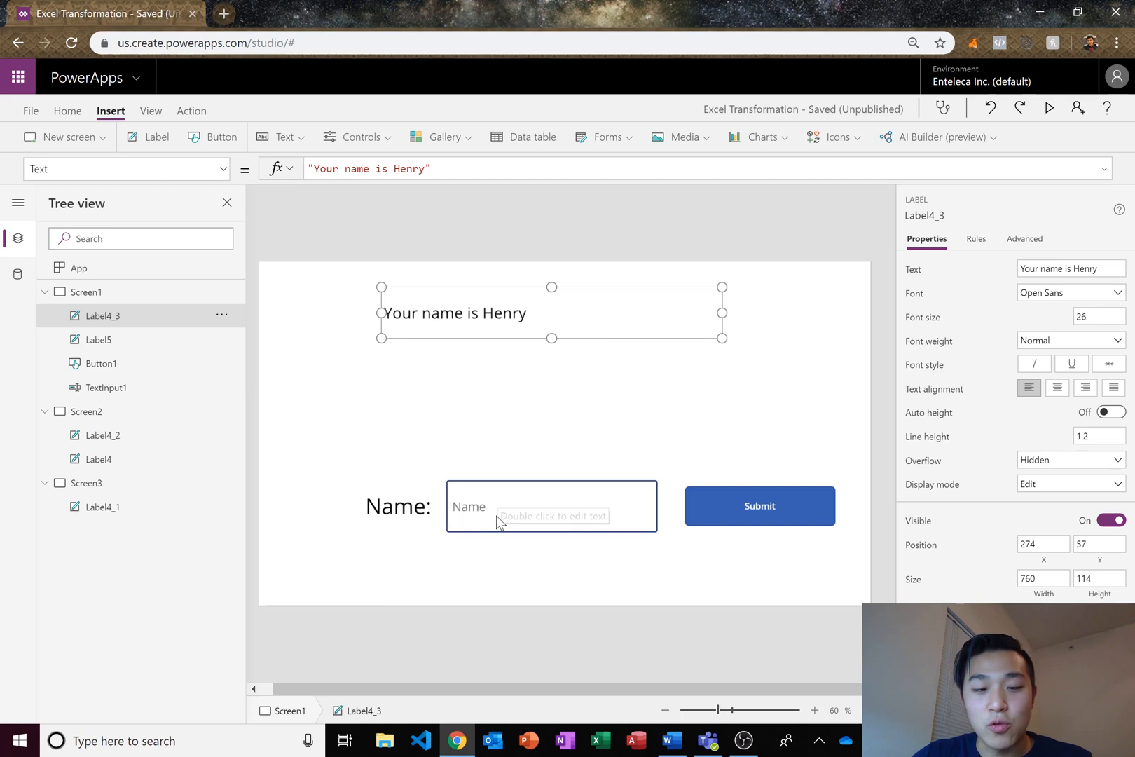
mouse_move(594, 424)
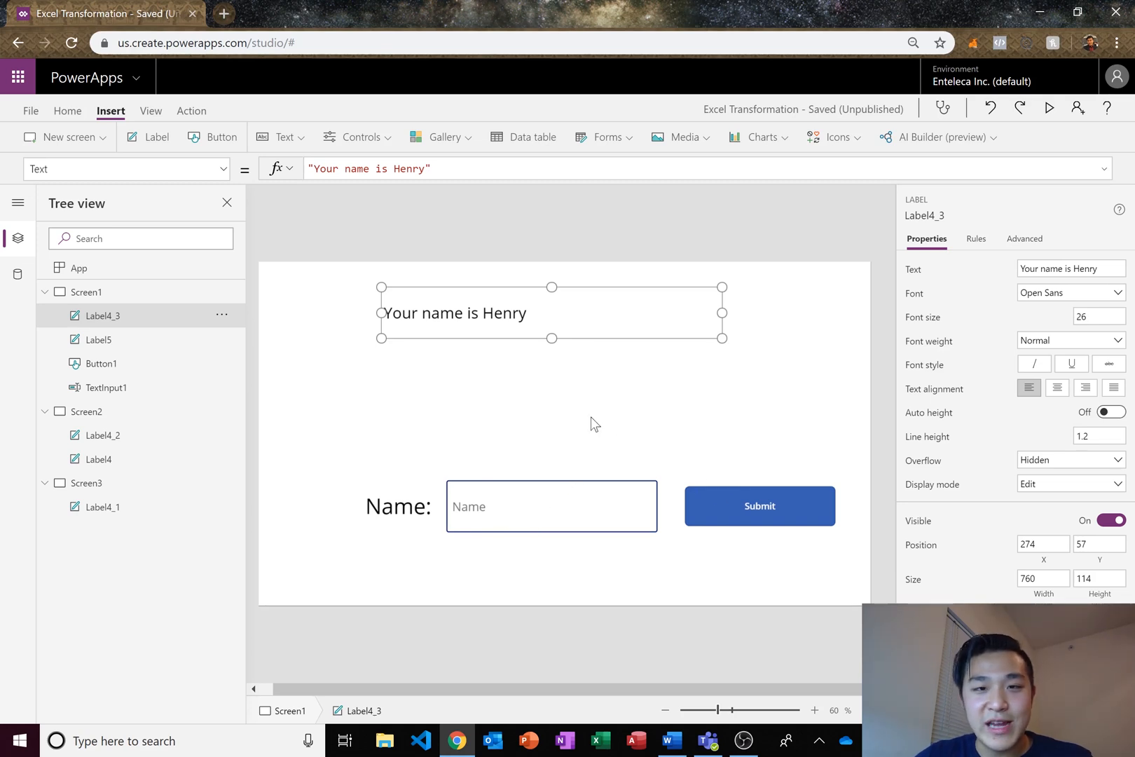
click(759, 505)
text(Set()
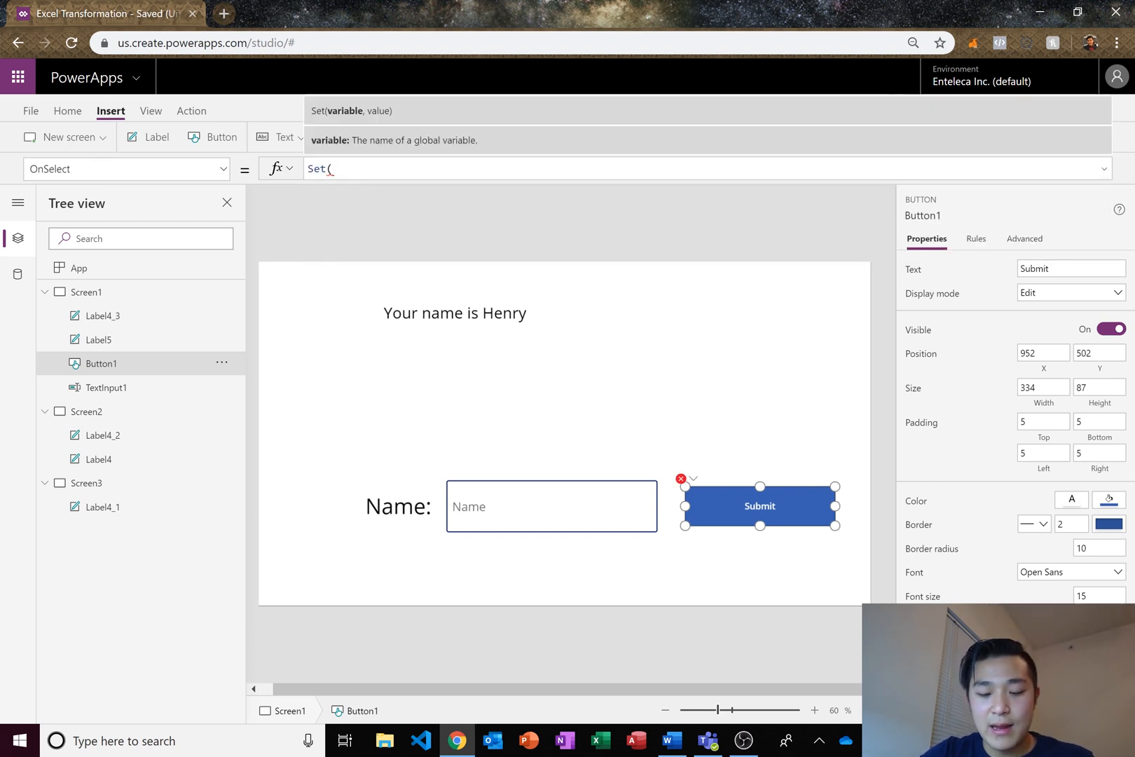
- Set the Submit button's OnSelect to Set(Name, TextInput1.Text)
text(Name,)
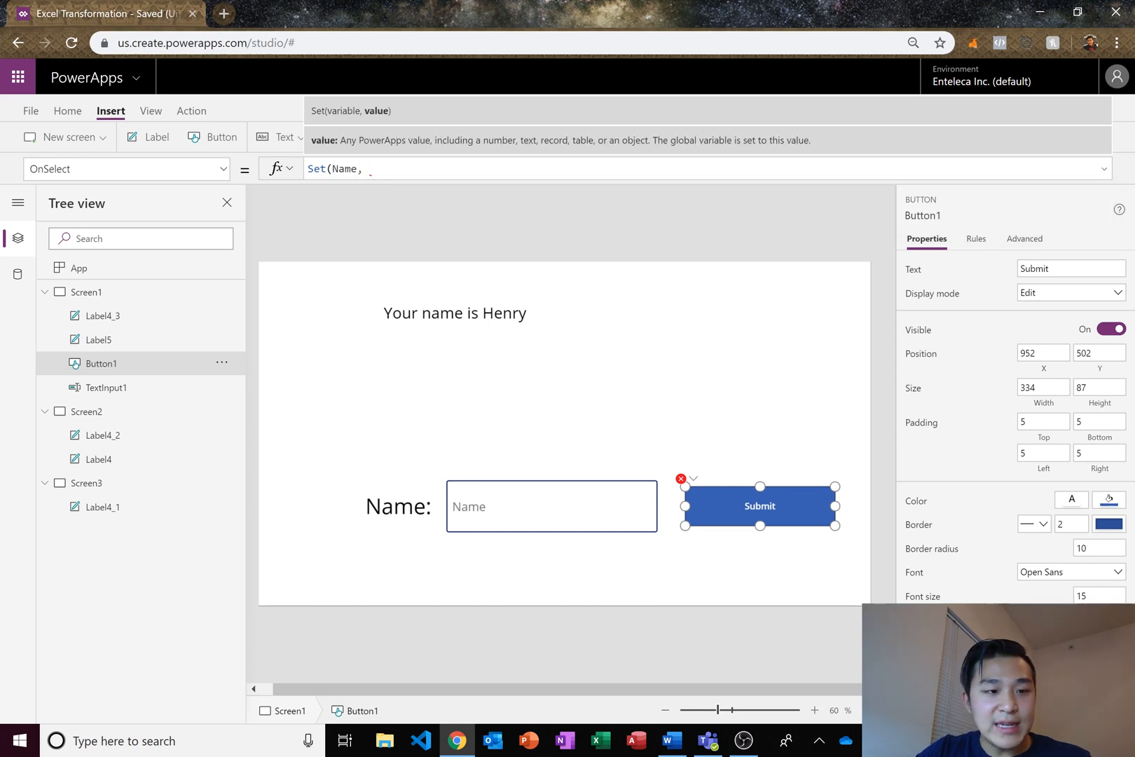
text(Text)
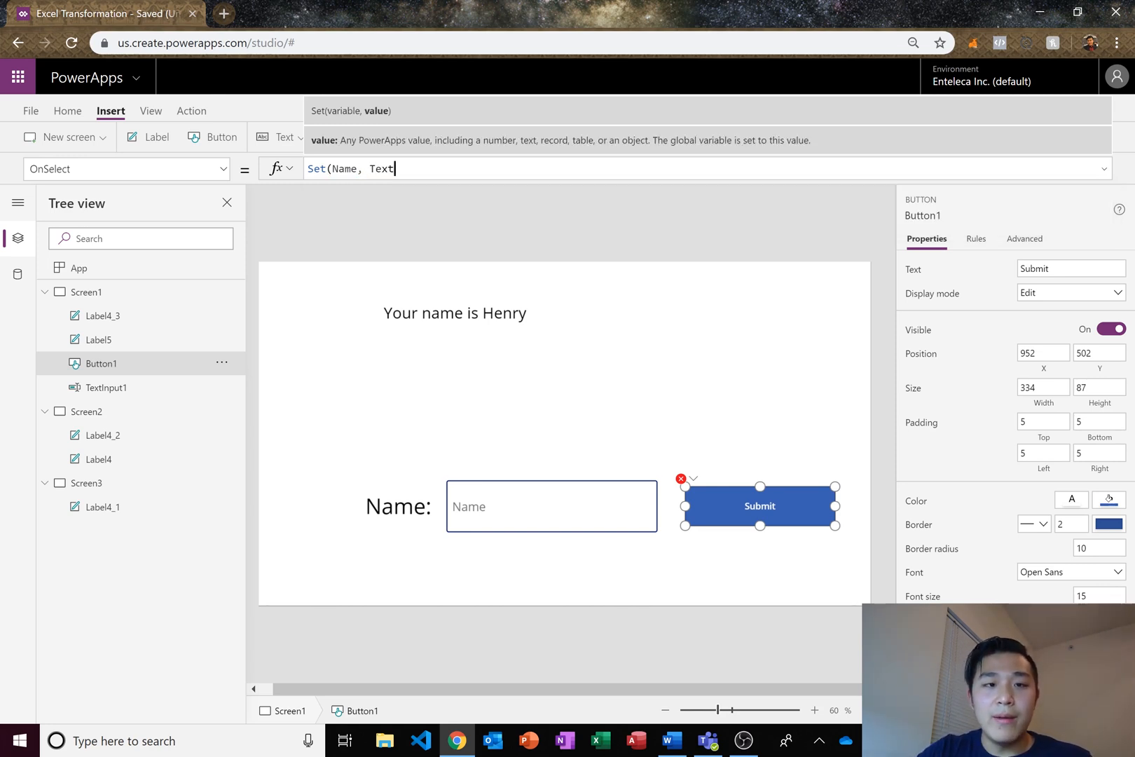
text(TextInput1.)
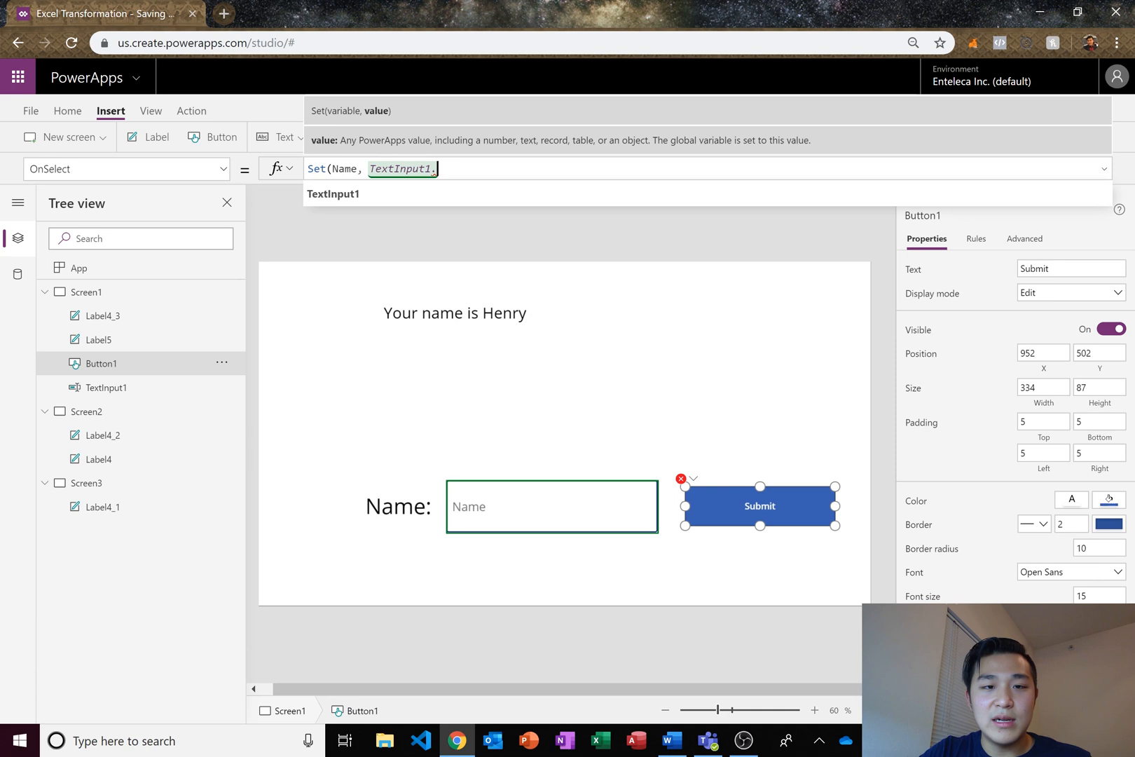
text(Text))
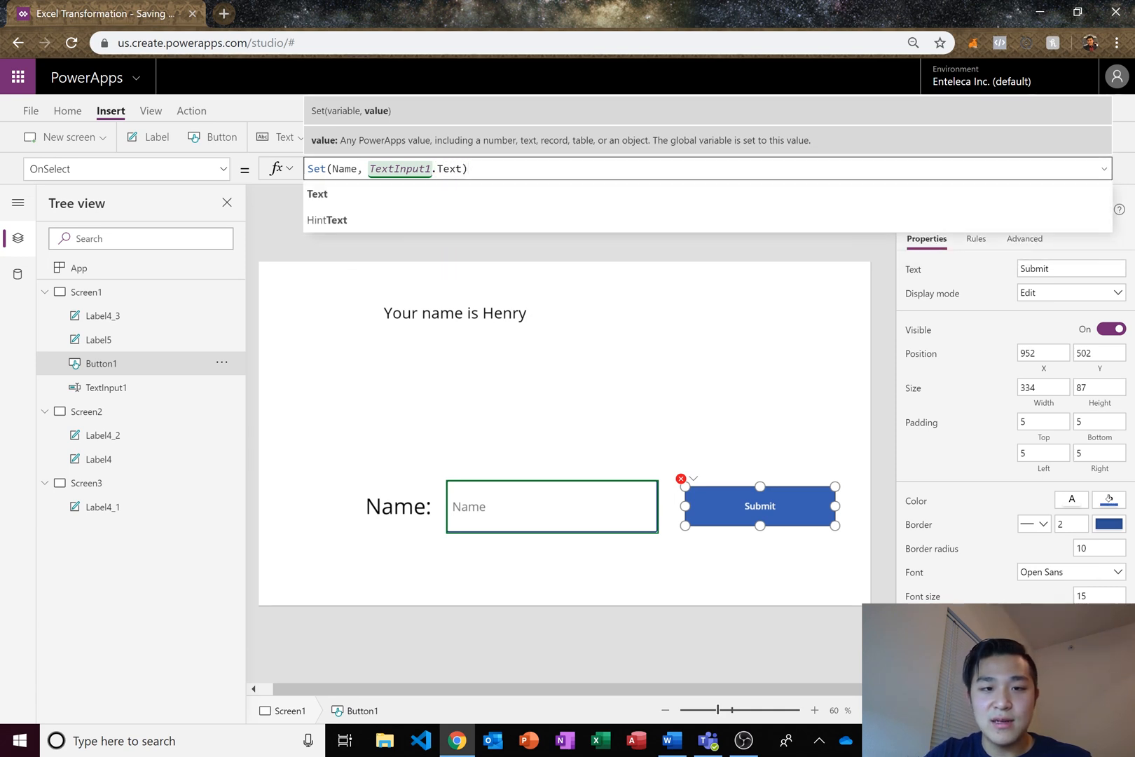
click(628, 336)
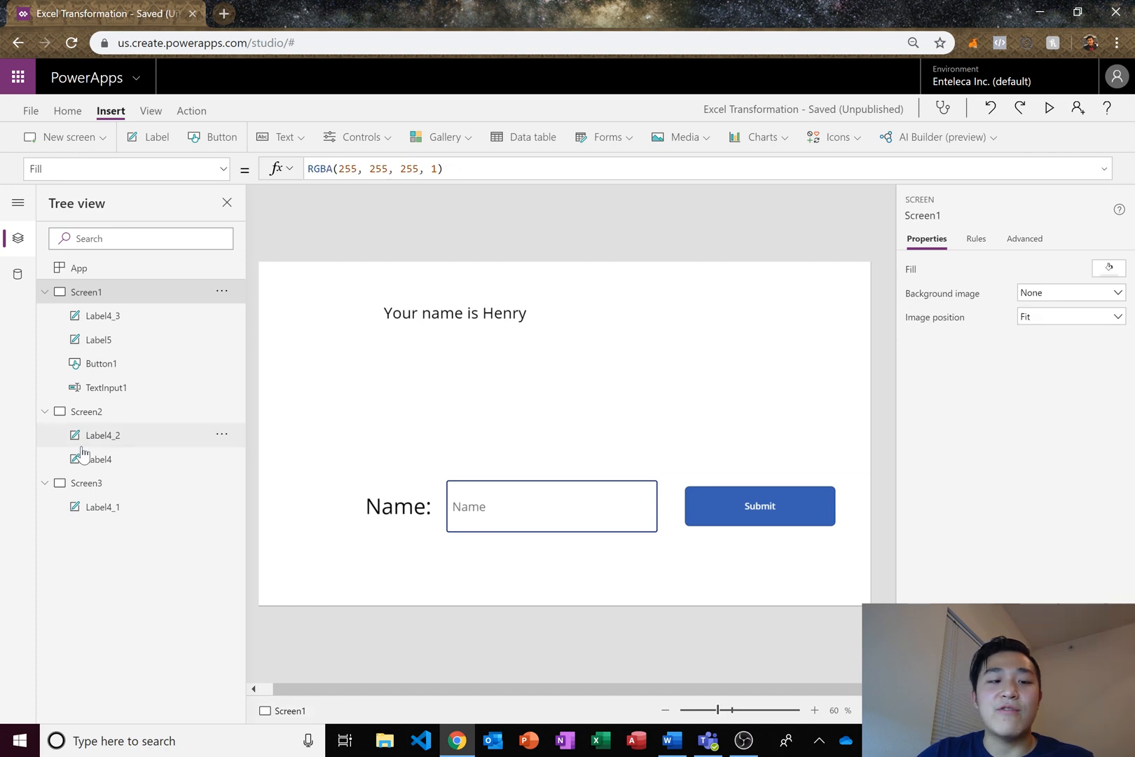
- Change the top label's Text formula to "Your name is: " & Name
click(98, 459)
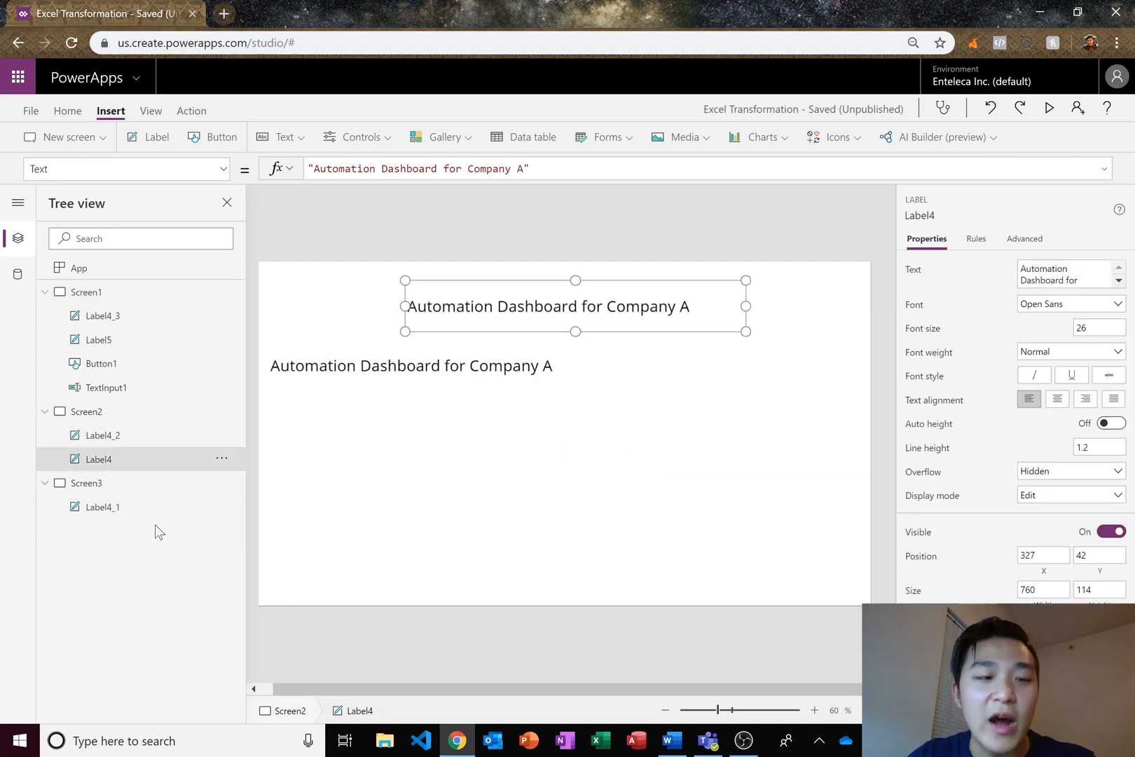
click(102, 363)
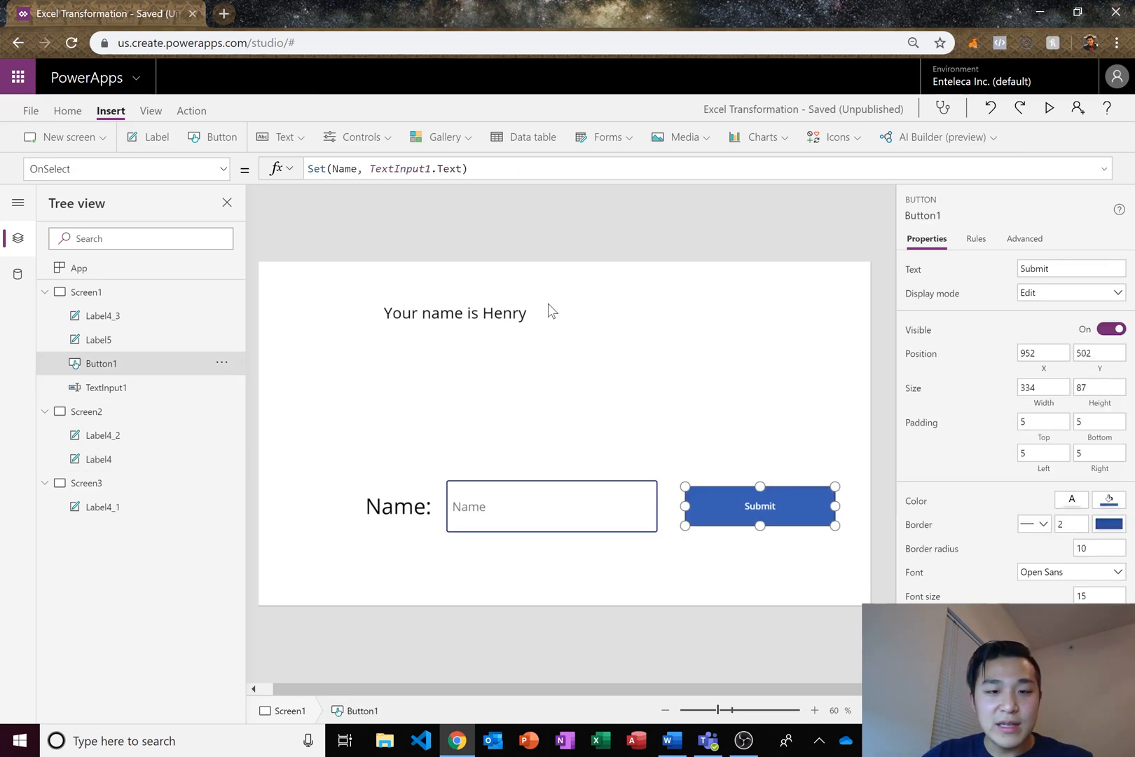
click(454, 312)
text("Your name is: )
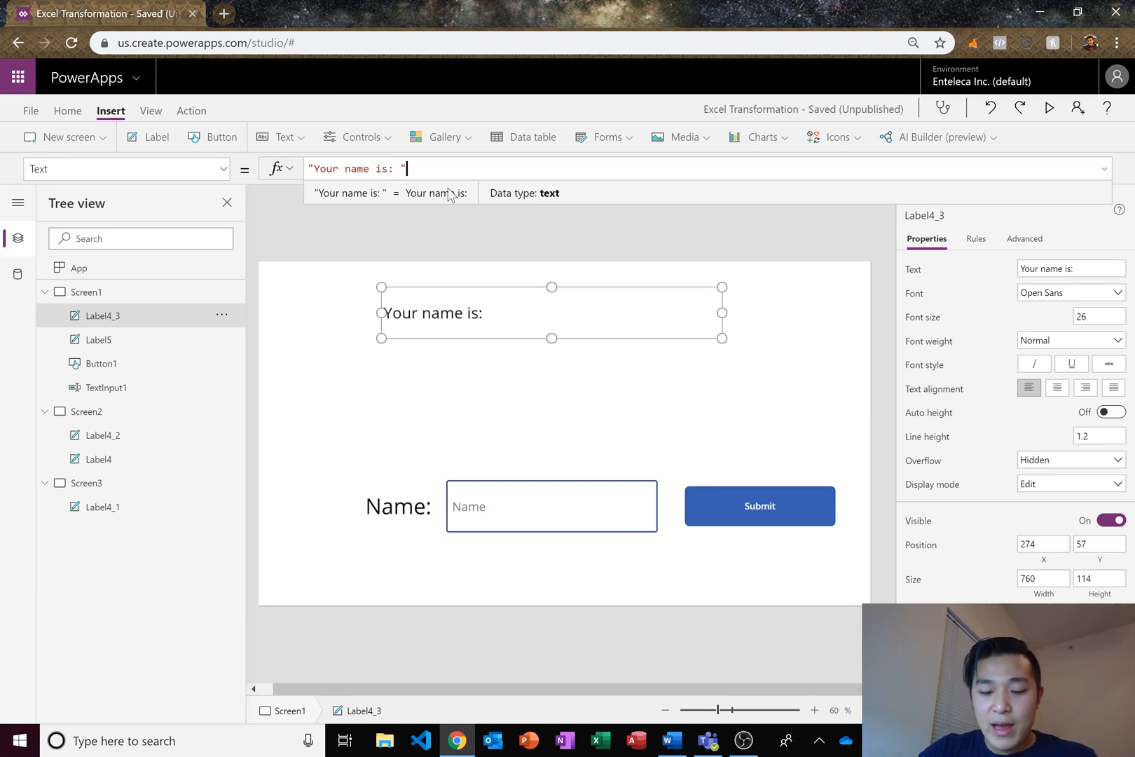
text(&)
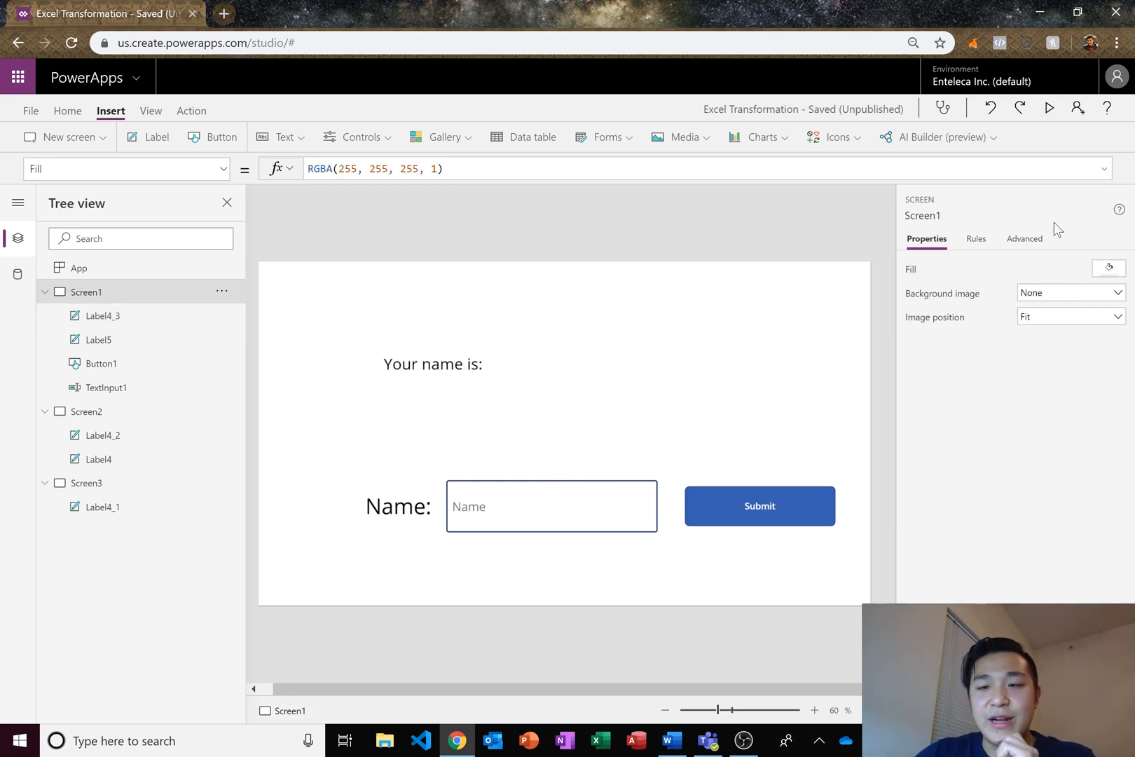
- Preview the app, submit the name Bob so it reads 'Your name is: Bob', and exit preview
click(1048, 108)
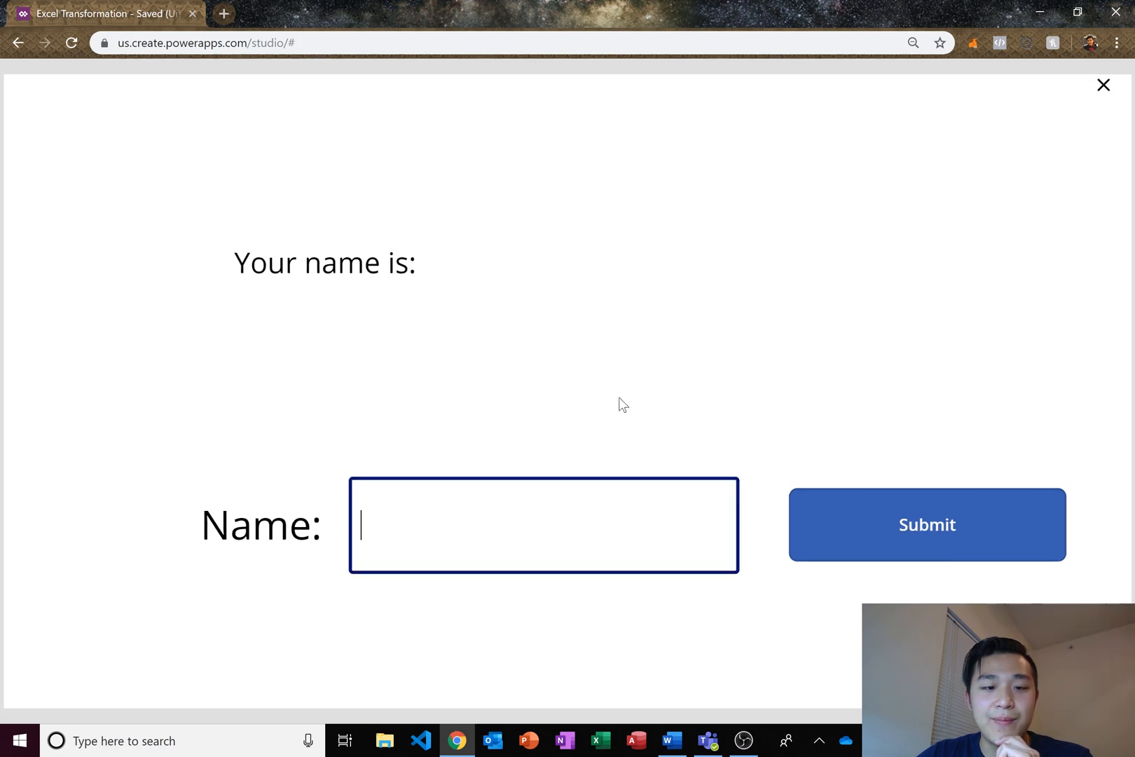
mouse_move(616, 419)
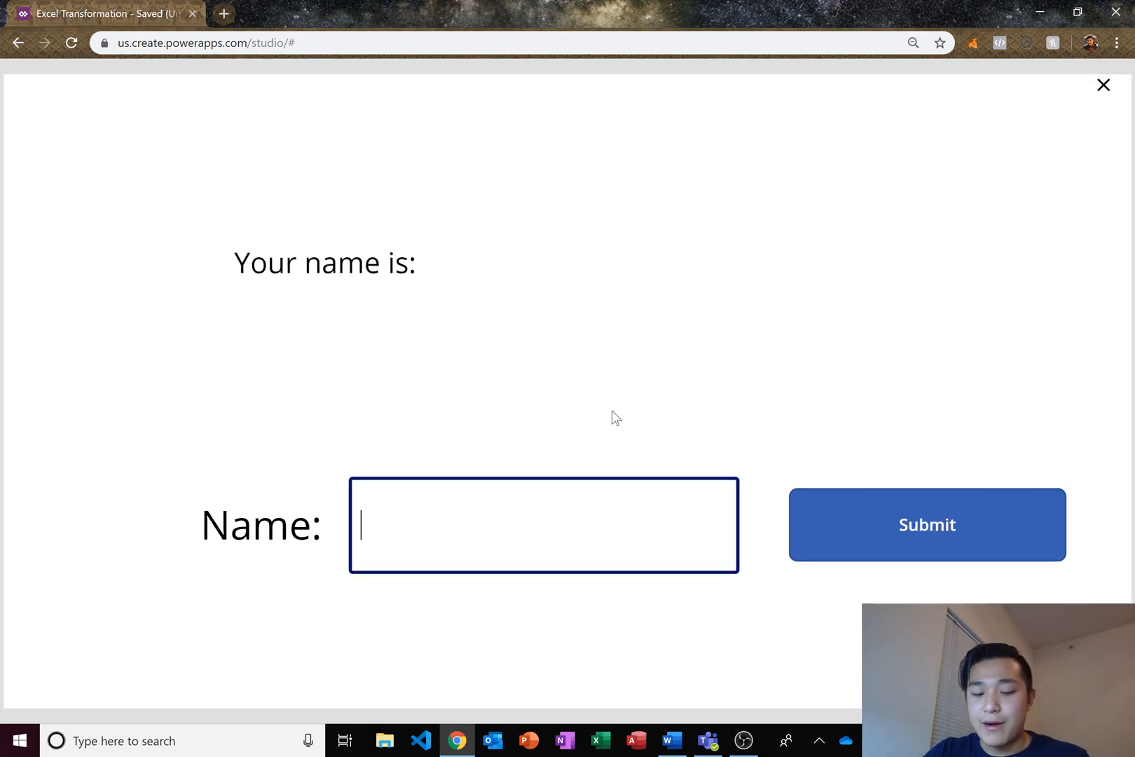
text(Bob)
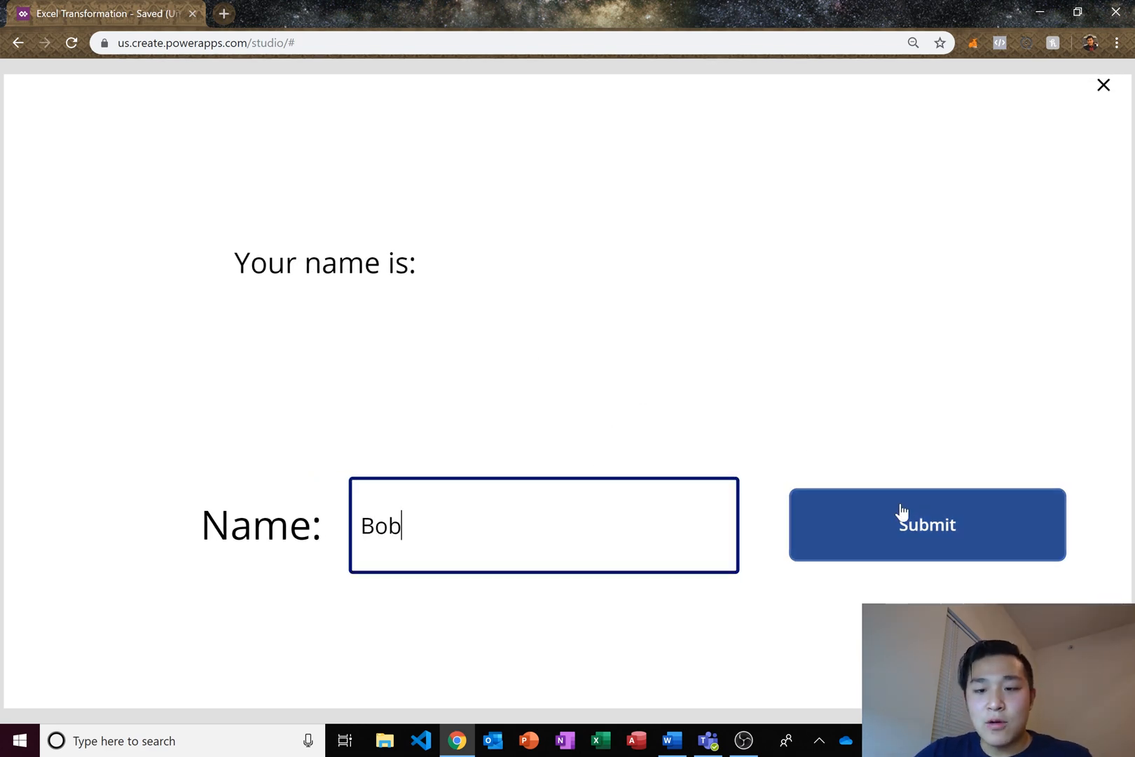
mouse_move(1046, 449)
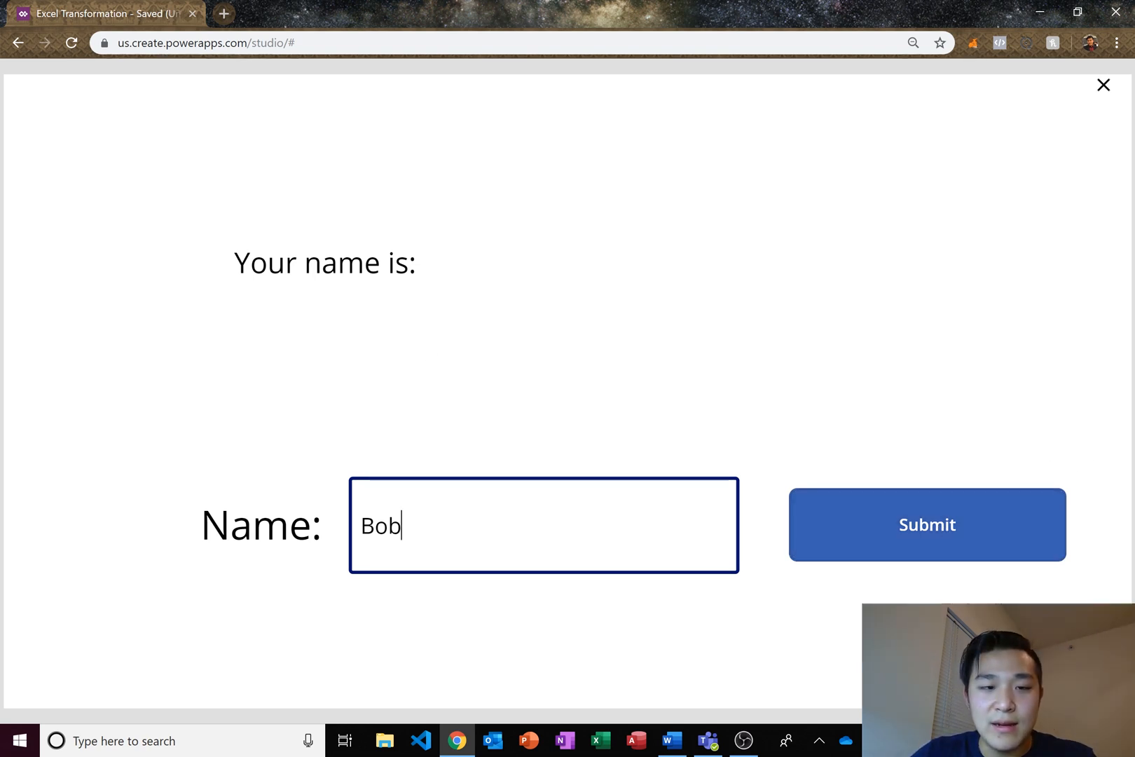
mouse_move(472, 515)
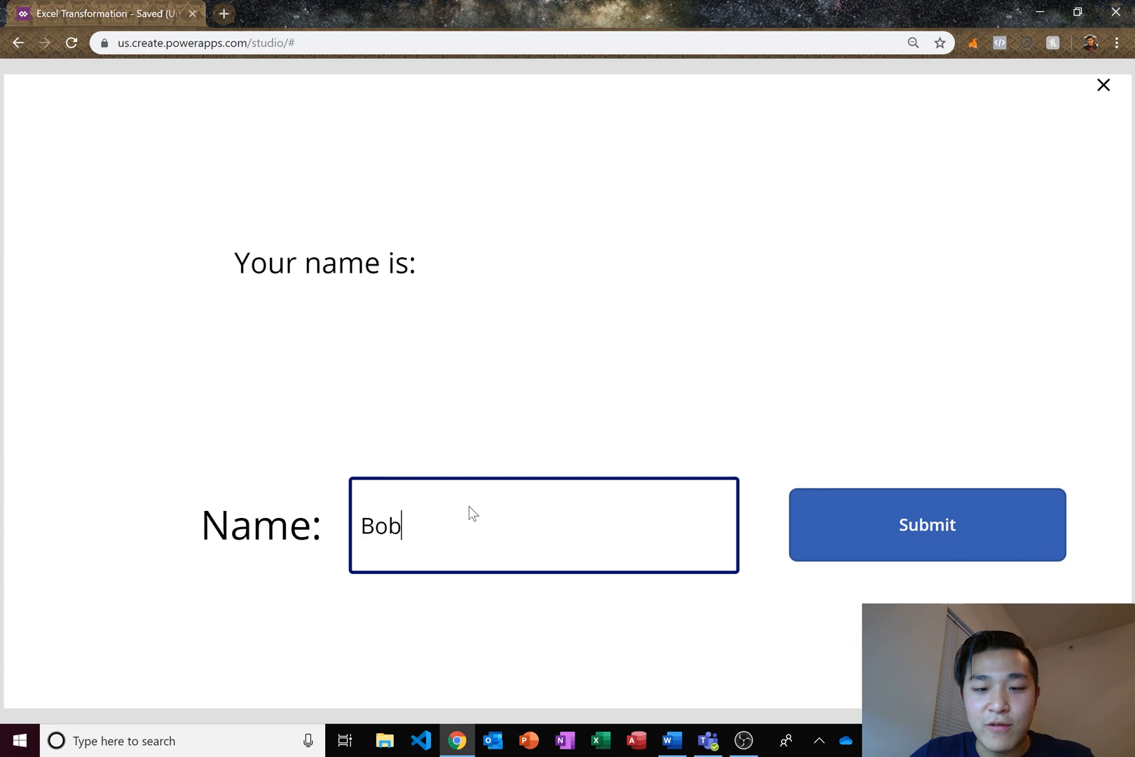
mouse_move(439, 543)
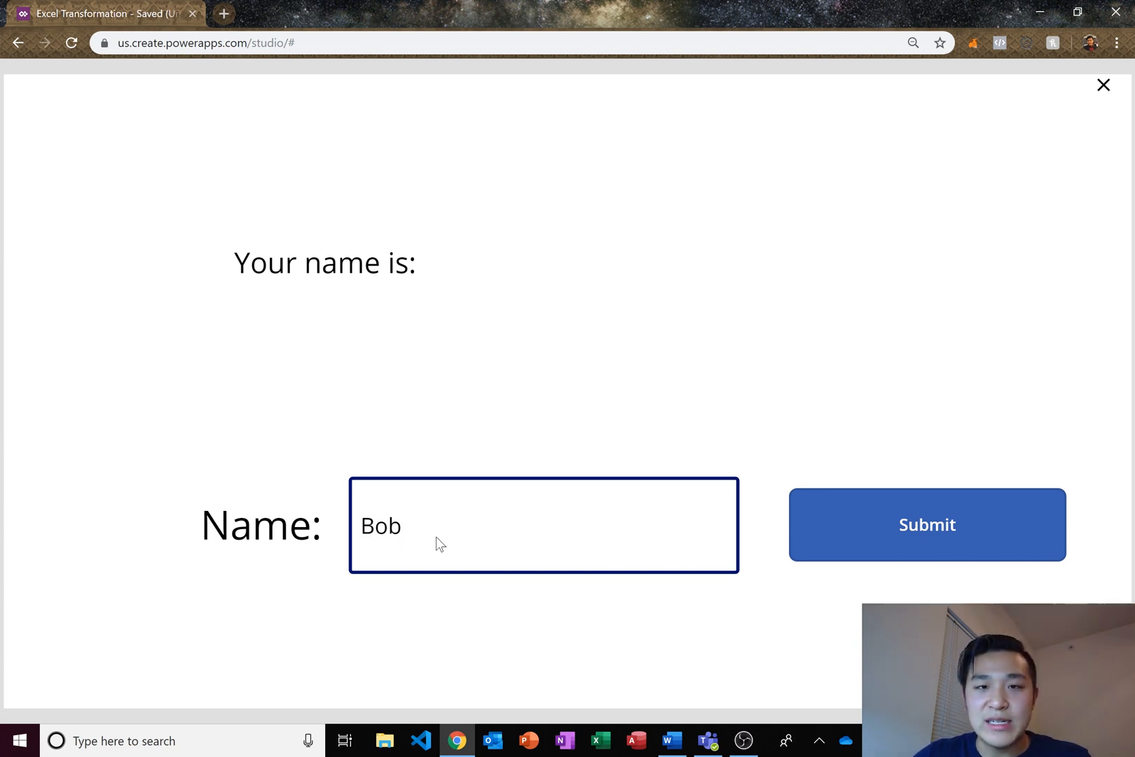
mouse_move(534, 544)
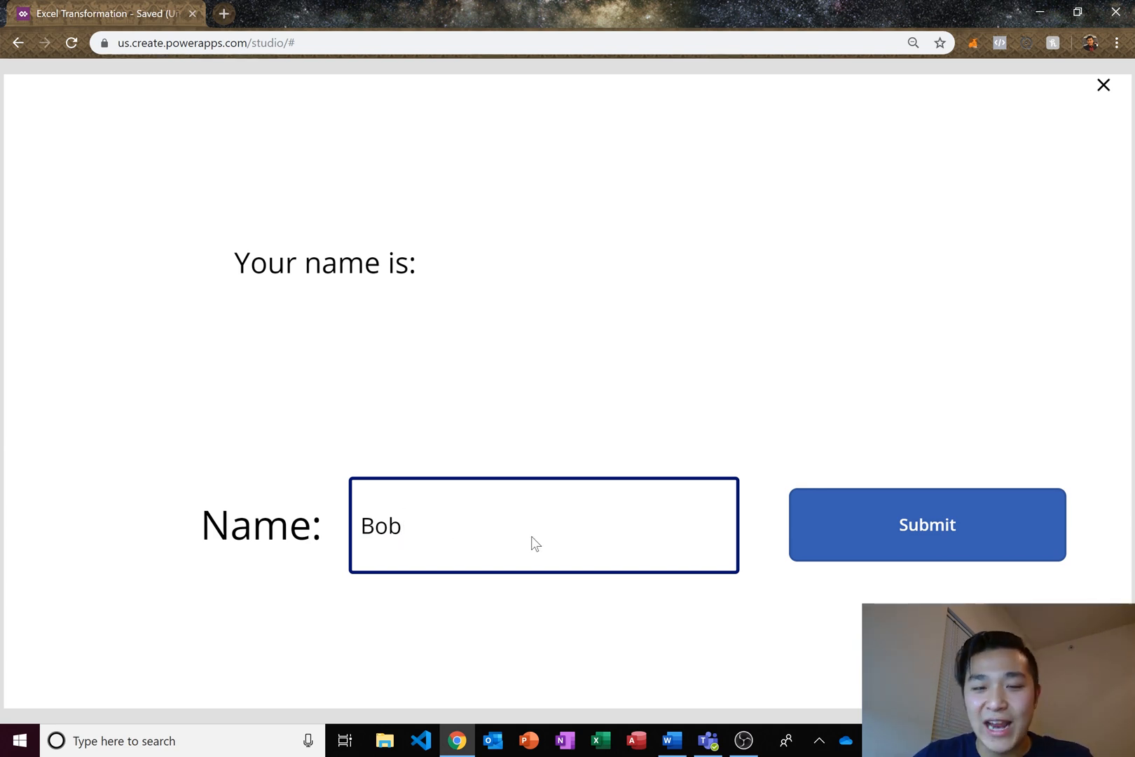
click(926, 524)
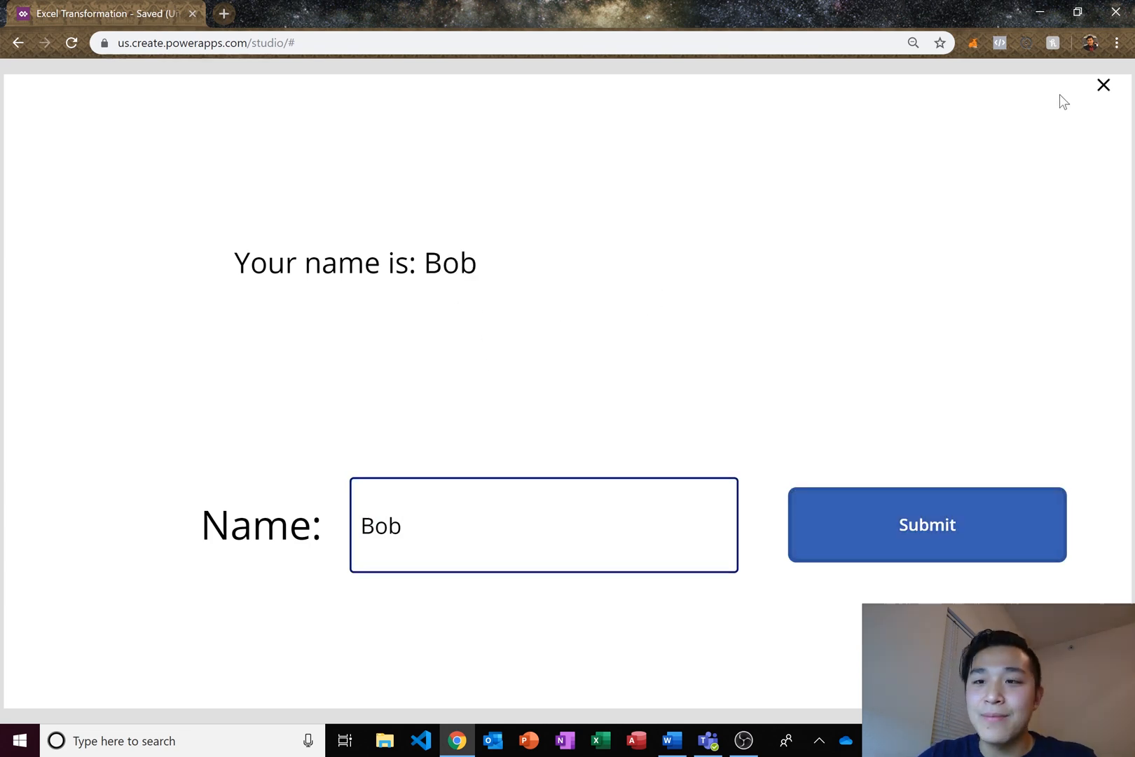
mouse_move(948, 179)
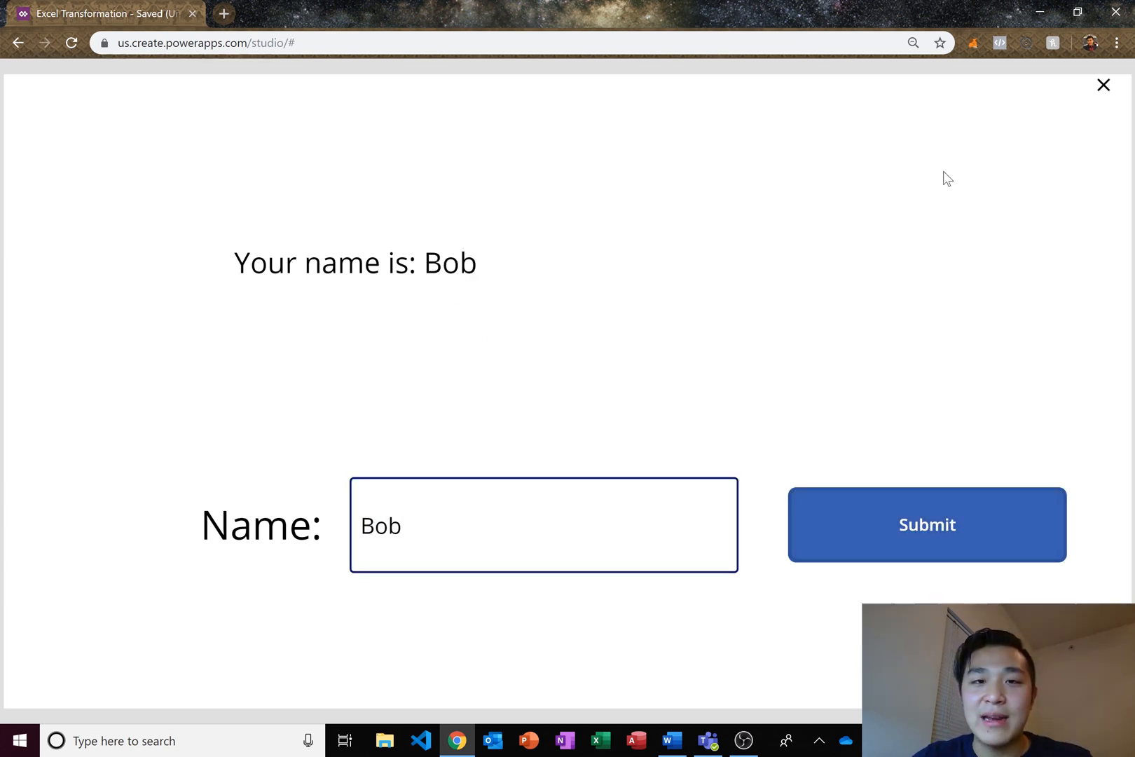
click(1104, 85)
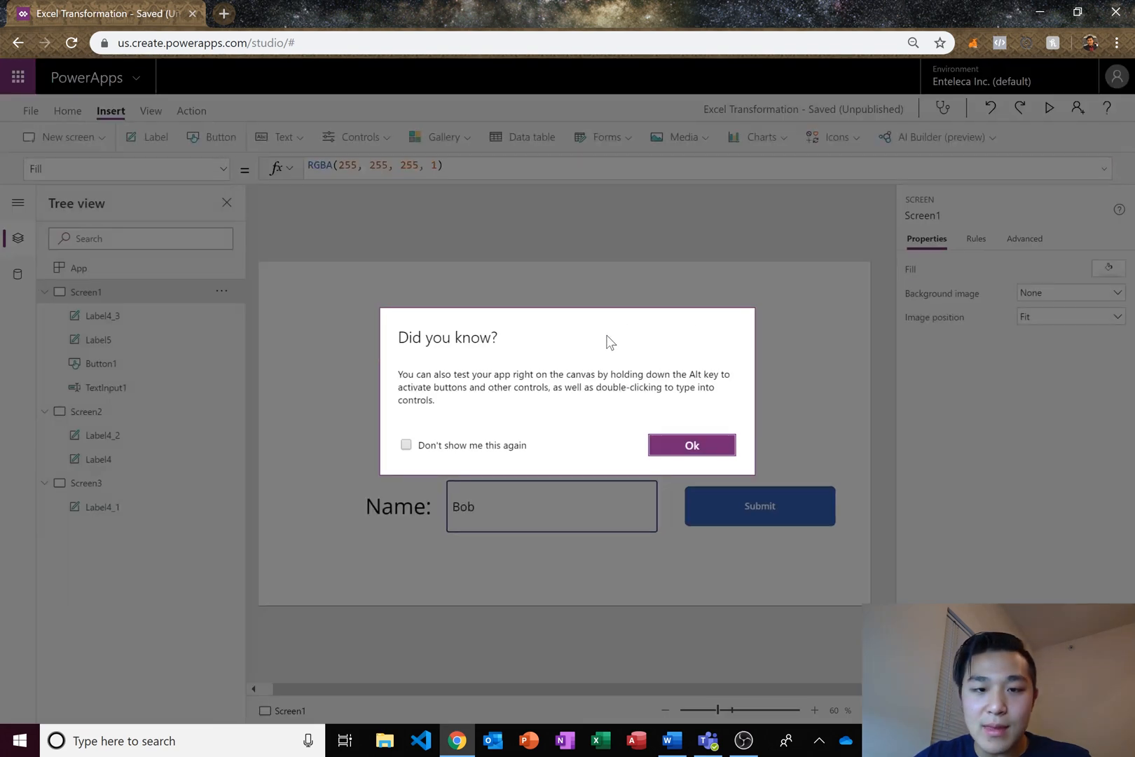
- Set Screen3's title label to "We enjoyed our time with you, " & Name and move it lower
click(691, 445)
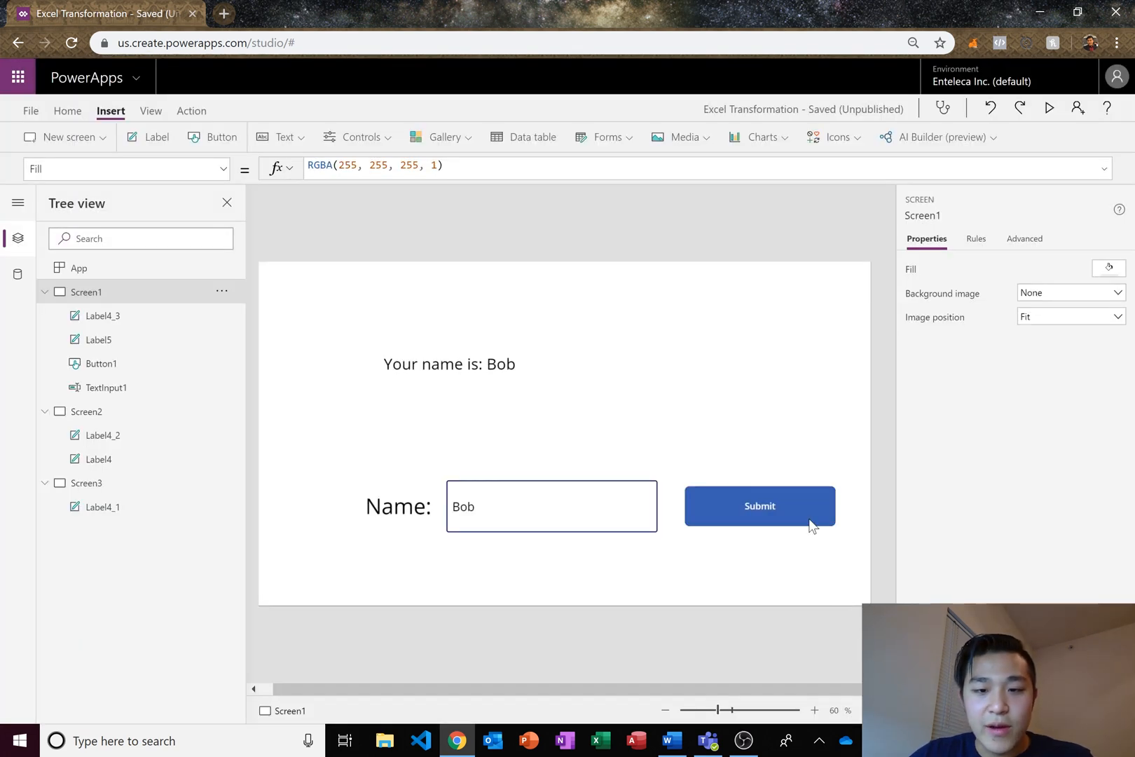
mouse_move(487, 371)
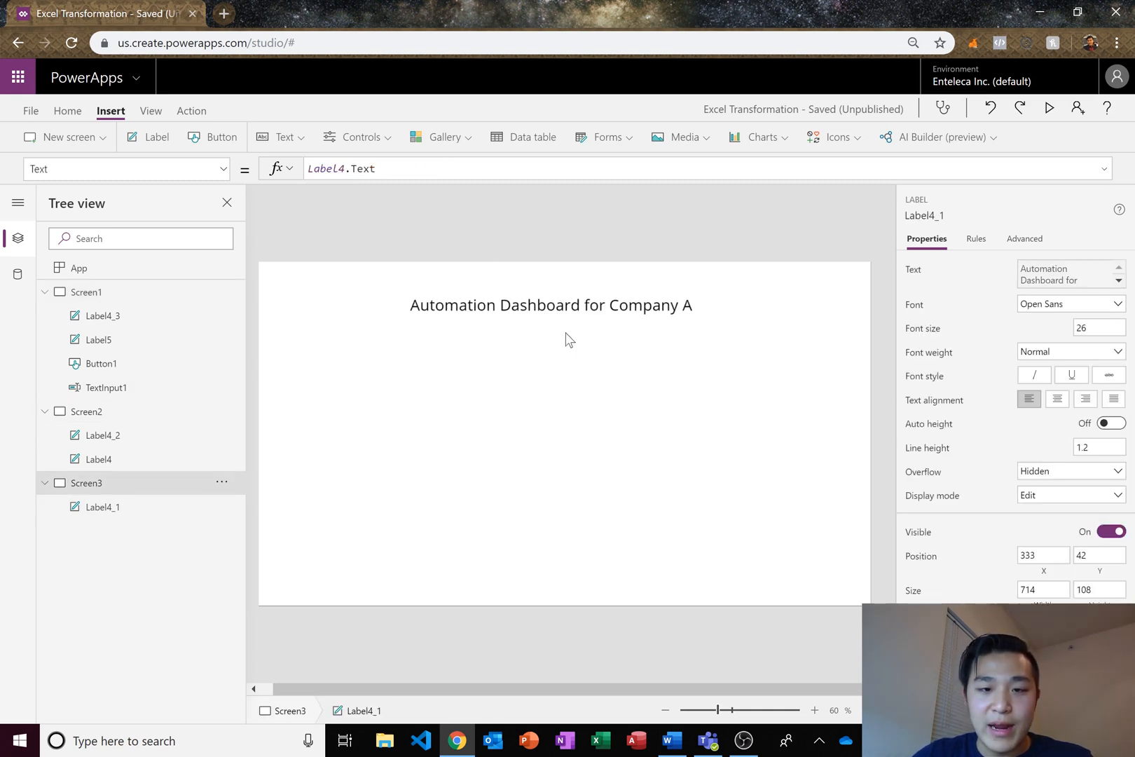
click(96, 506)
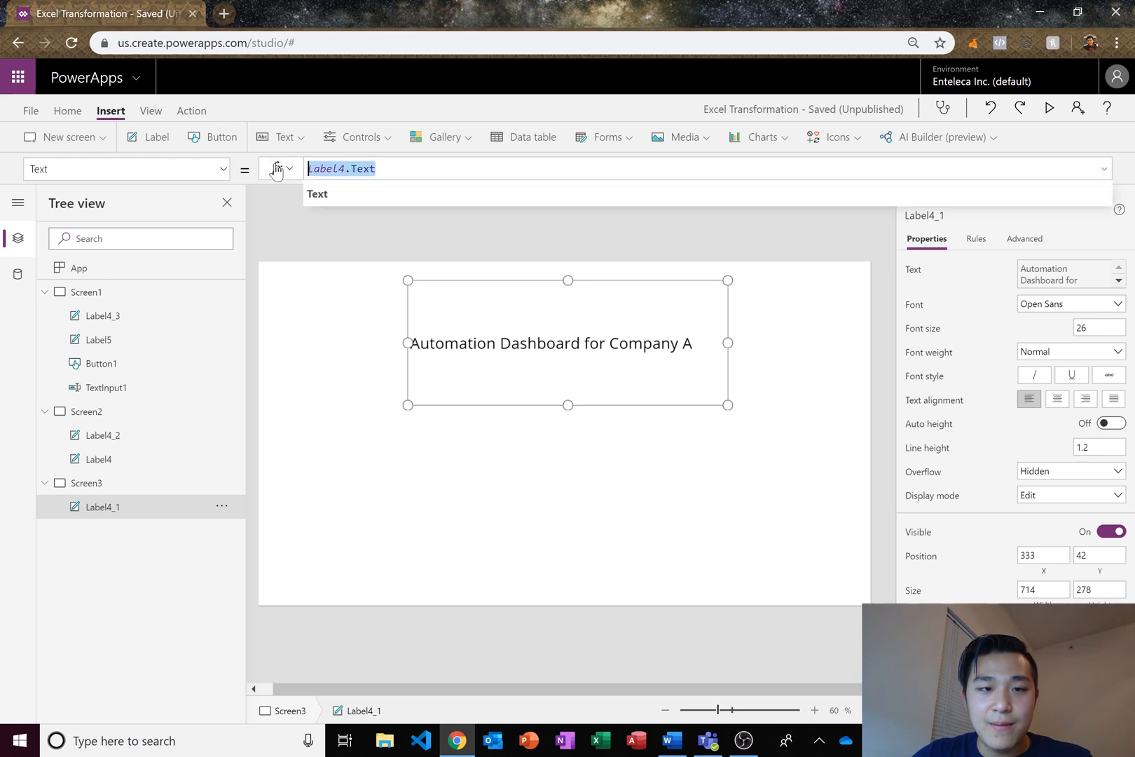
text(")
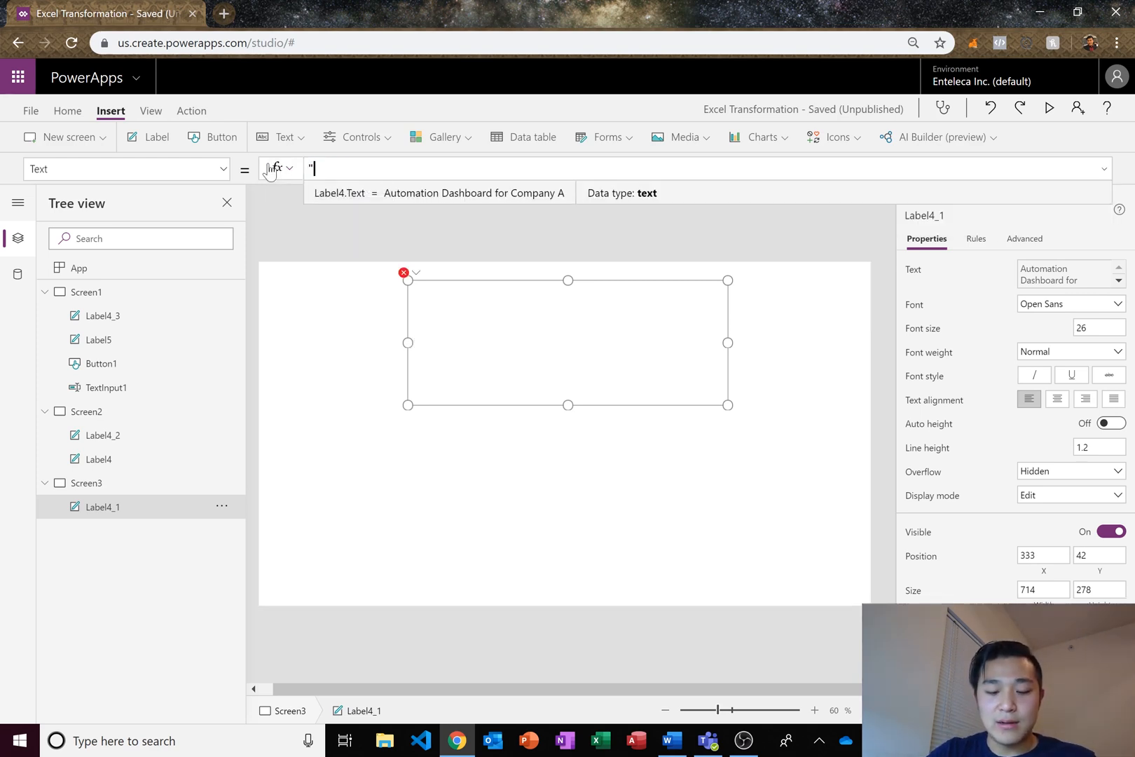
text(We enjoyed our time with you, Henry)
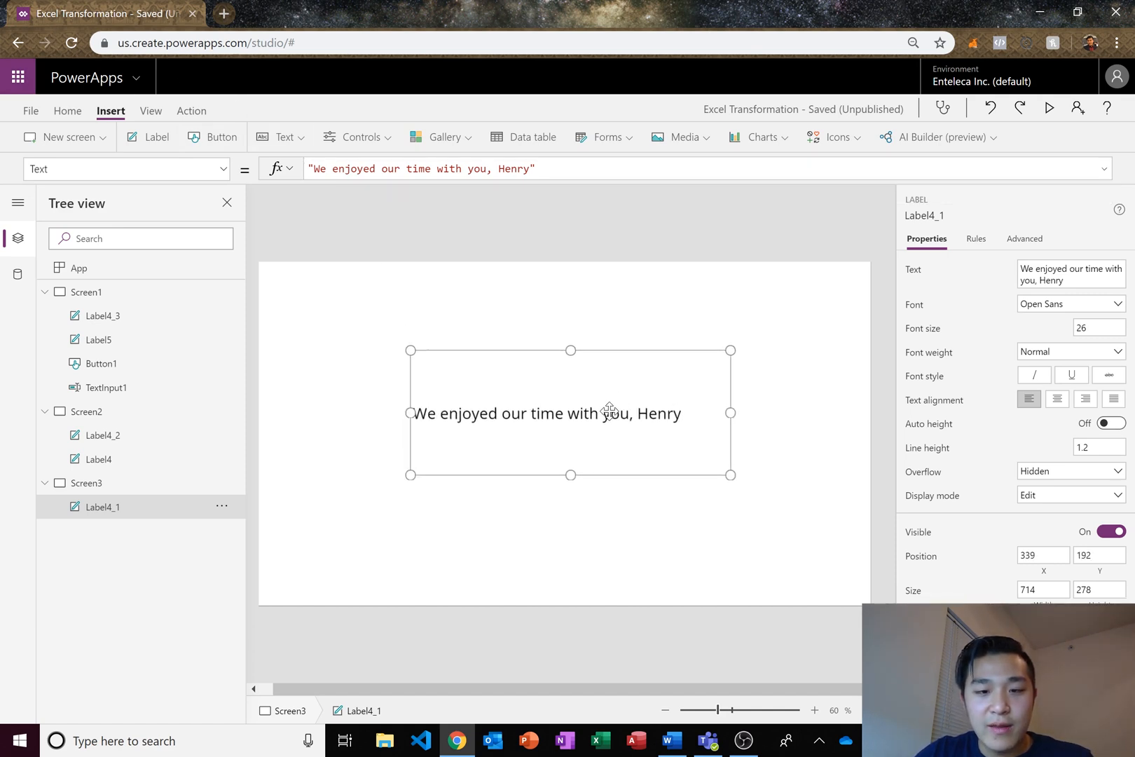
drag(609, 411, 592, 435)
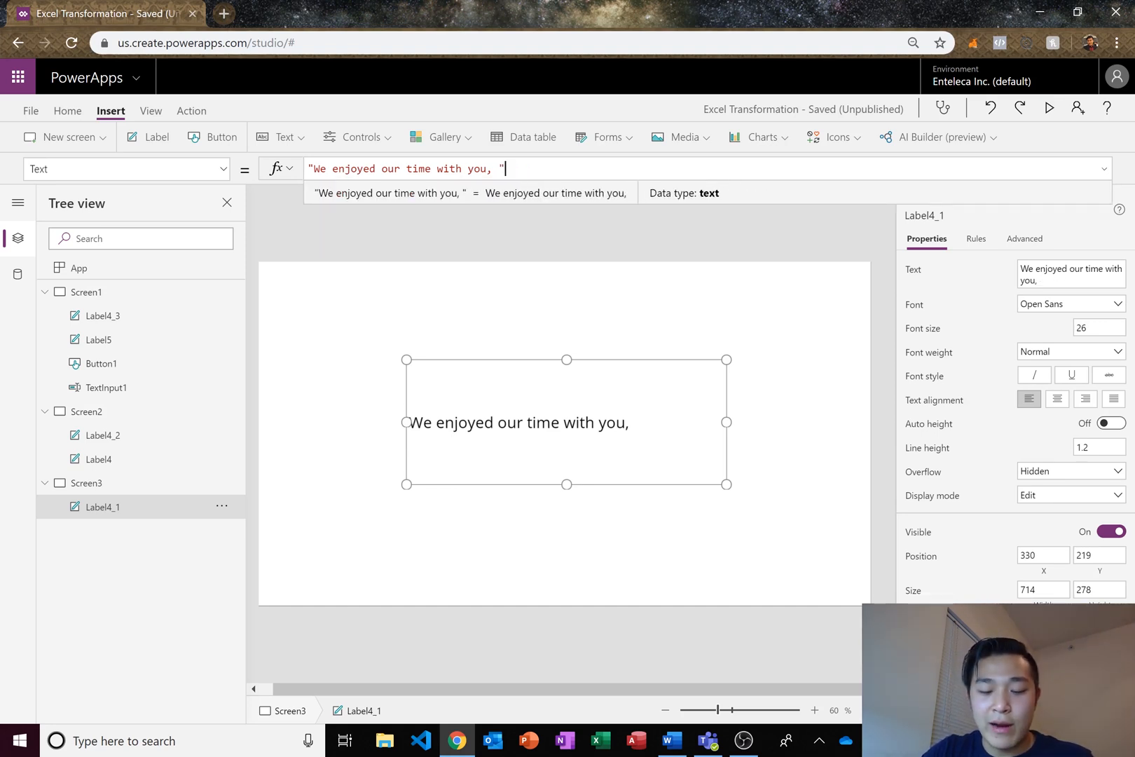
text(& Nam)
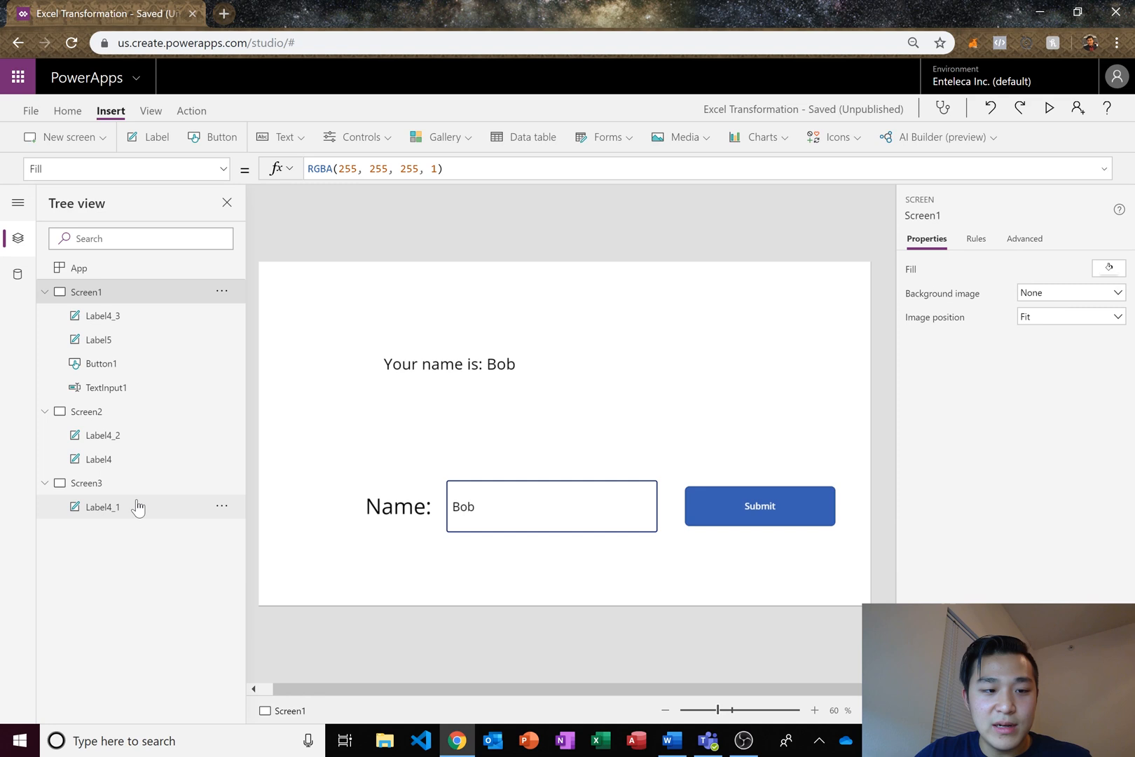
click(87, 482)
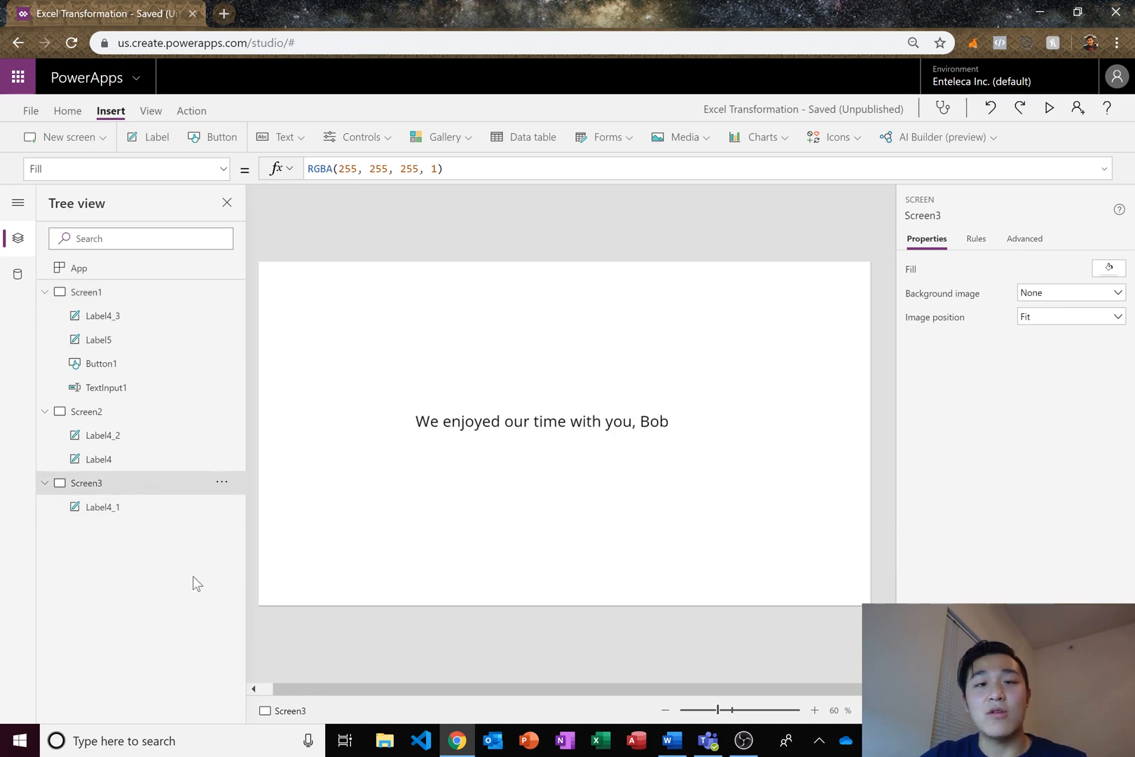
mouse_move(303, 359)
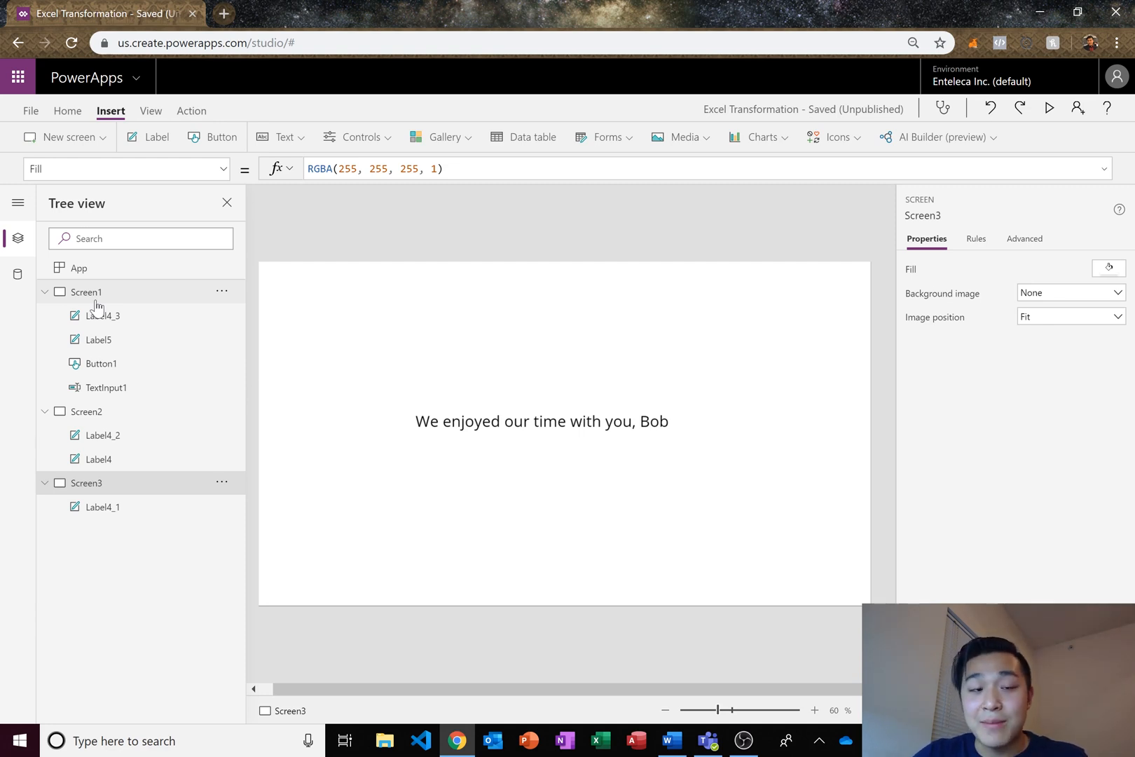
- Switch to Screen1 and select the Submit button to edit its OnSelect formula
click(86, 290)
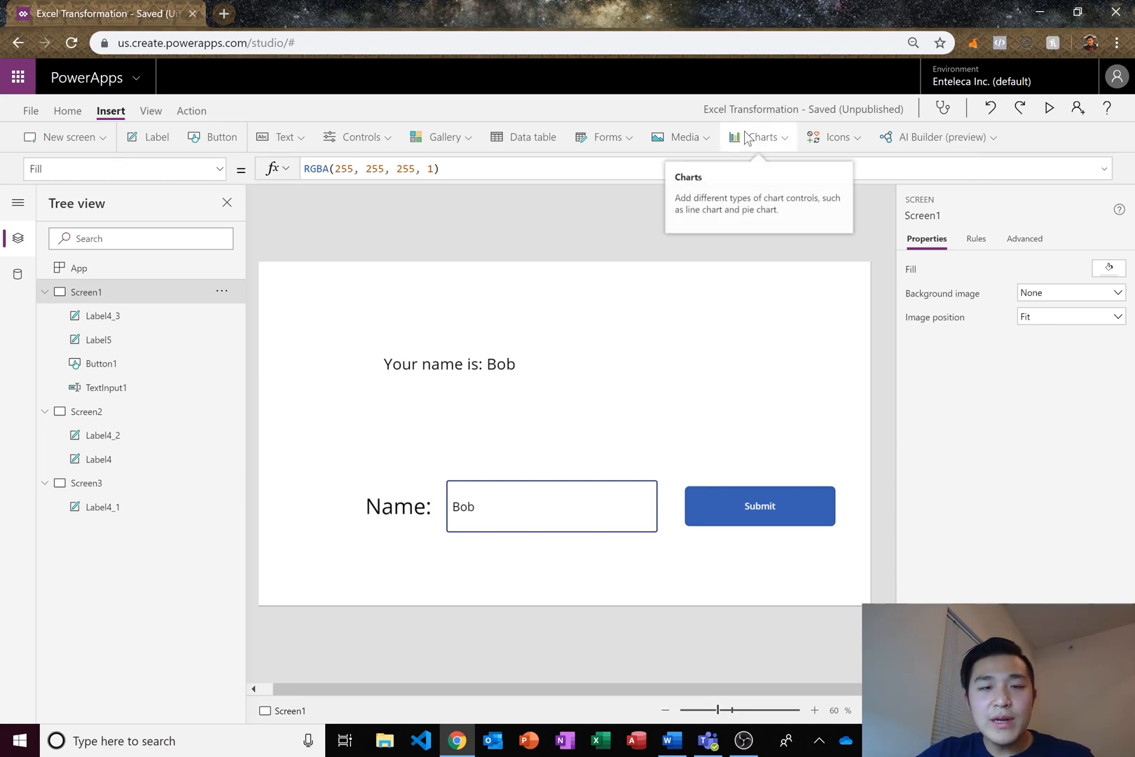
mouse_move(632, 296)
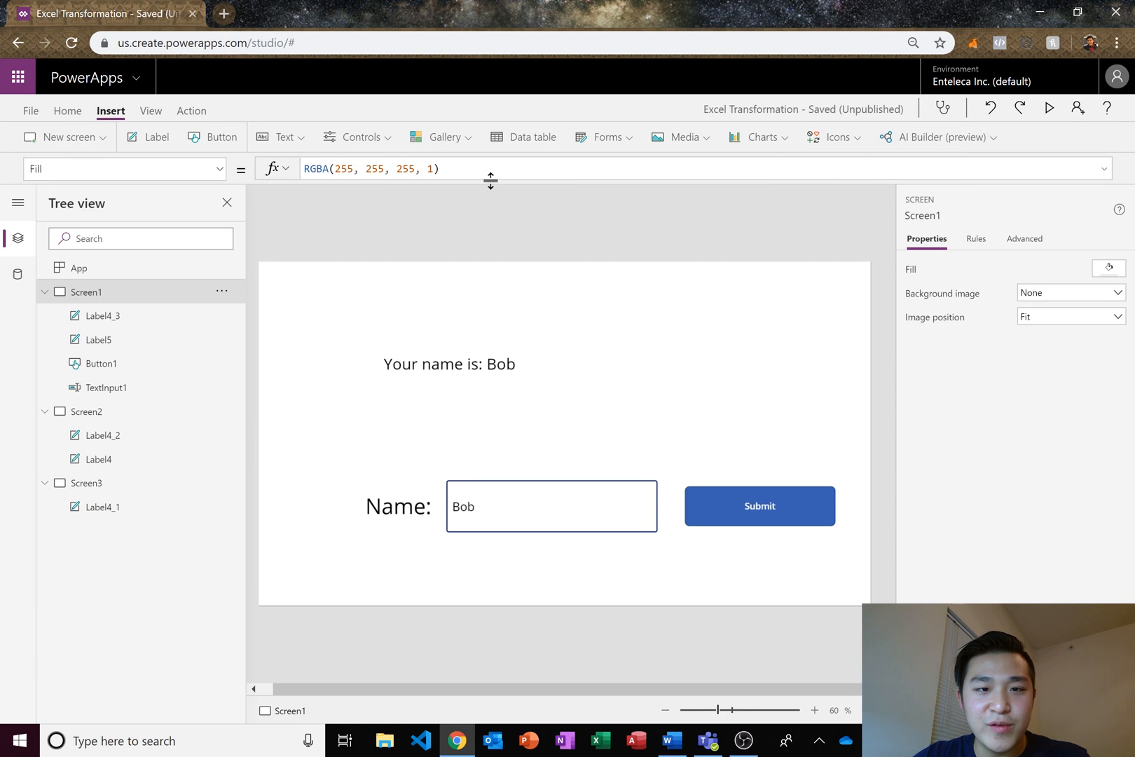
click(759, 505)
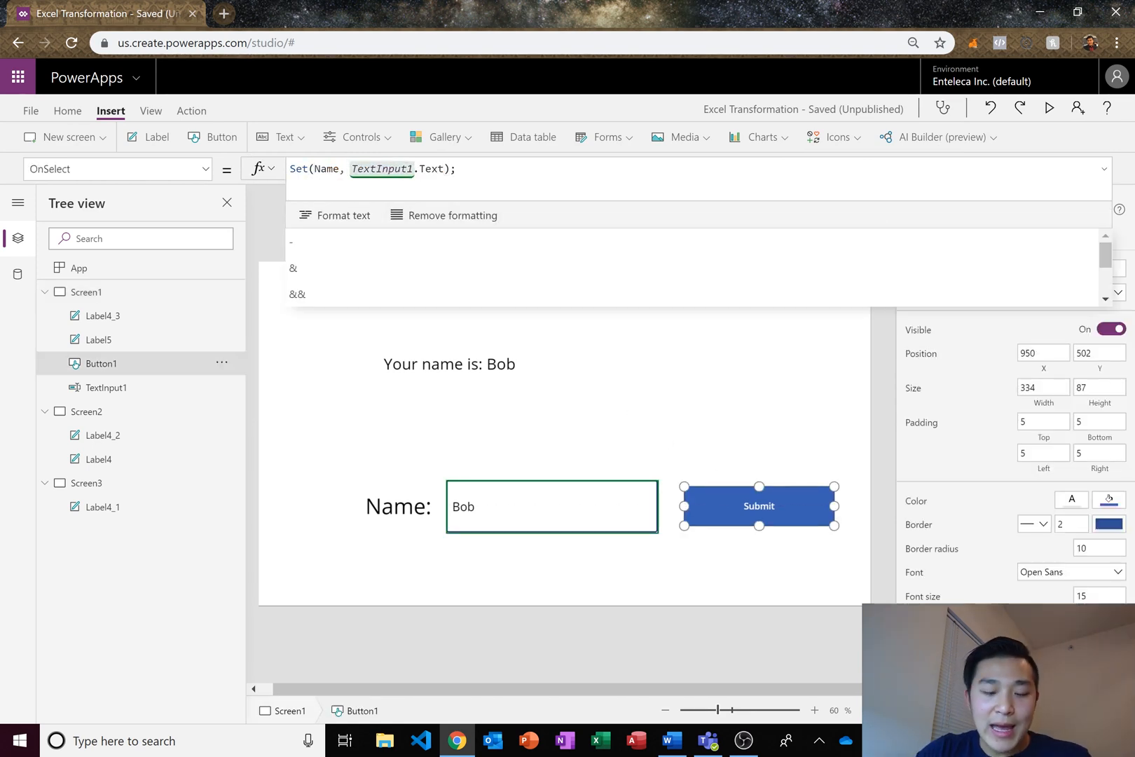
- Append UpdateContext({name1: TextInput1.Text}) after the Set call in Submit's OnSelect
text(Updateco)
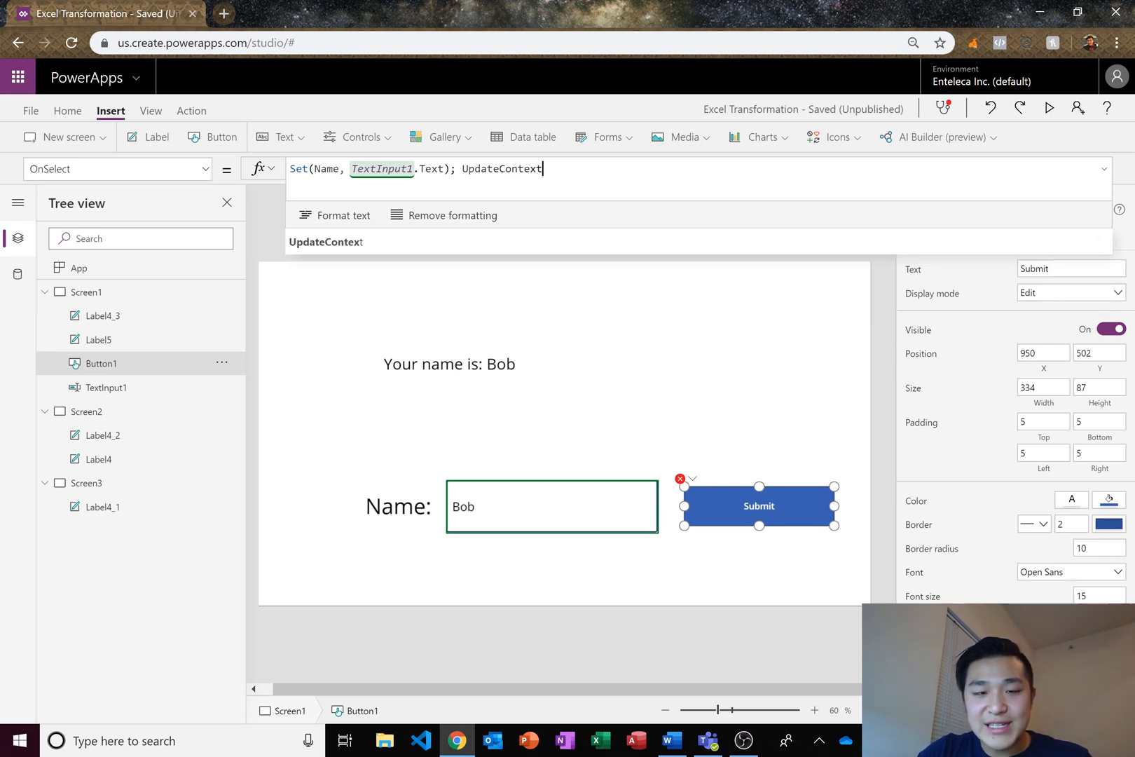
text(()
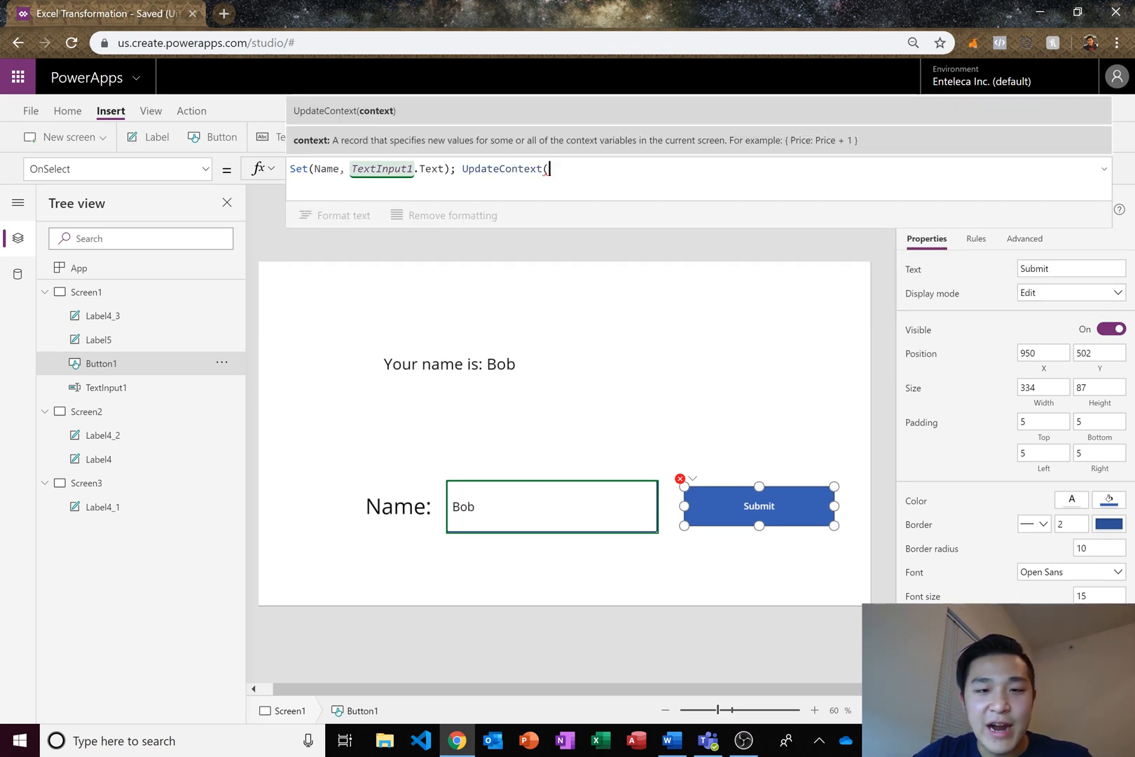
text({)
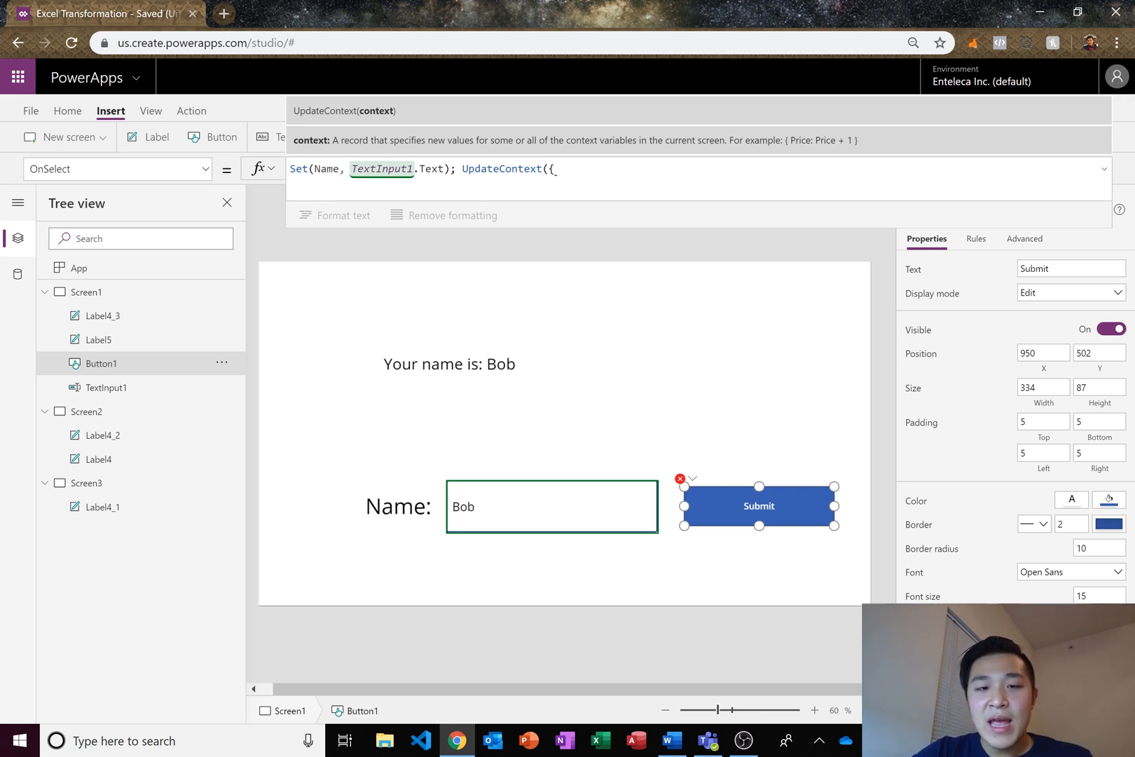
text(Name)
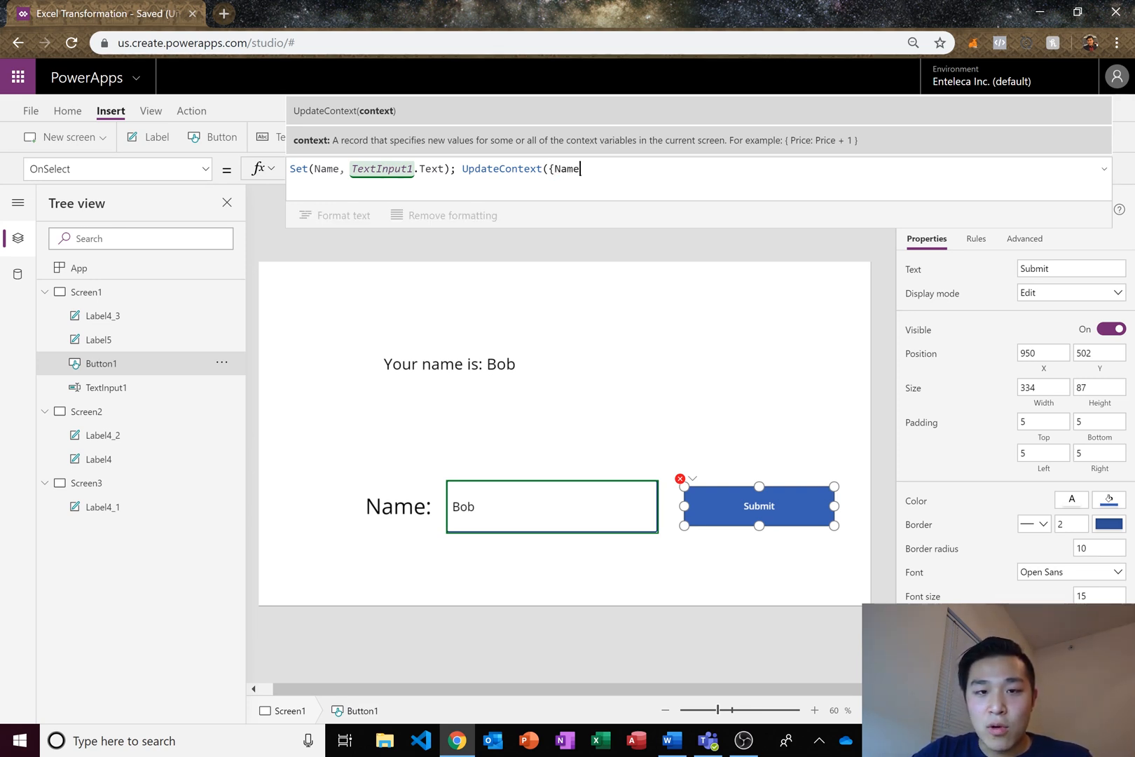
text(name1)
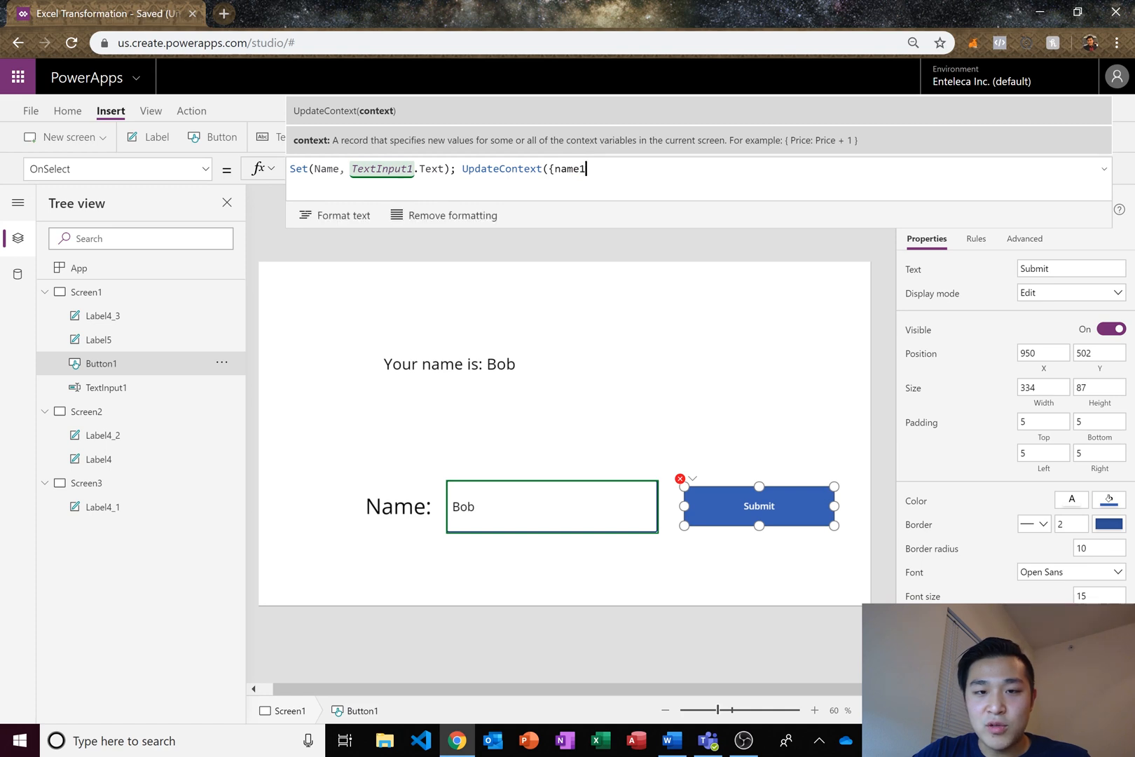
text(:)
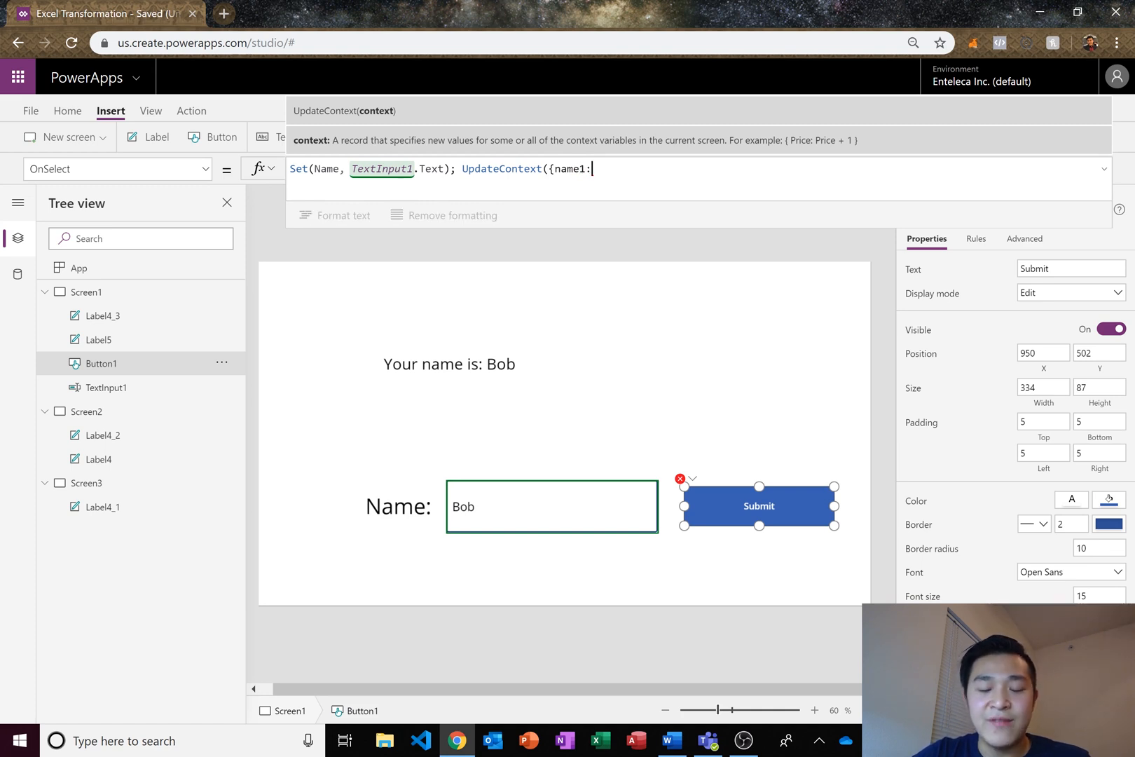
text(T)
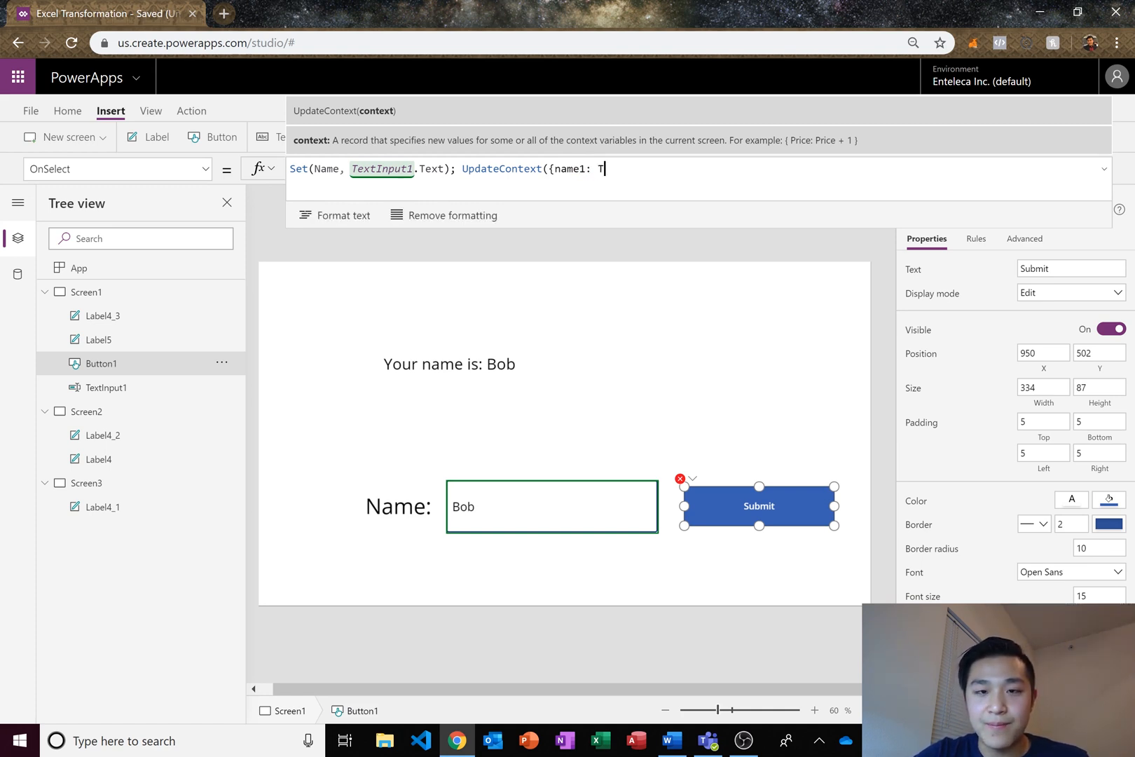
text(TextInput1.)
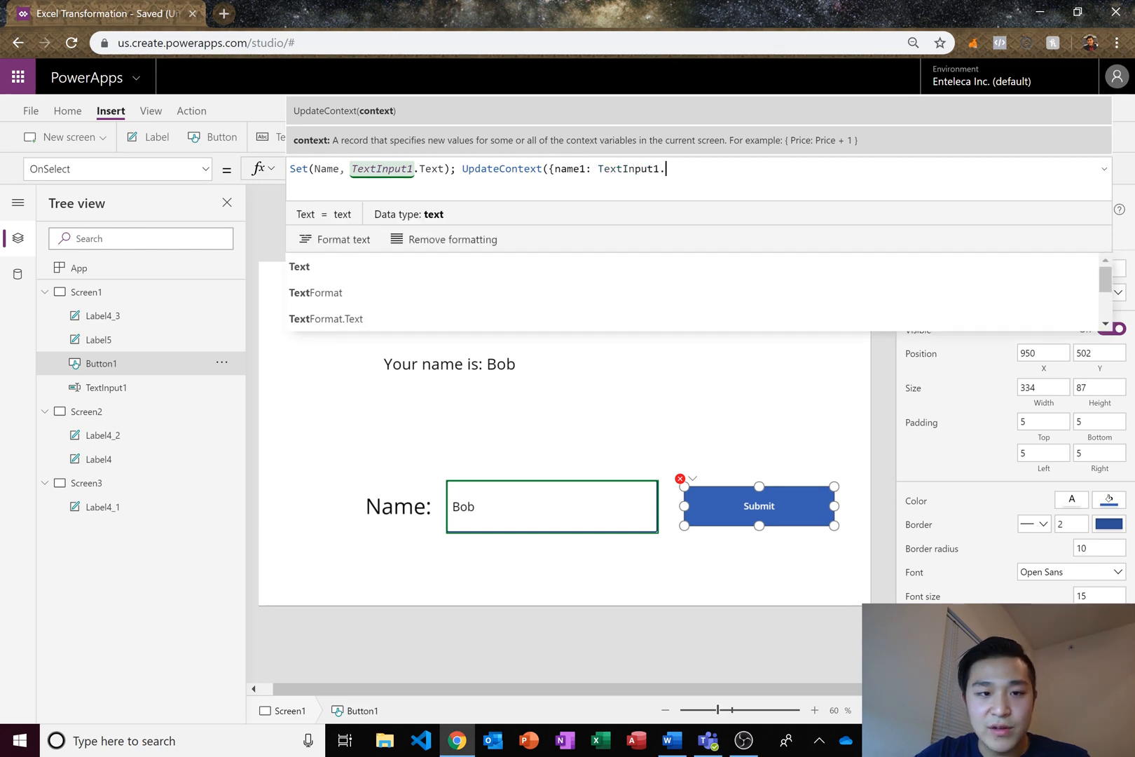
text(Text)
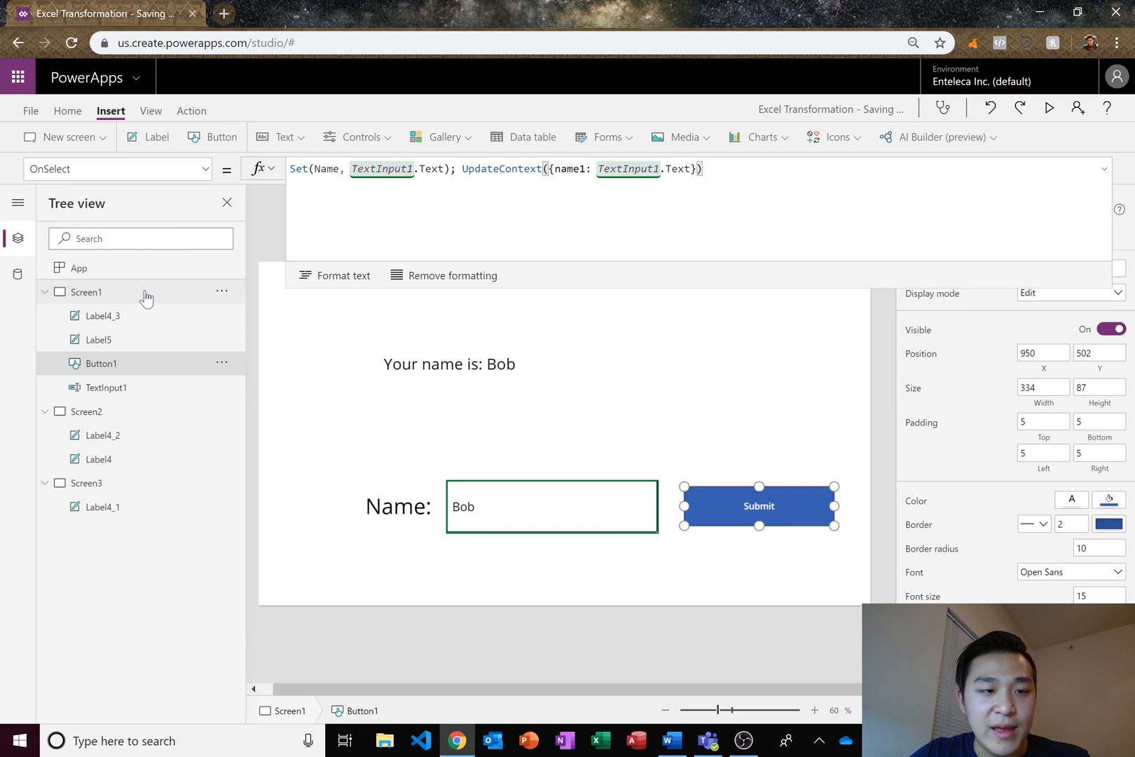
mouse_move(143, 427)
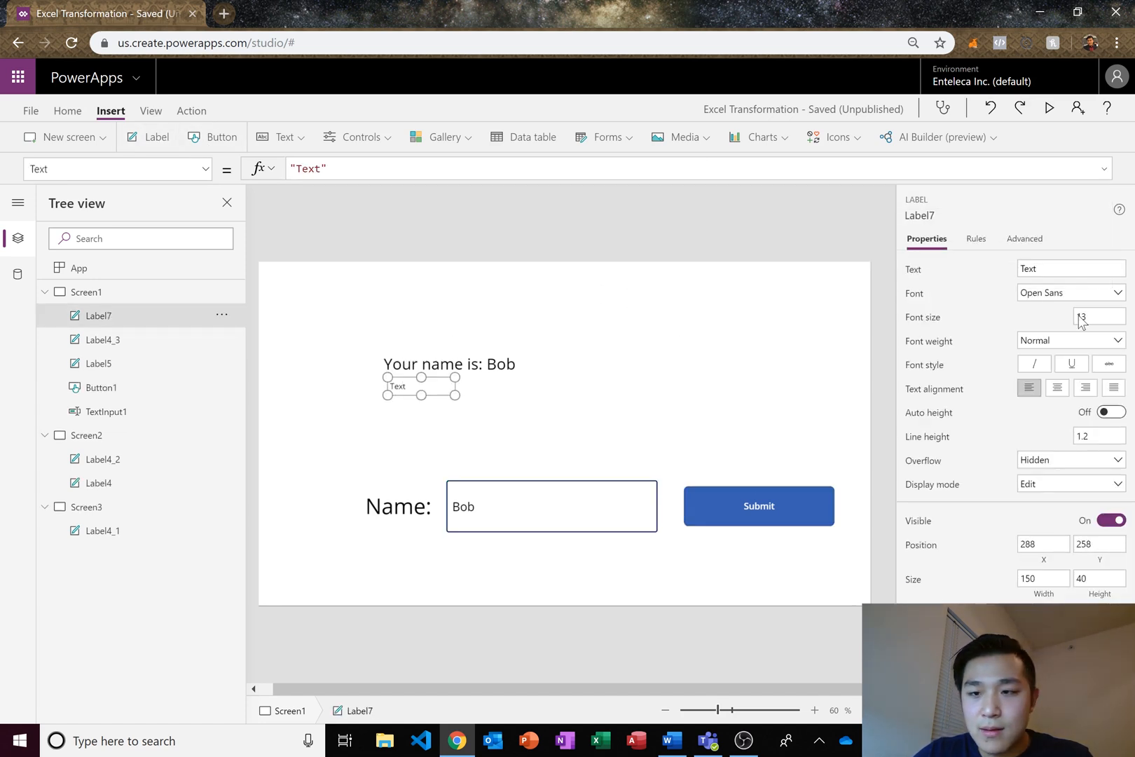
- Give the new label Label7 font size 36 and bind its text to name1
text(36)
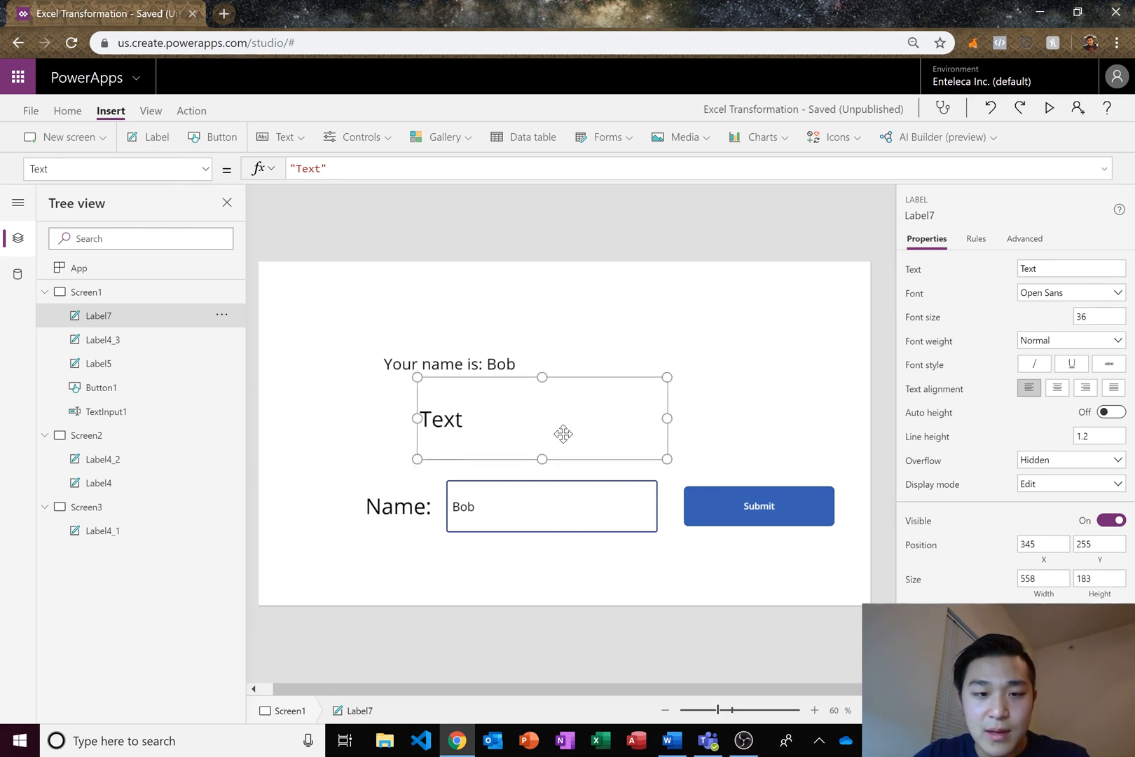
text(name1)
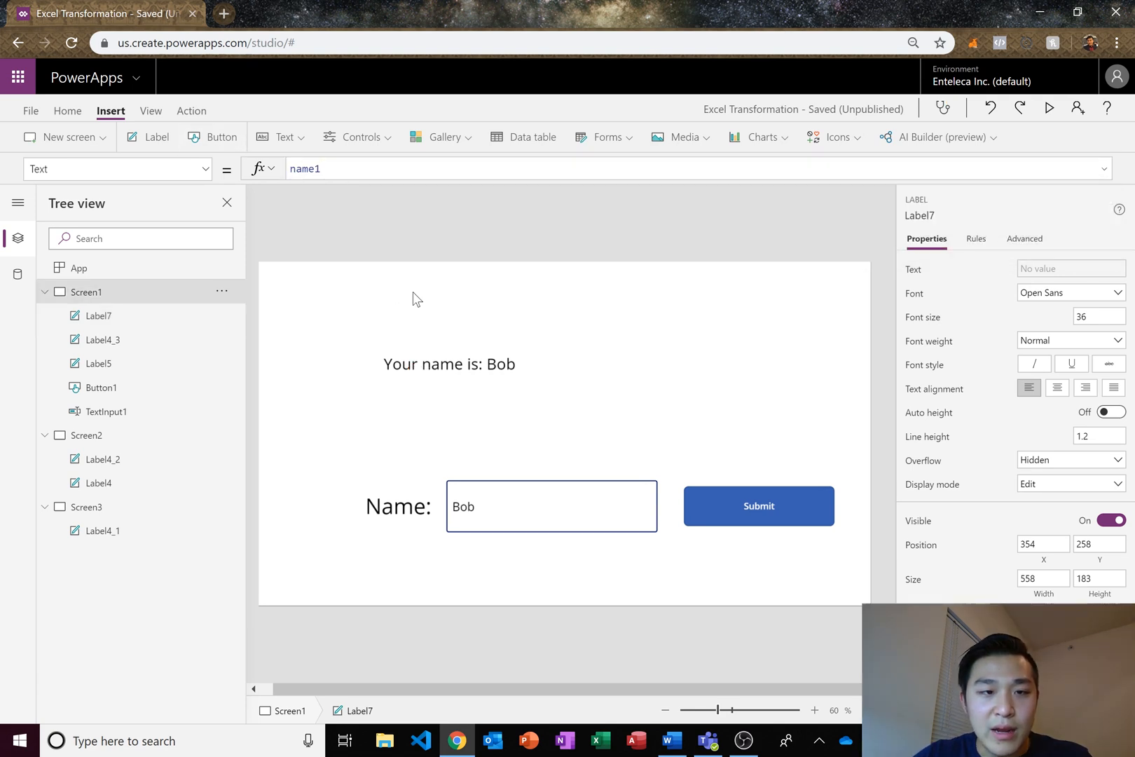
click(565, 436)
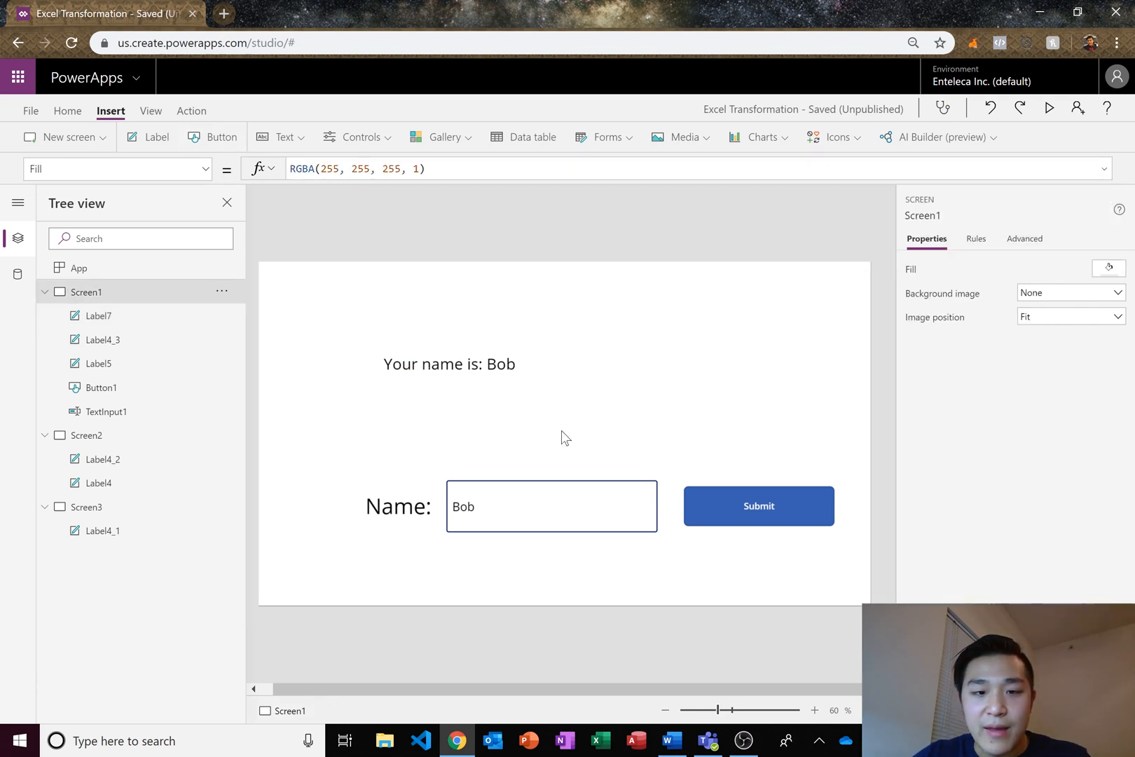
mouse_move(1048, 108)
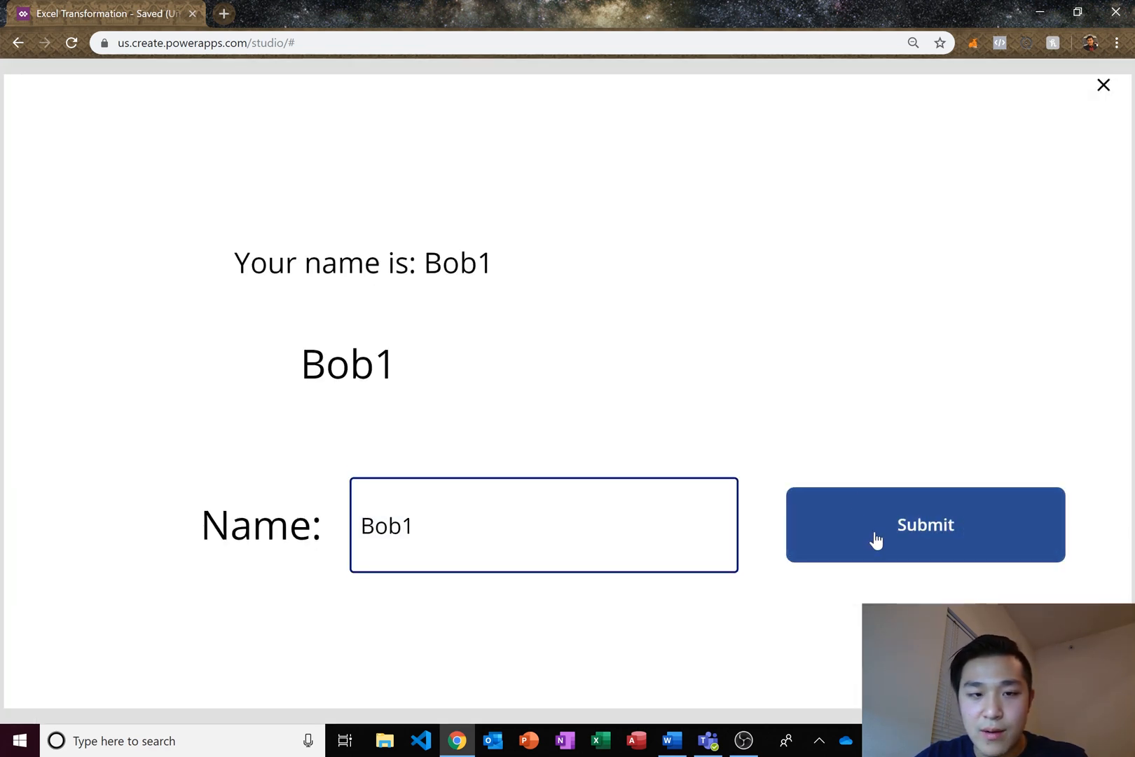
- Exit preview, dismiss the testing tip, and check that Label7 uses name1
click(1103, 85)
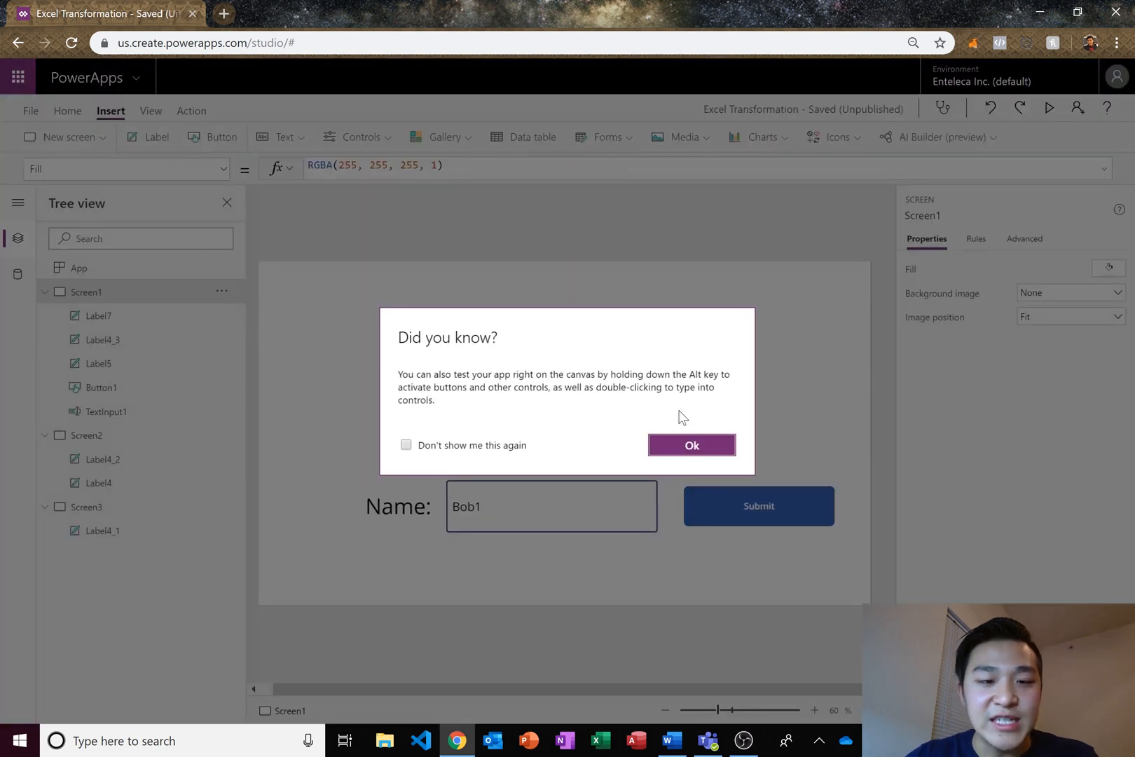
click(691, 445)
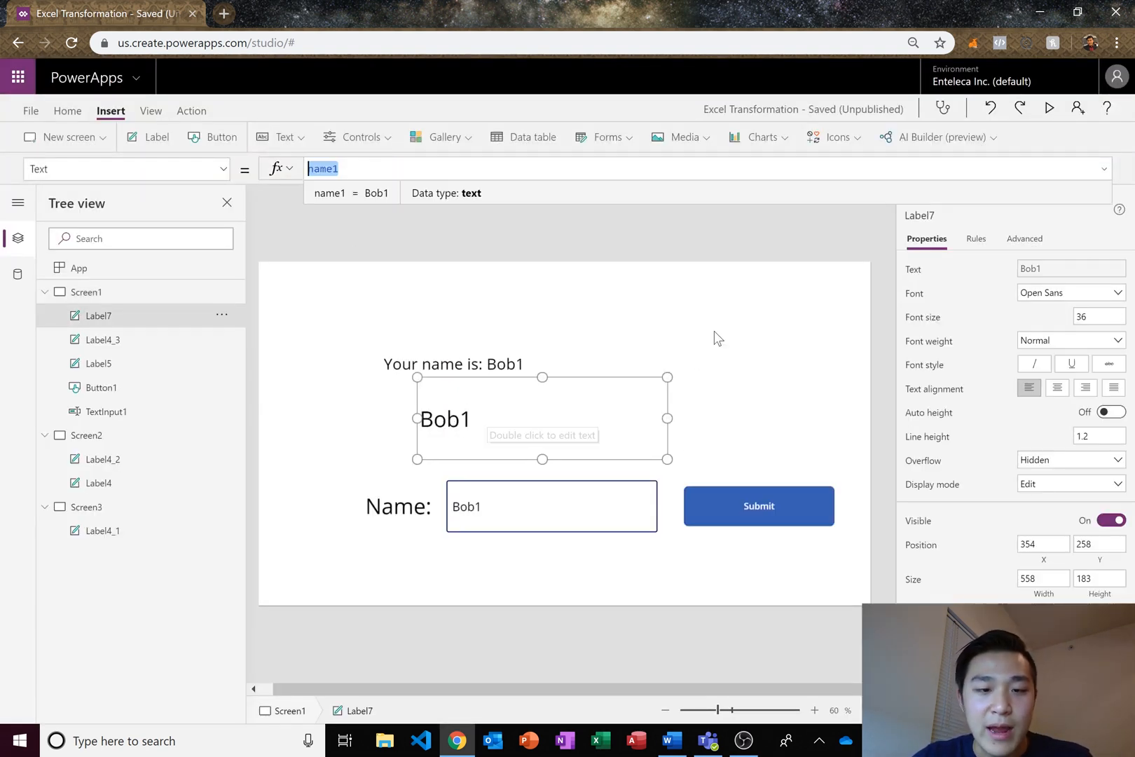
click(363, 304)
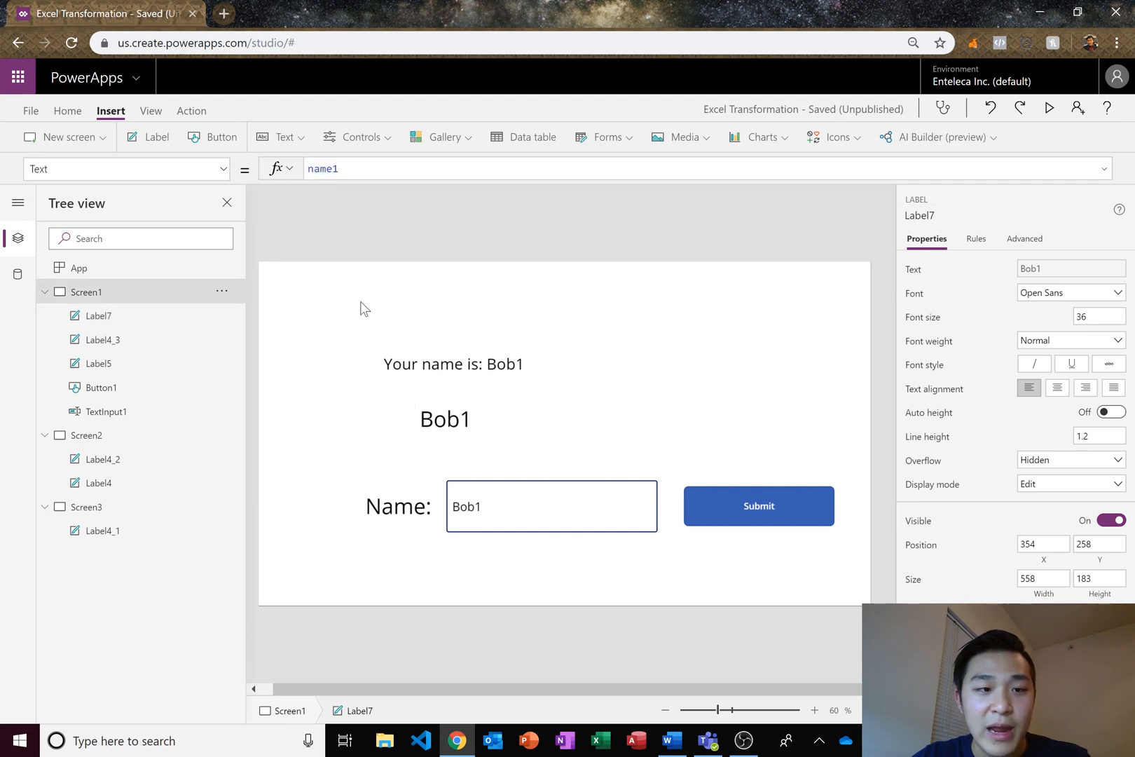
click(101, 459)
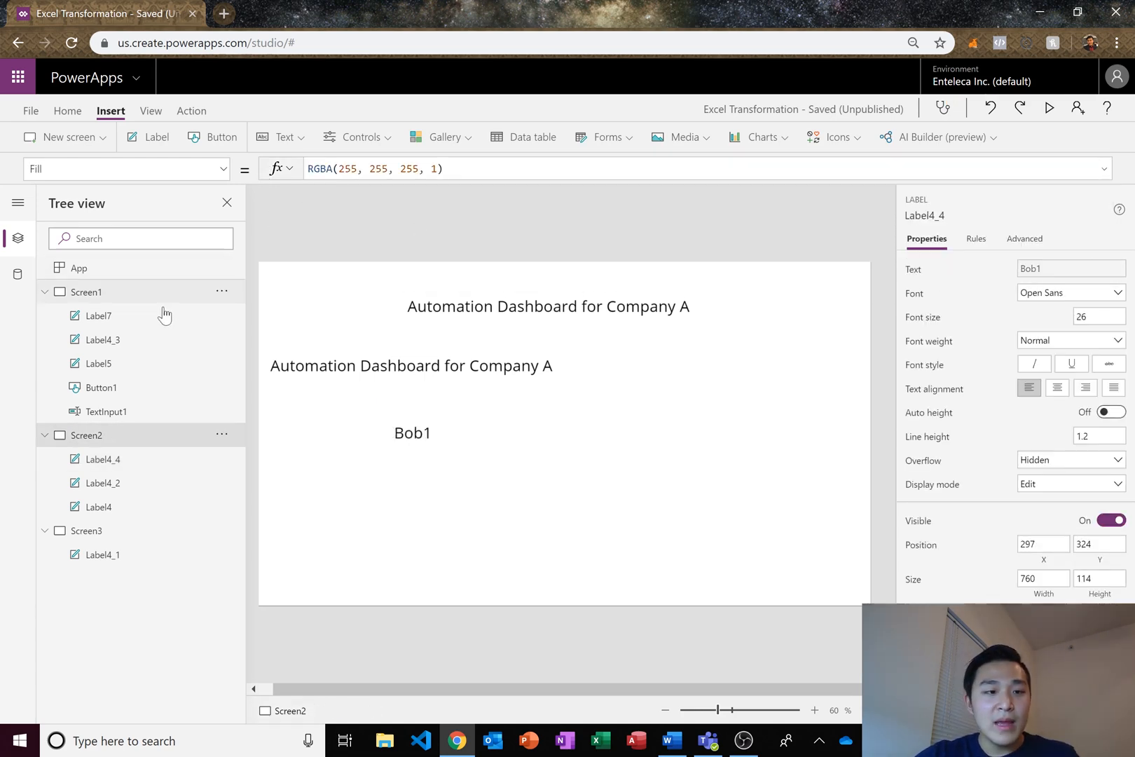
- Go back to Screen1 from the Tree view
click(100, 386)
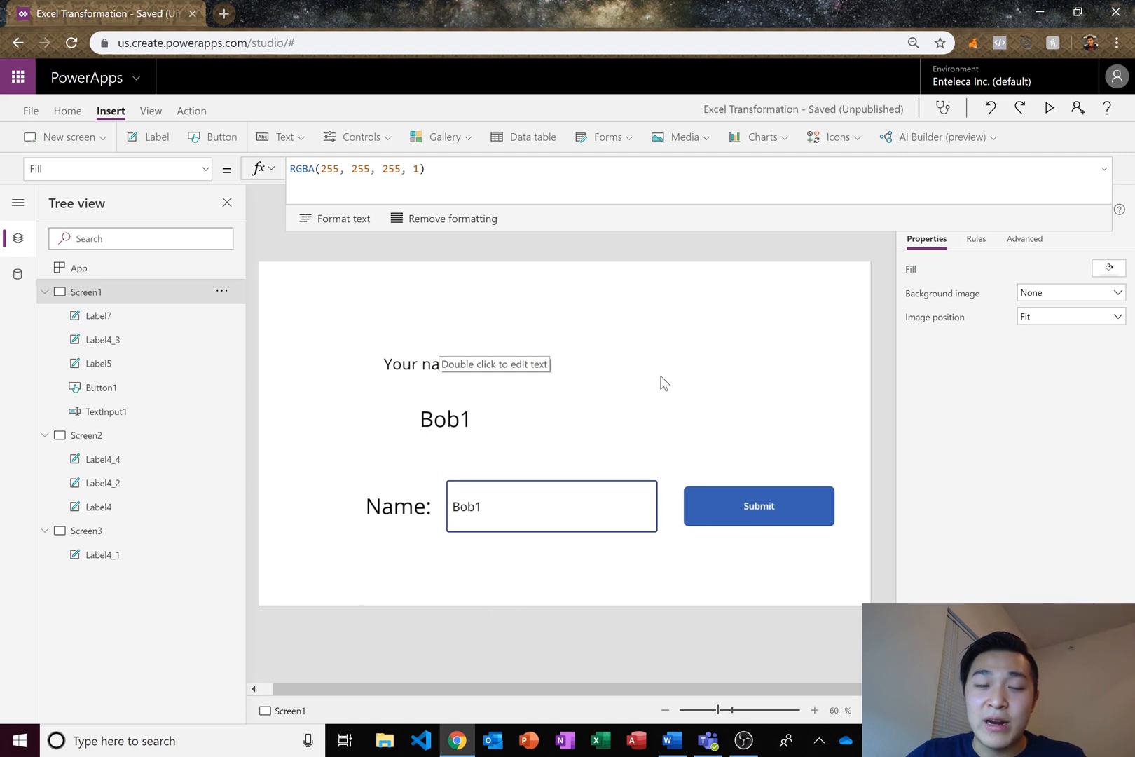
mouse_move(673, 382)
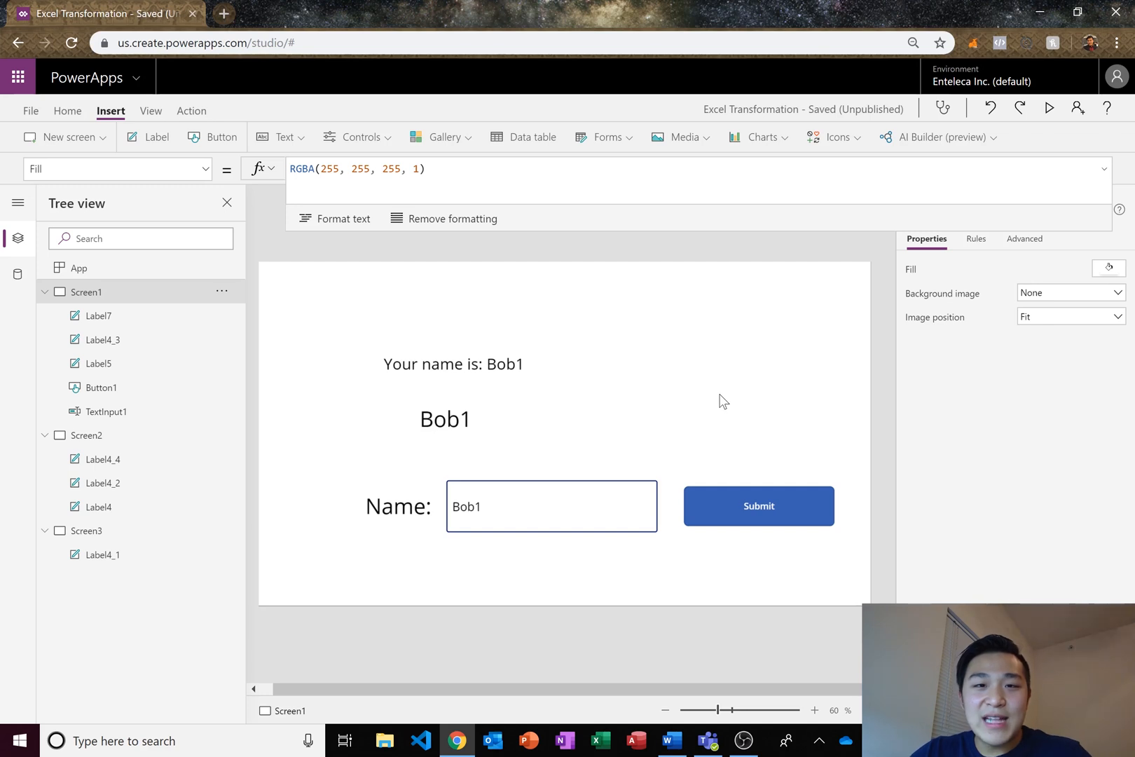
mouse_move(715, 397)
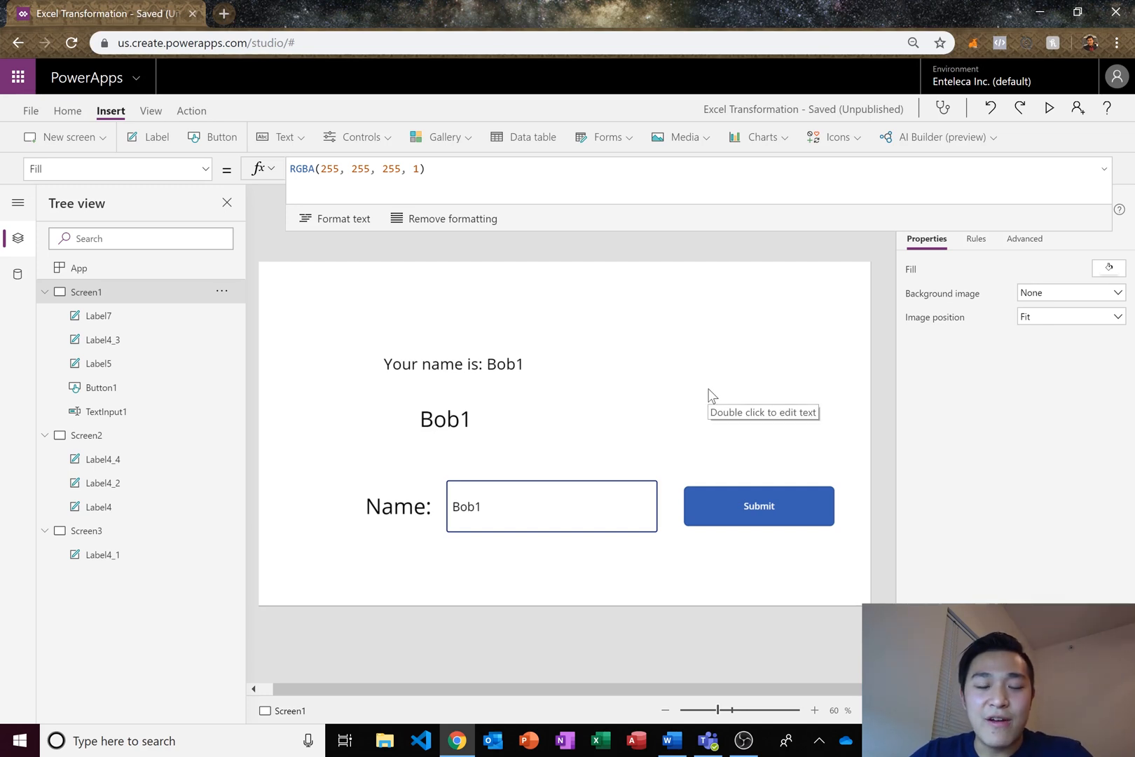
mouse_move(741, 467)
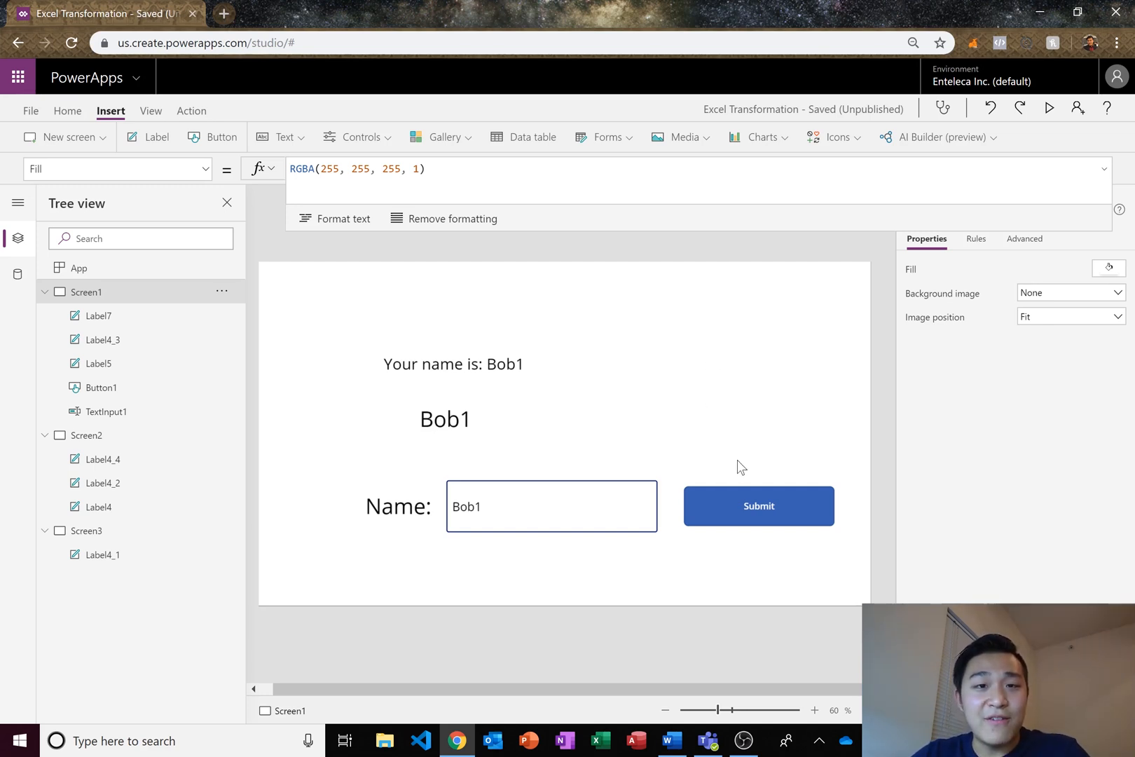